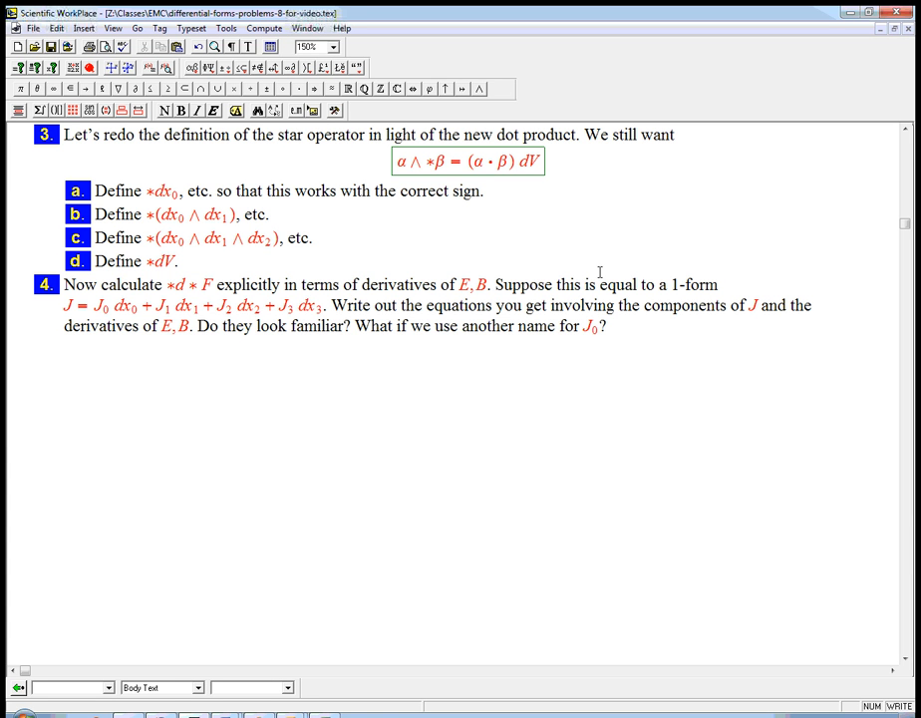
mouse_move(318, 214)
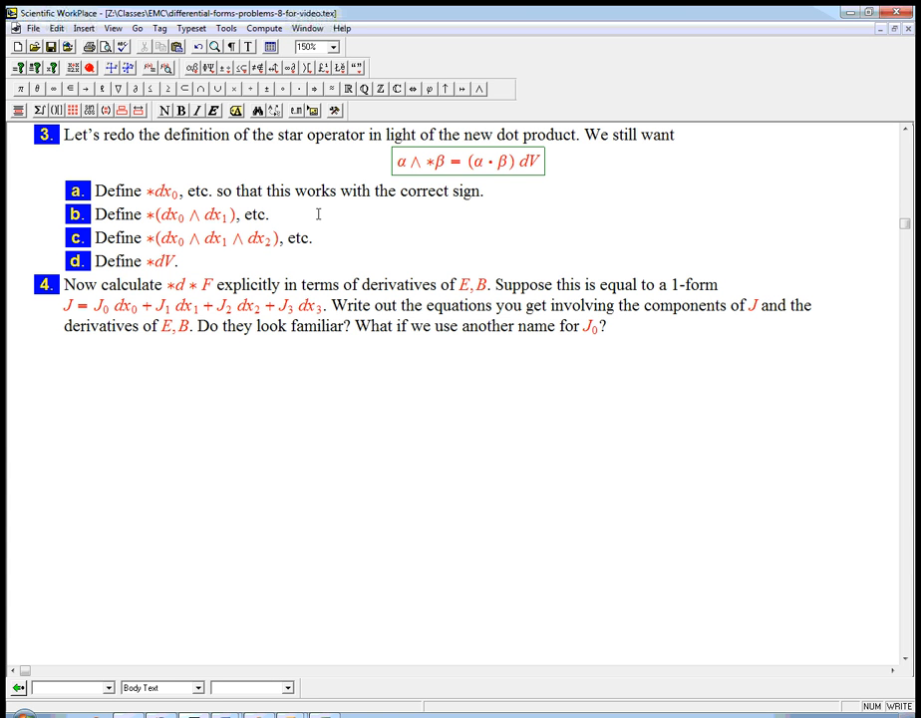
Enter the display equation *dx₀ = −dx₁ ∧ dx₂ ∧ dx₃ under part a, then add an empty row
scroll("up", 3)
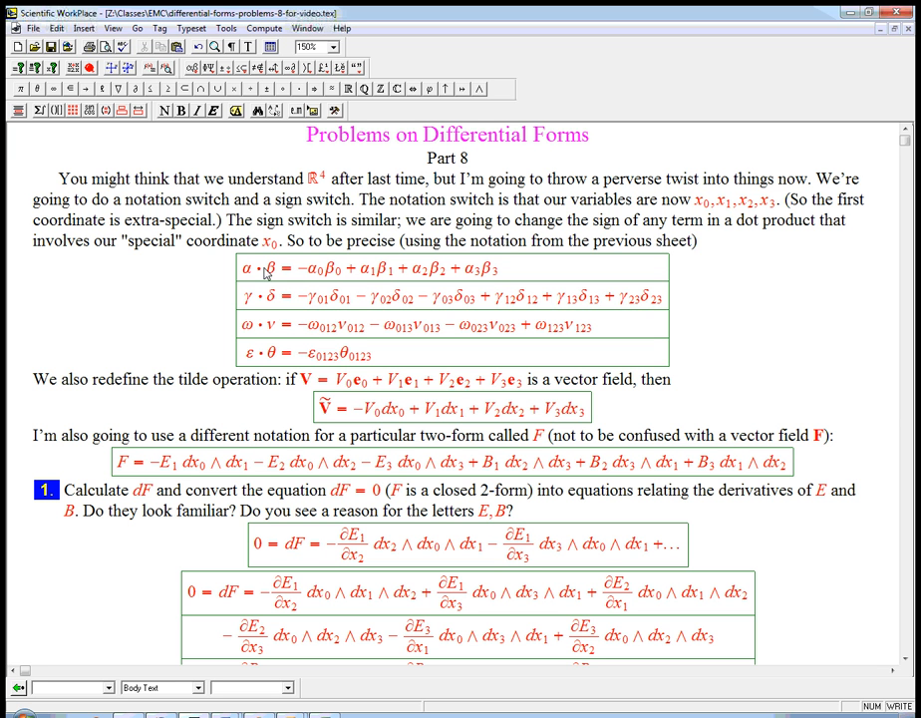
mouse_move(317, 296)
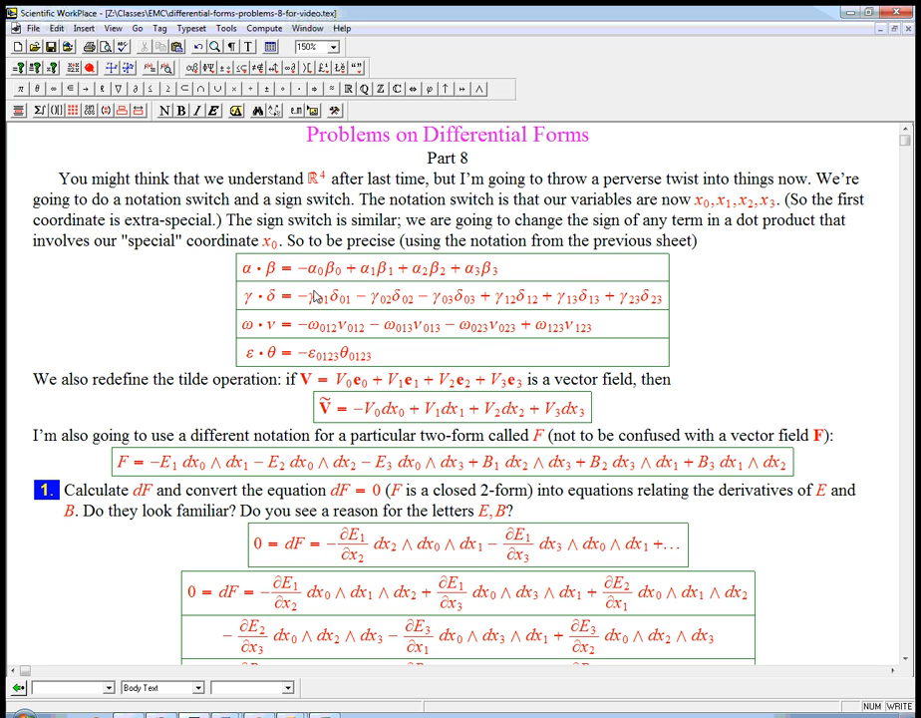
scroll("down", 3)
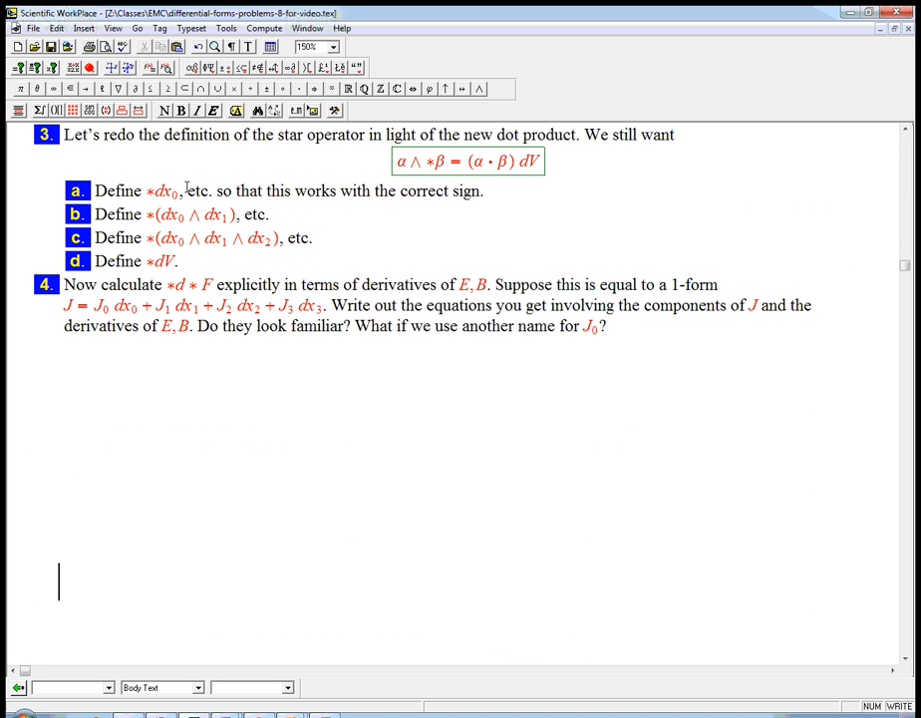
mouse_move(399, 173)
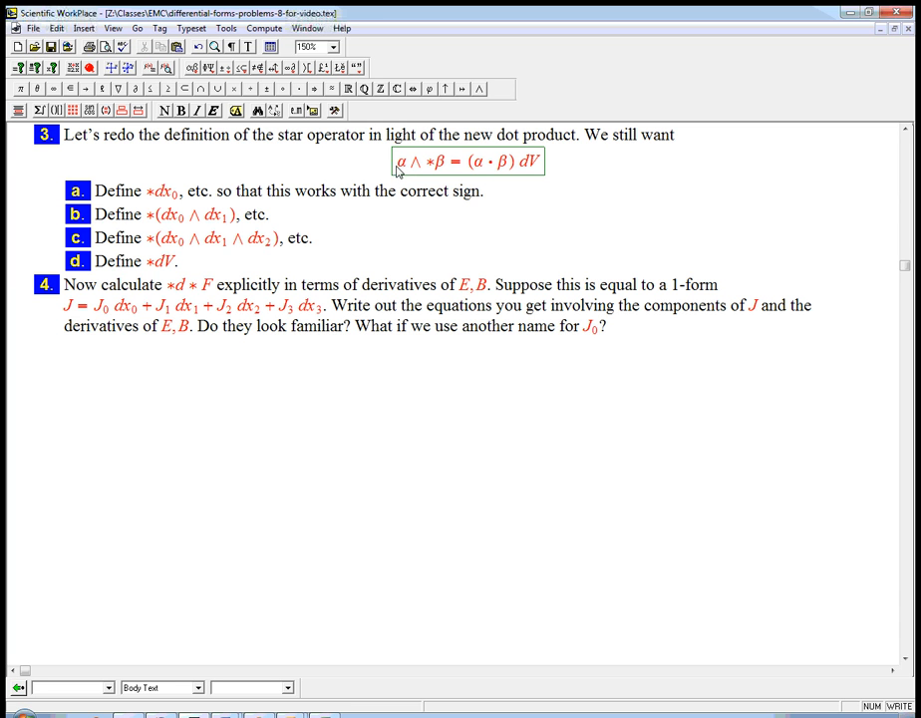
mouse_move(471, 172)
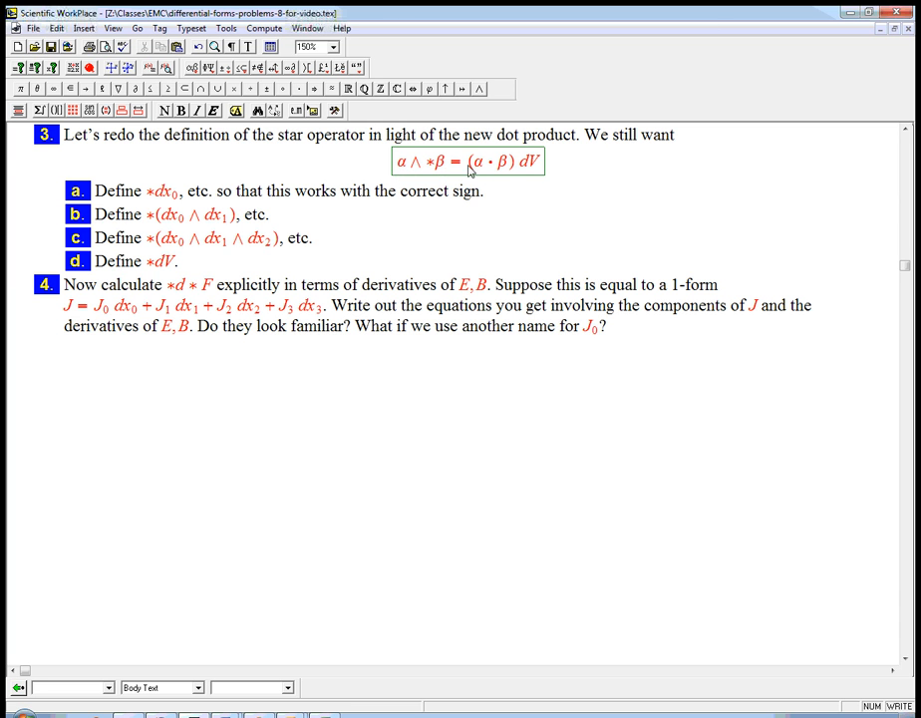
left_click(534, 161)
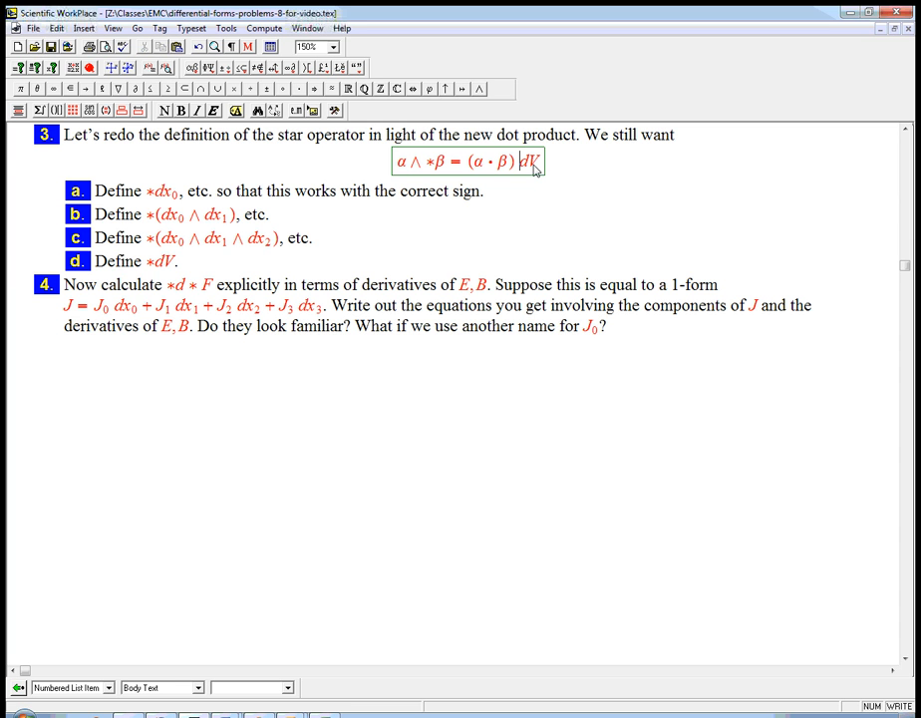
mouse_move(526, 171)
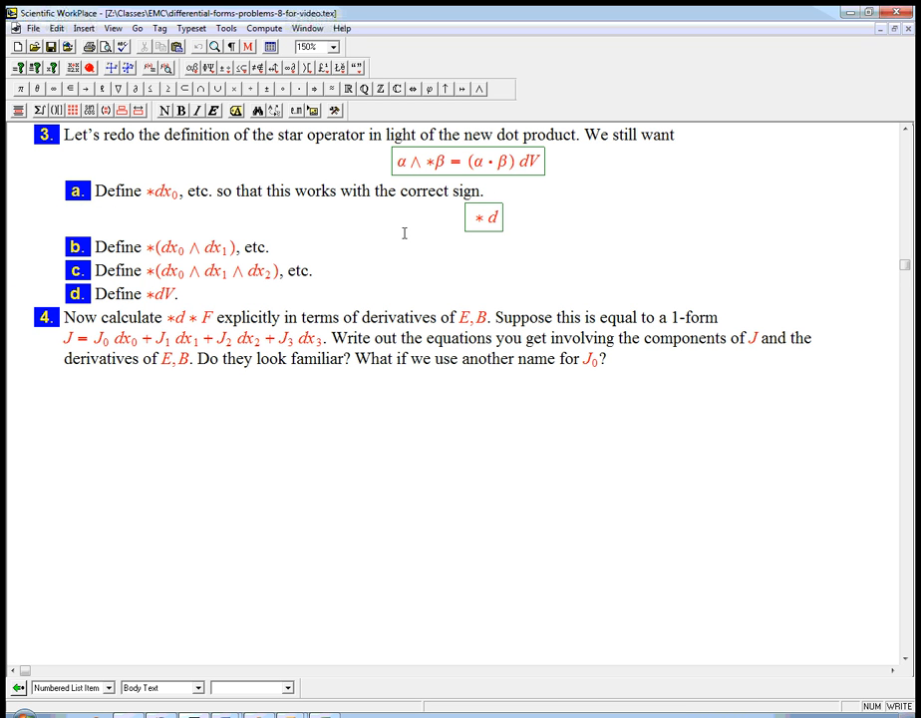
type("dx_0")
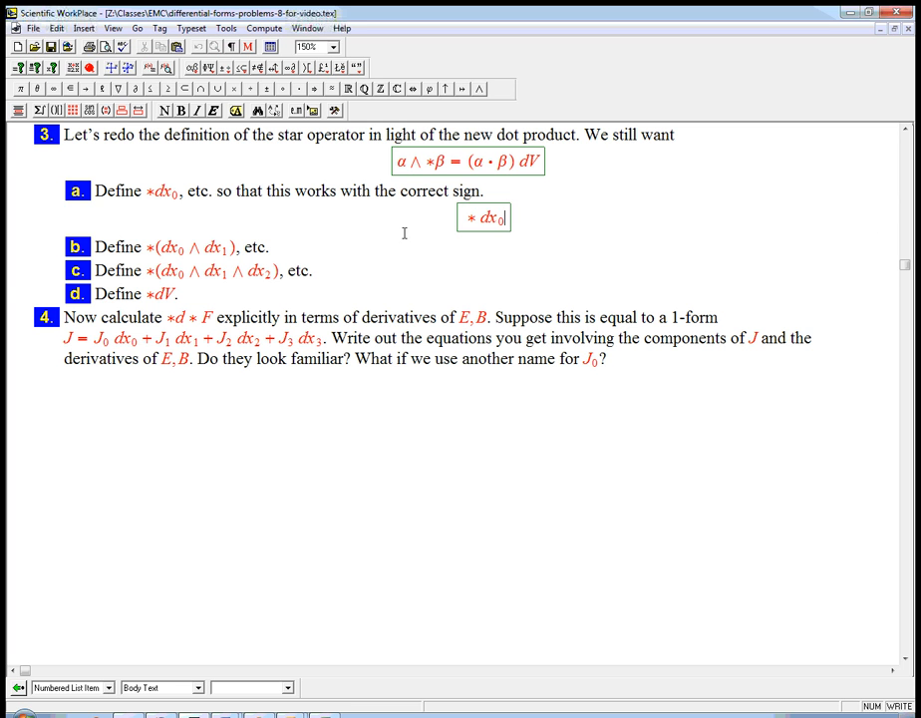
type("=")
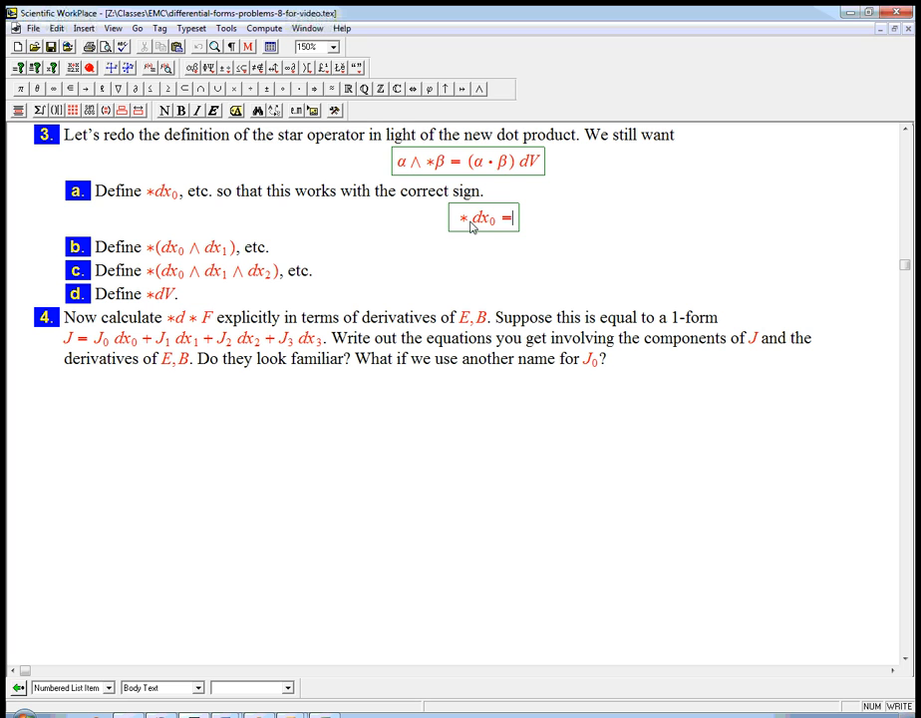
mouse_move(489, 170)
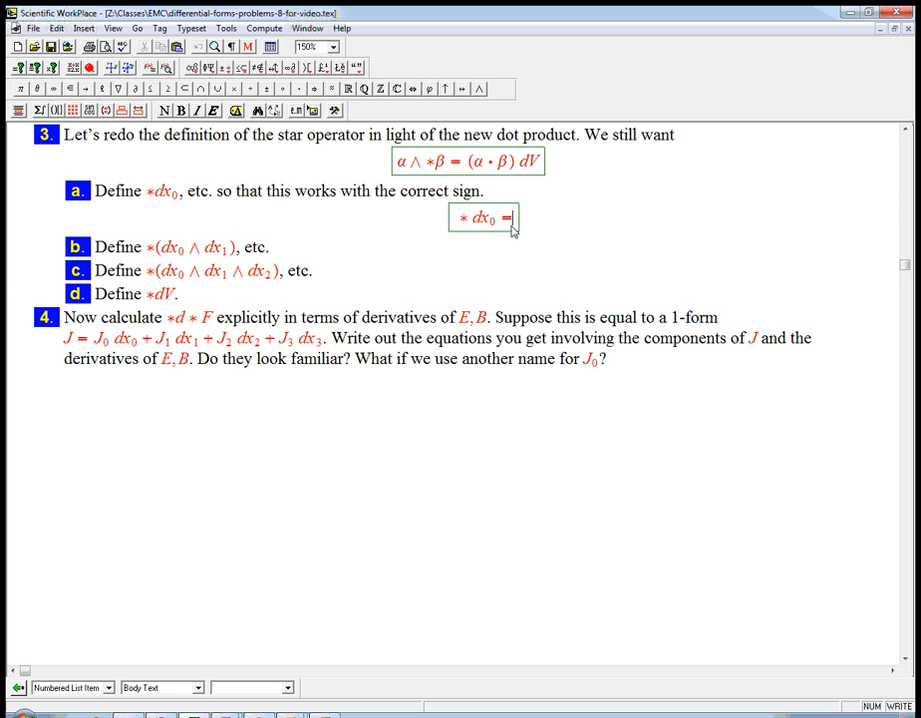
mouse_move(530, 239)
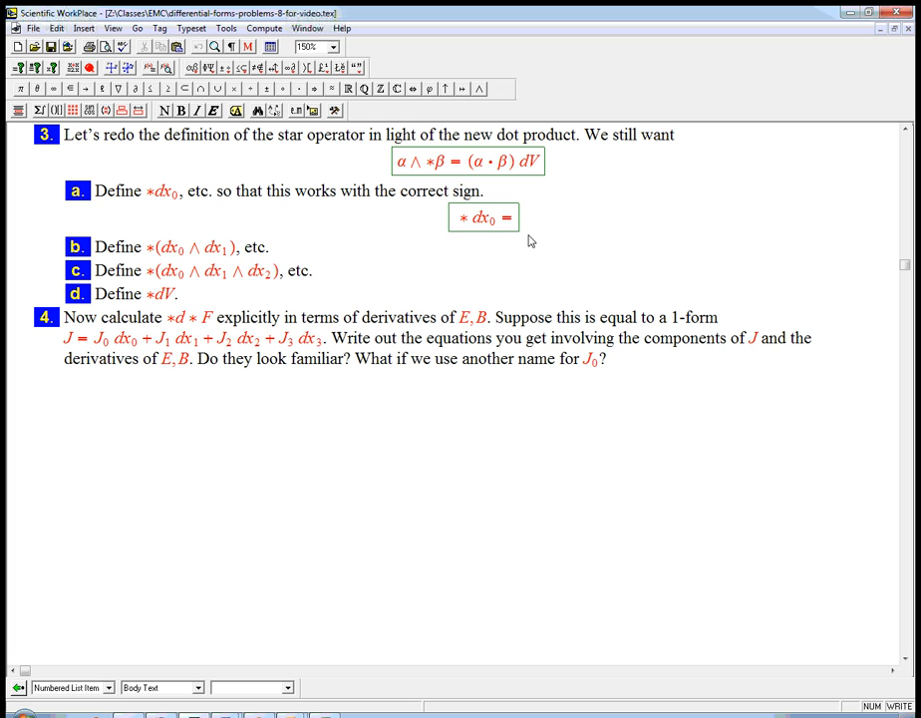
mouse_move(362, 98)
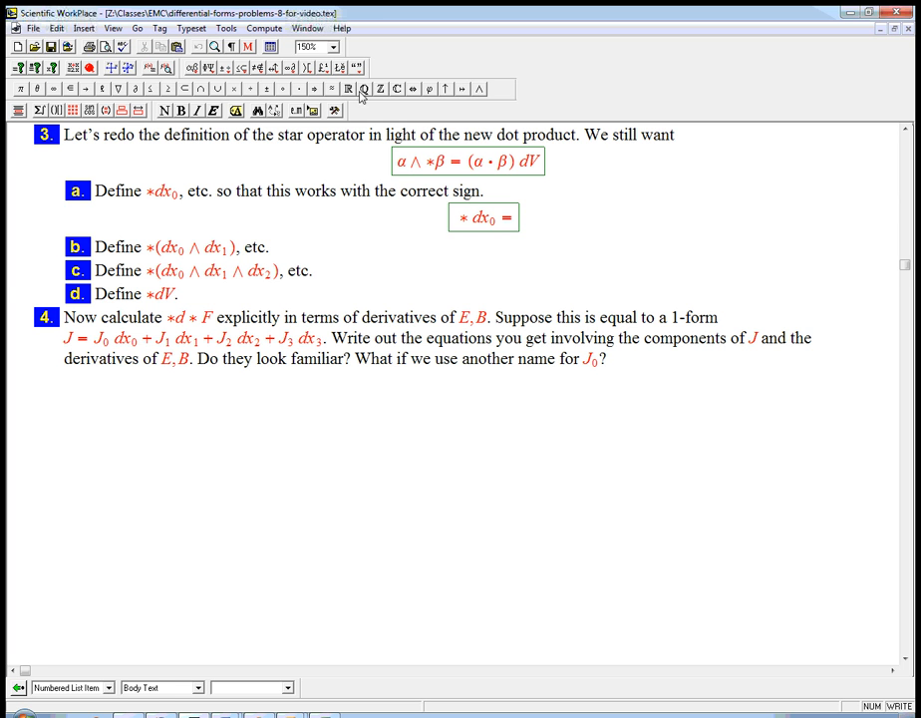
type("±a")
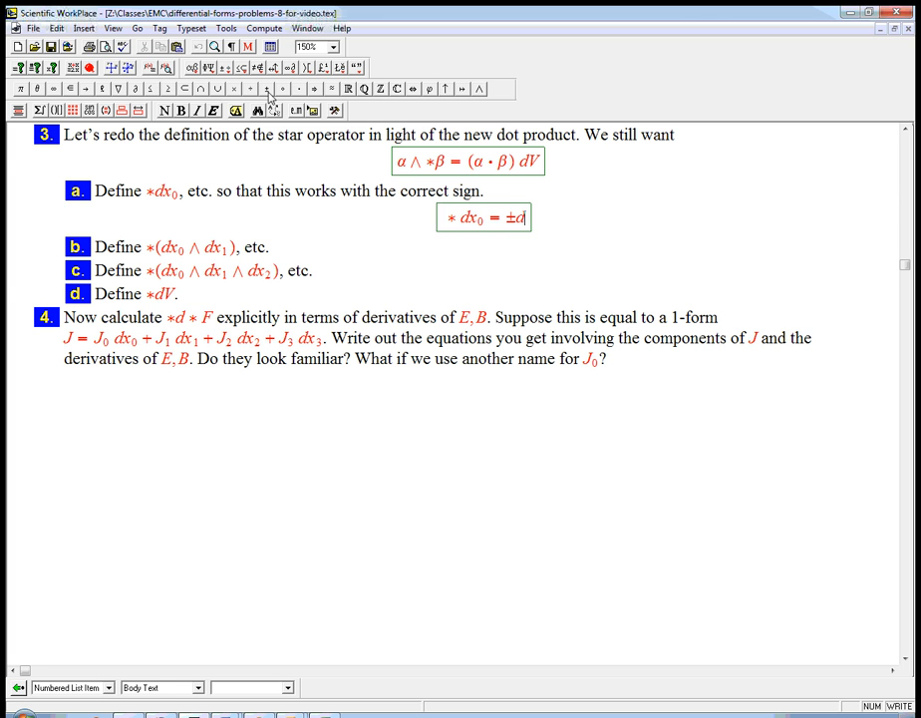
left_click(478, 88)
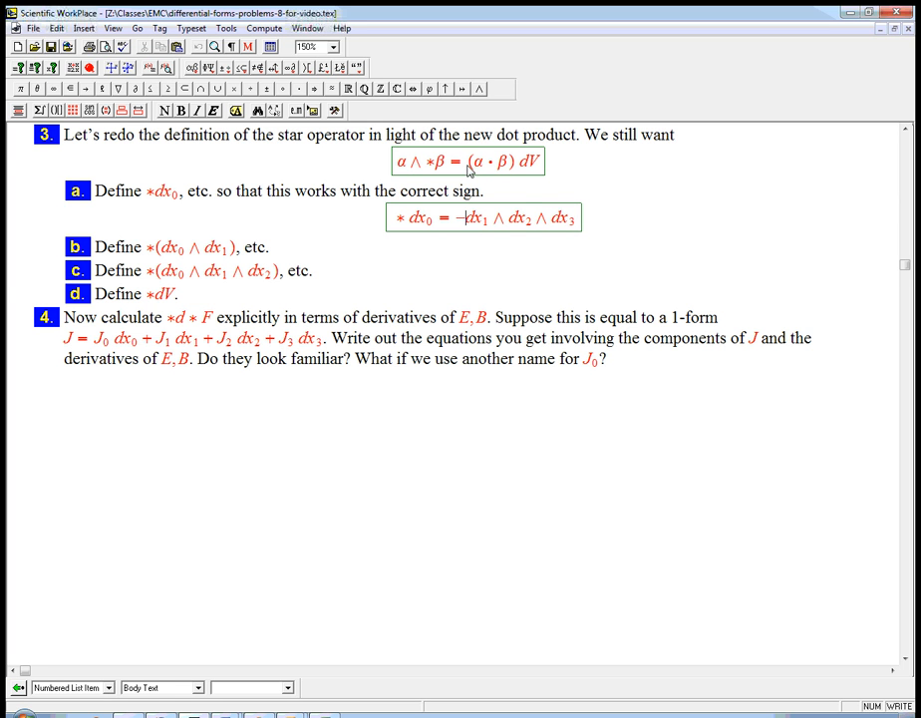
mouse_move(491, 166)
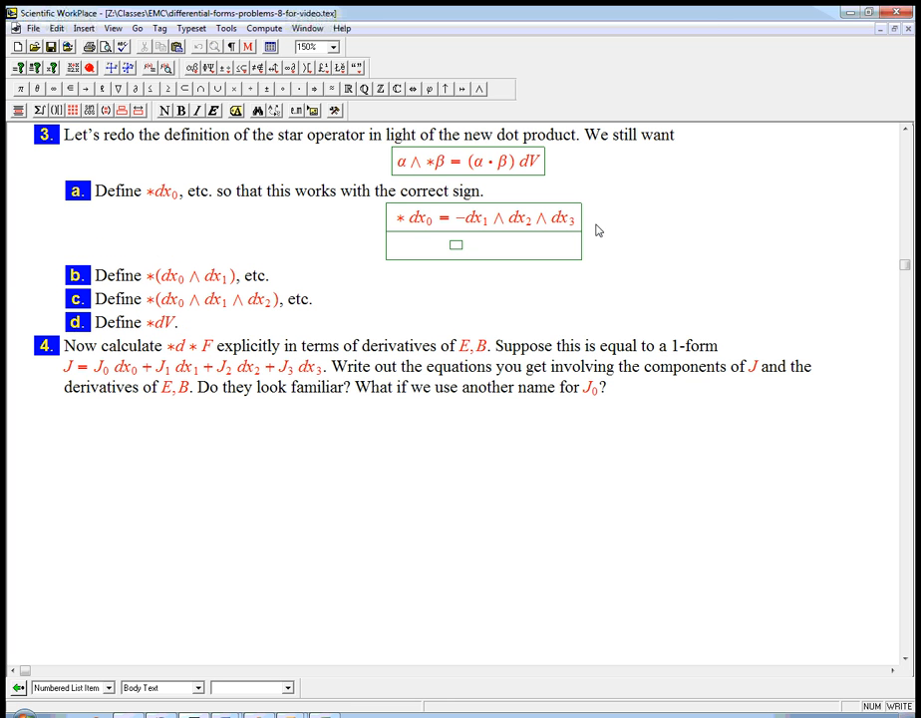
Type the row *dx₁ = −dx₀ and copy '∧ dx₂ ∧ dx₃' from the first row
type("* dx1 =")
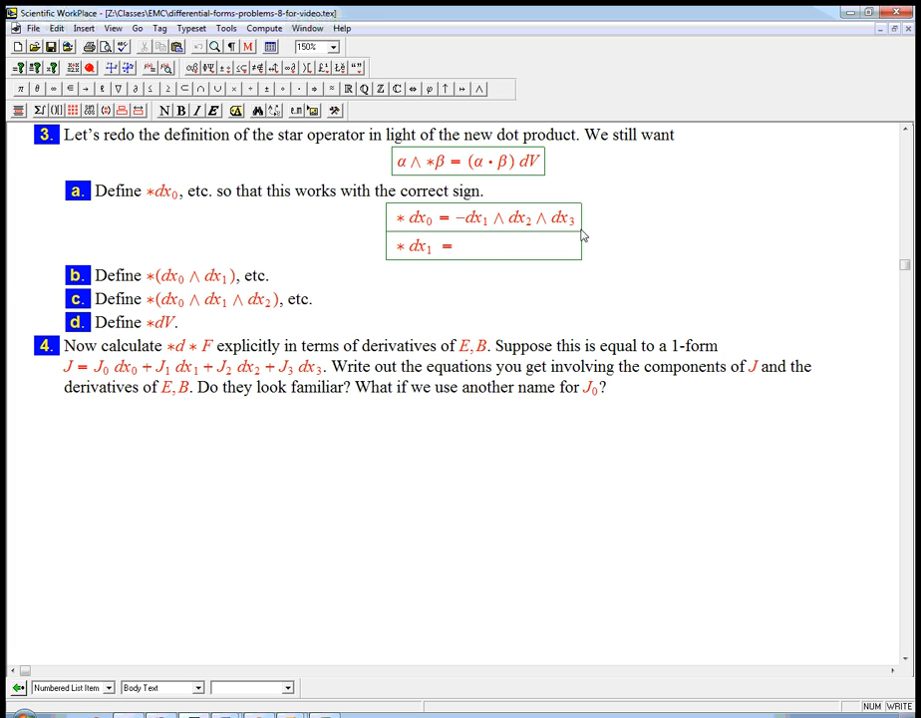
mouse_move(424, 251)
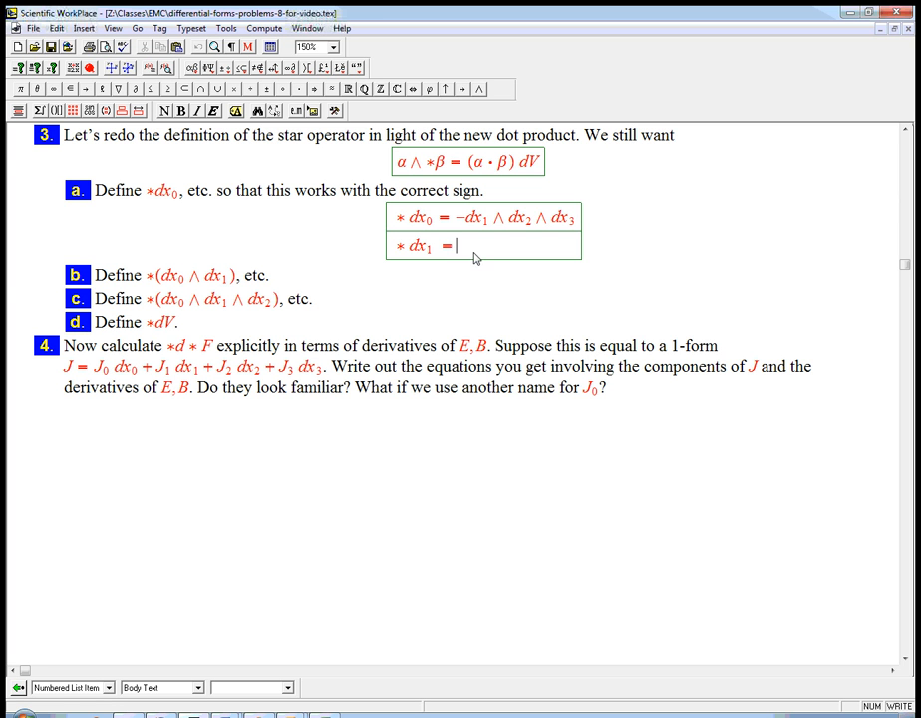
mouse_move(499, 255)
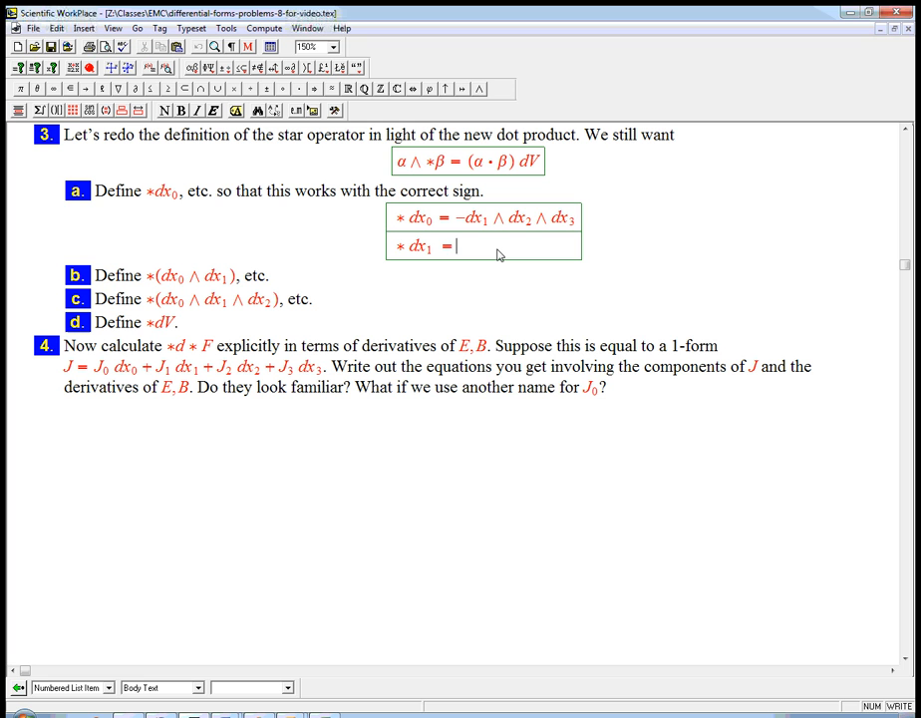
type("-")
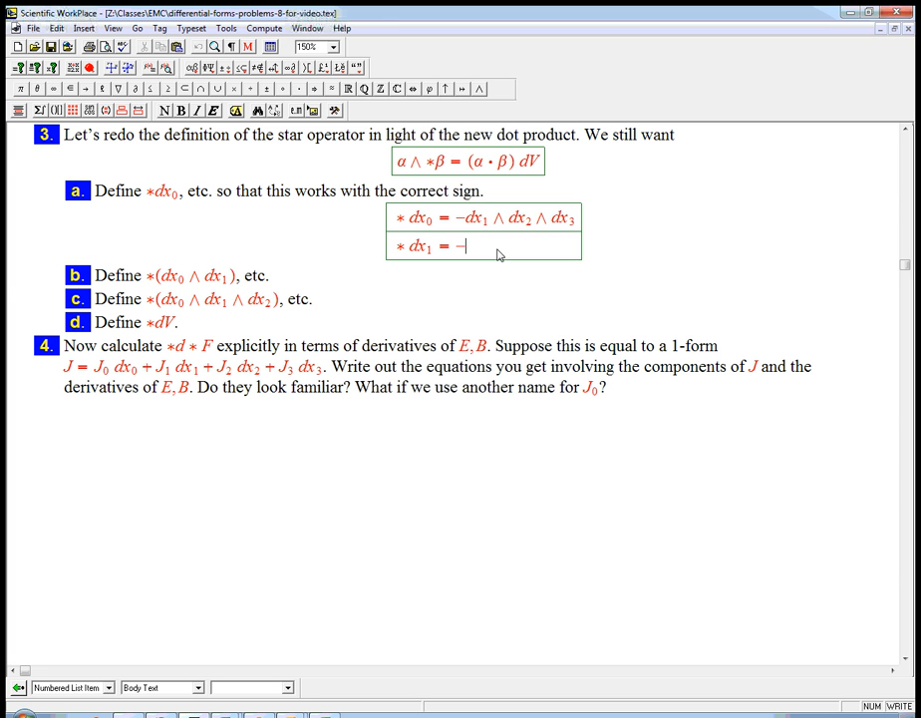
type("dx_0")
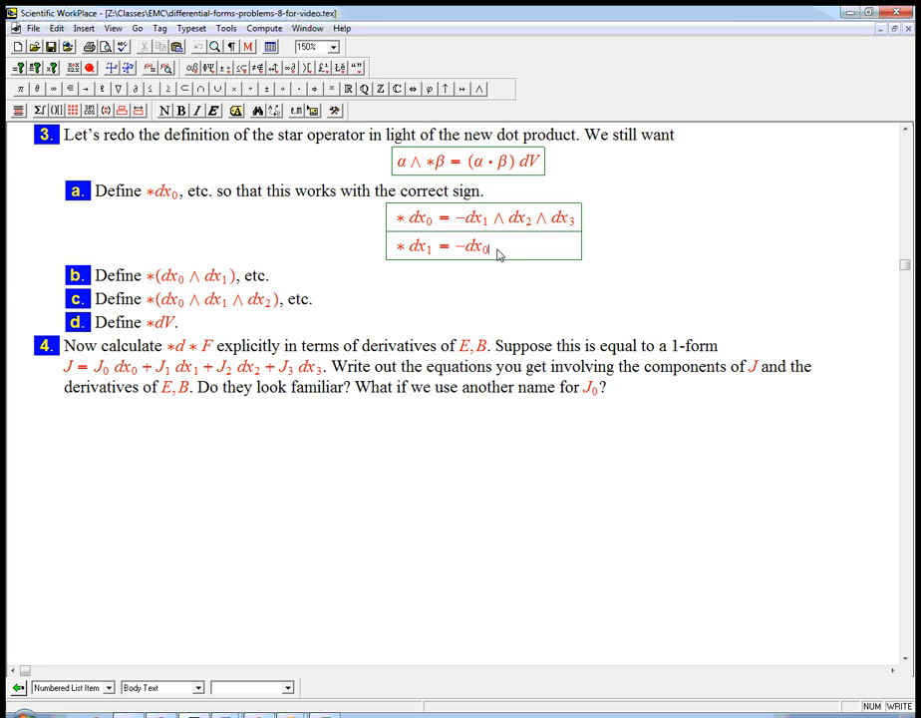
left_click_drag(494, 217, 576, 217)
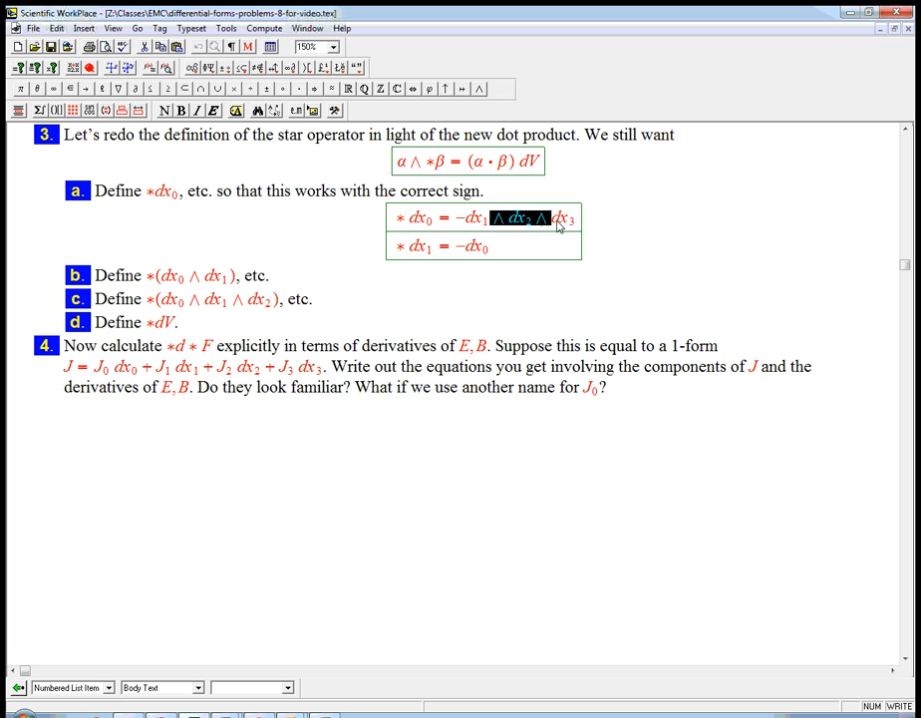
left_click(492, 247)
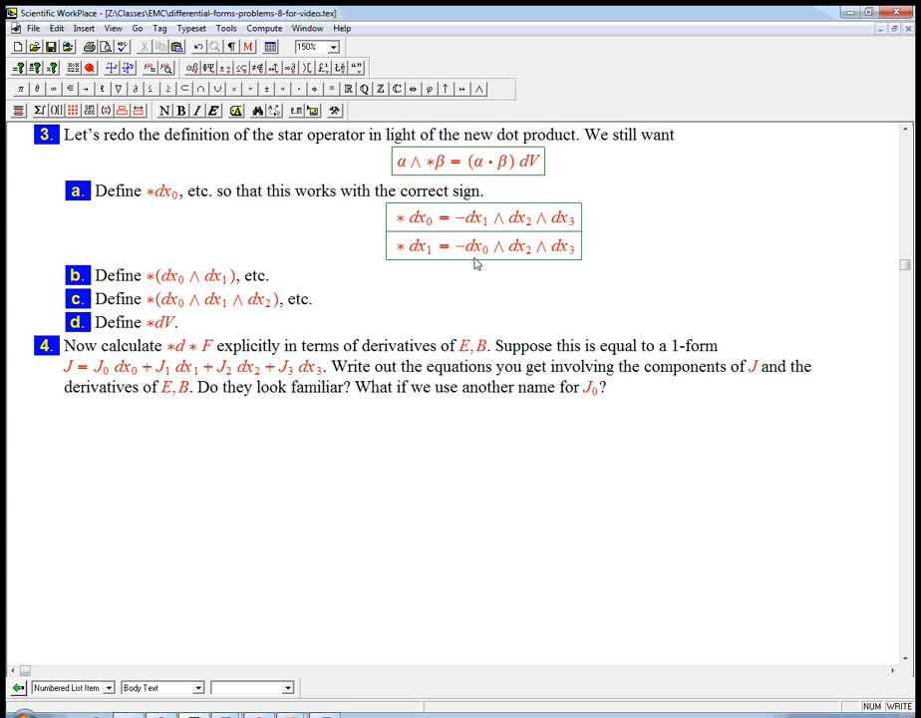
mouse_move(484, 264)
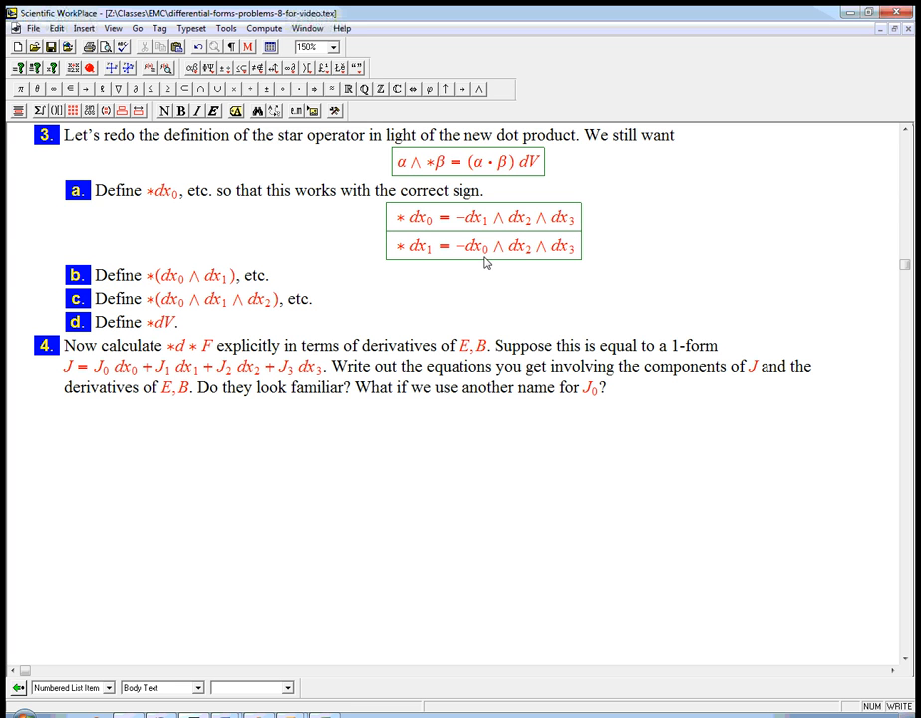
mouse_move(420, 256)
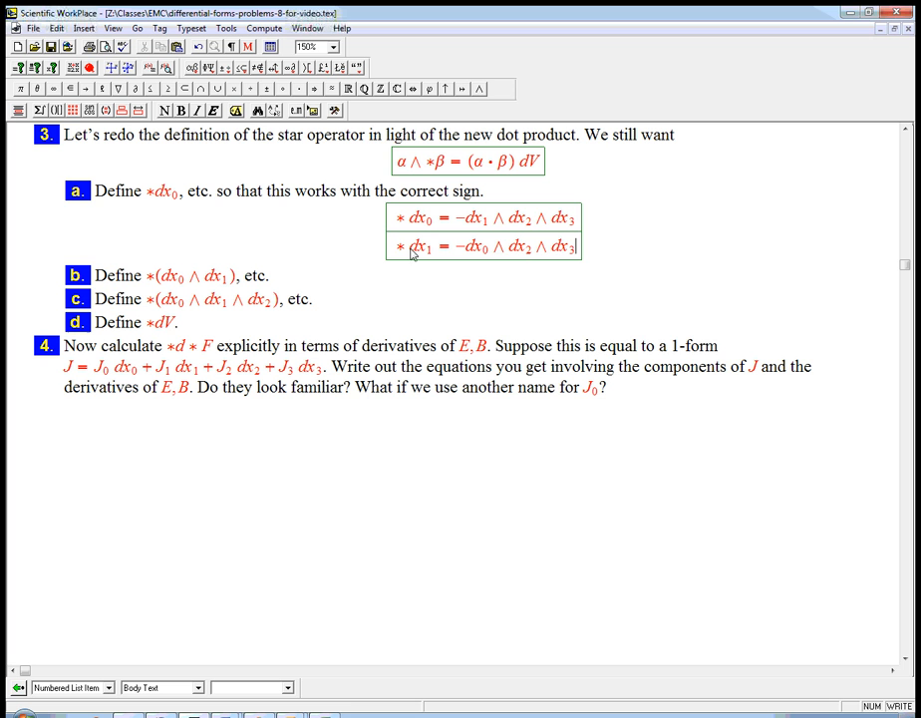
mouse_move(565, 250)
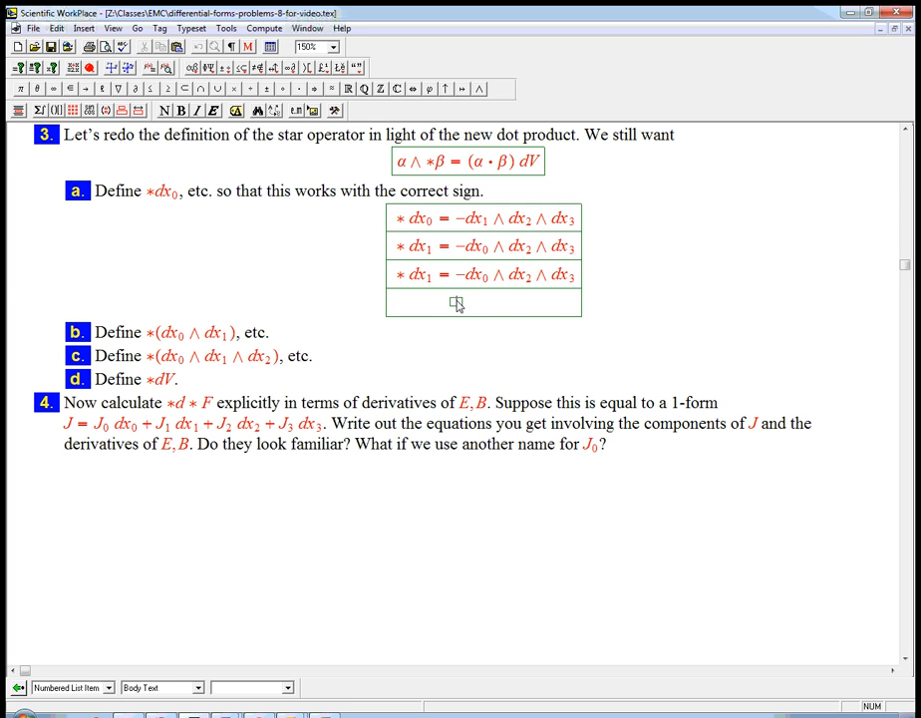
Edit the duplicated rows into *dx₂ = −dx₀ ∧ dx₃ ∧ dx₁ and *dx₃ = −dx₀ ∧ dx₁ ∧ dx₂
left_click(457, 302)
type("∗dx3 = −dx0 ∧ dx1 ∧ dx2")
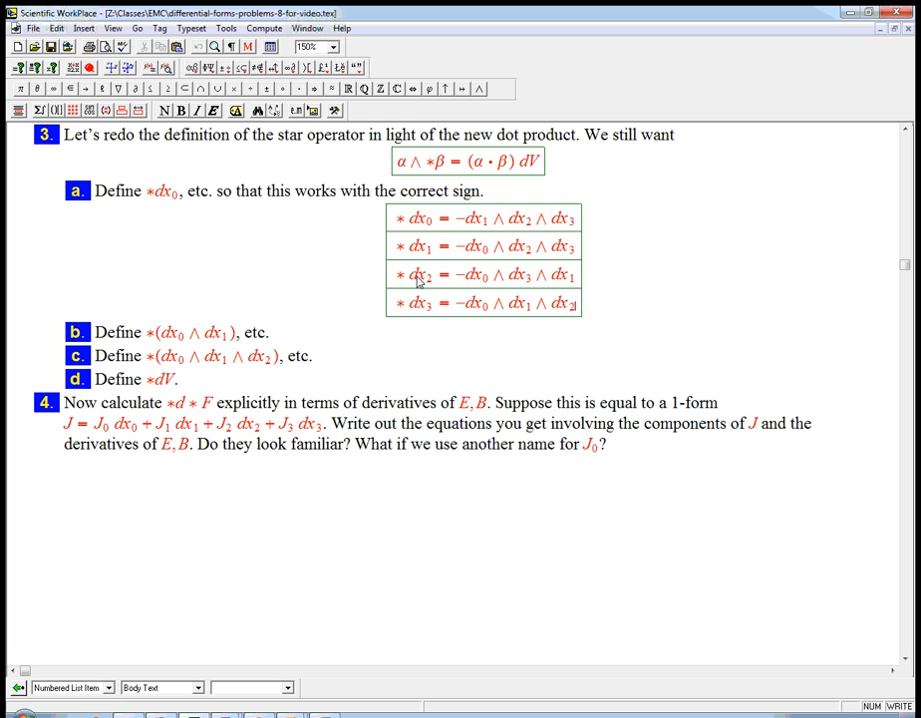
mouse_move(484, 292)
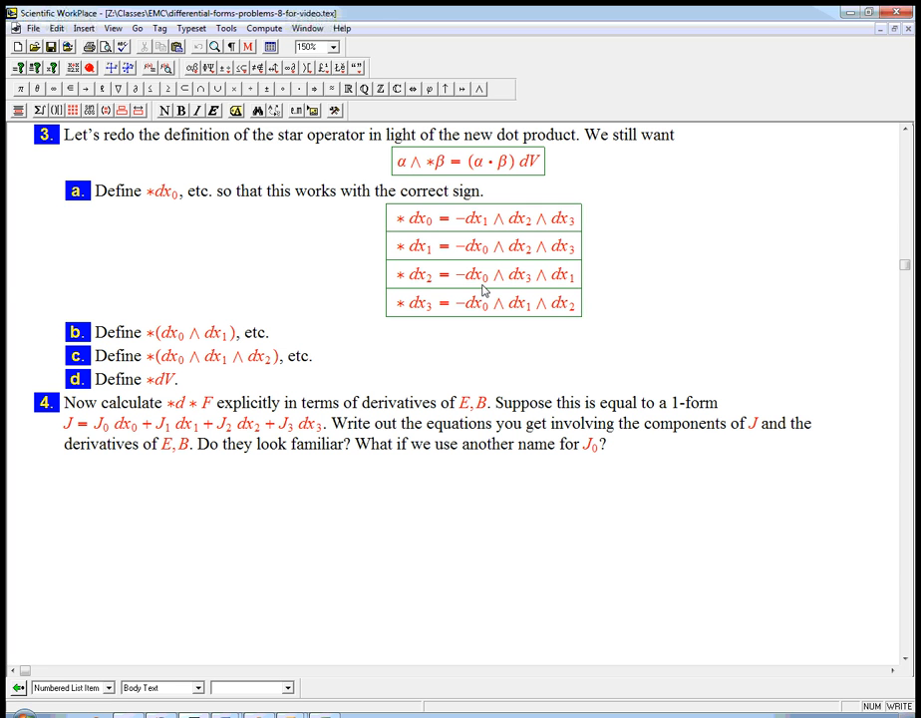
mouse_move(423, 283)
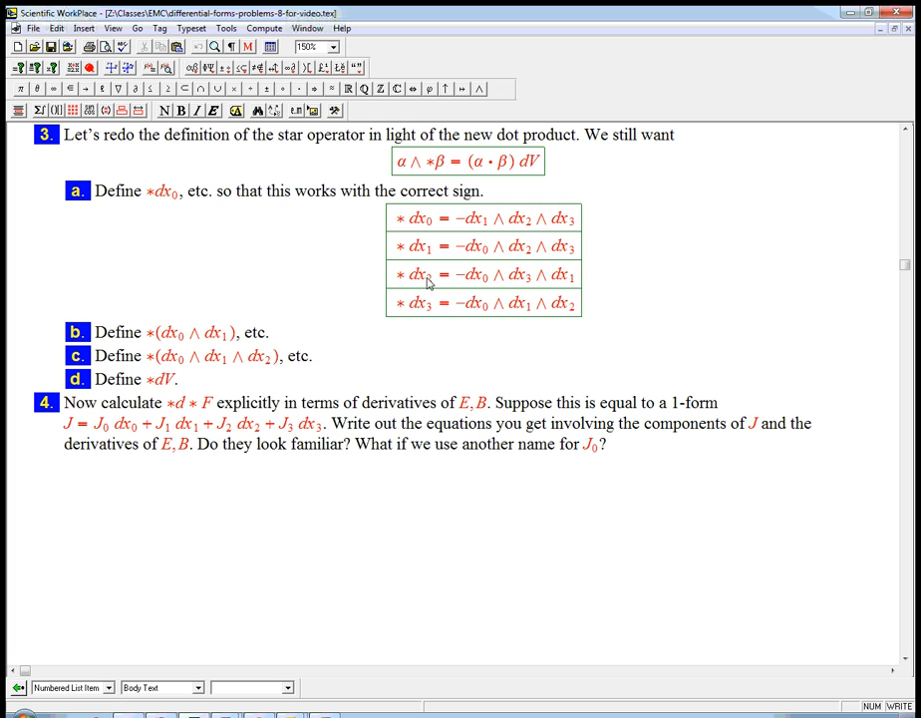
mouse_move(583, 284)
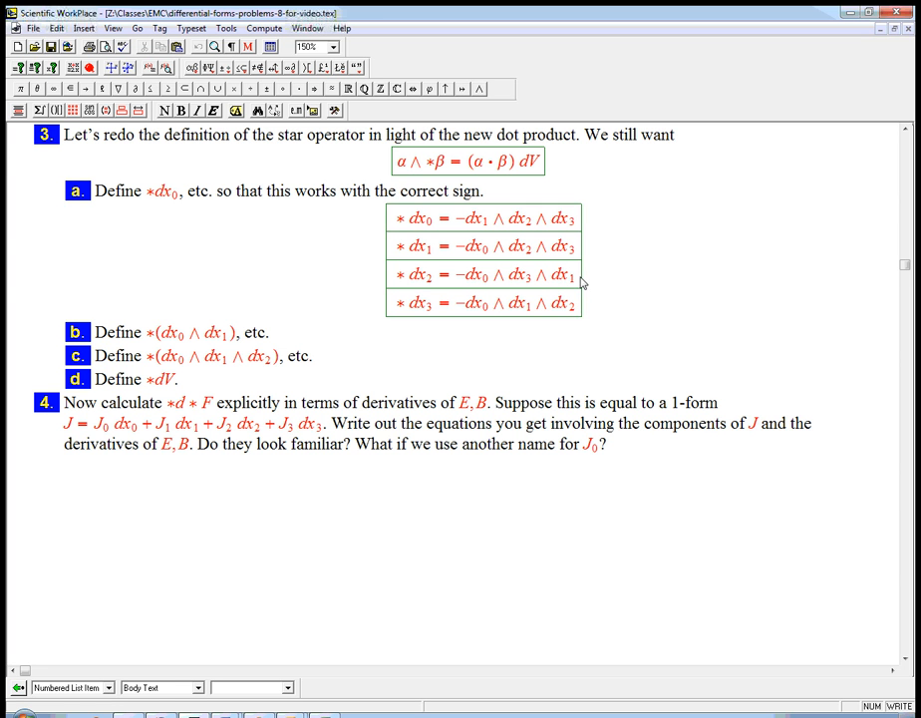
mouse_move(495, 287)
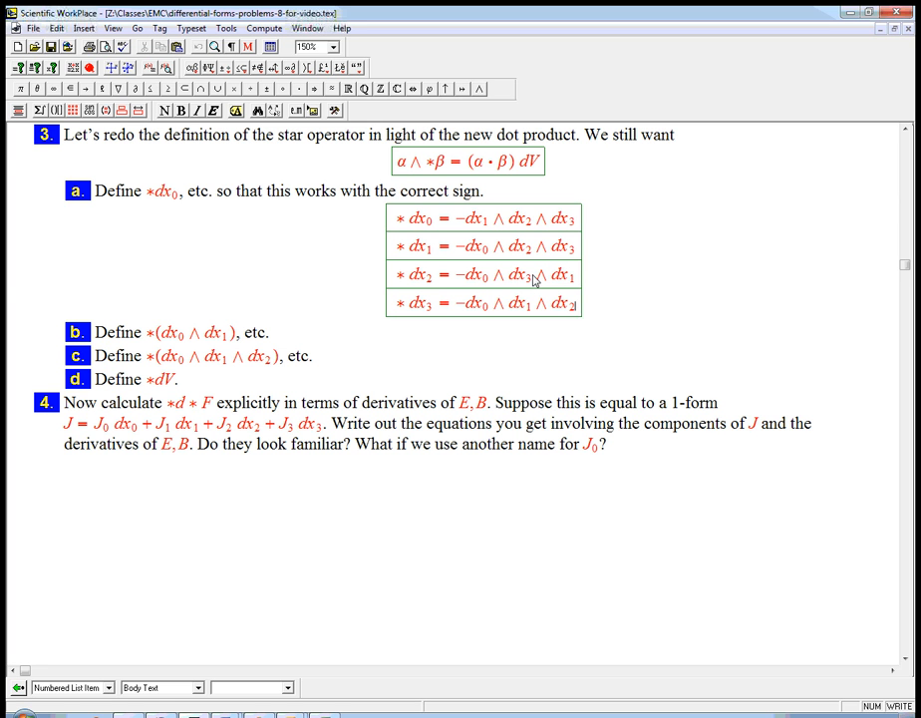
mouse_move(520, 288)
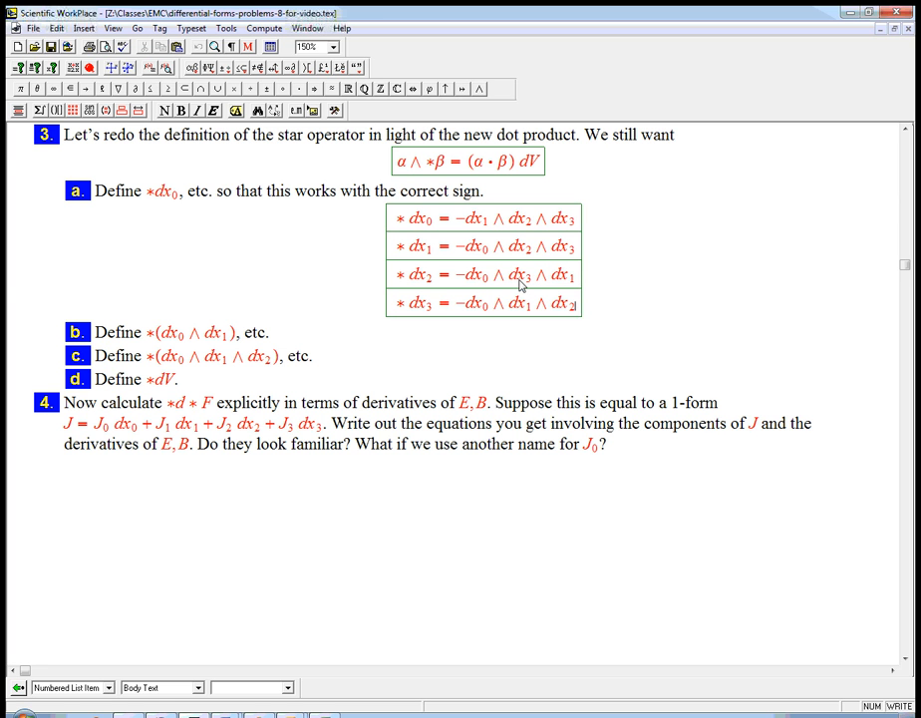
mouse_move(434, 290)
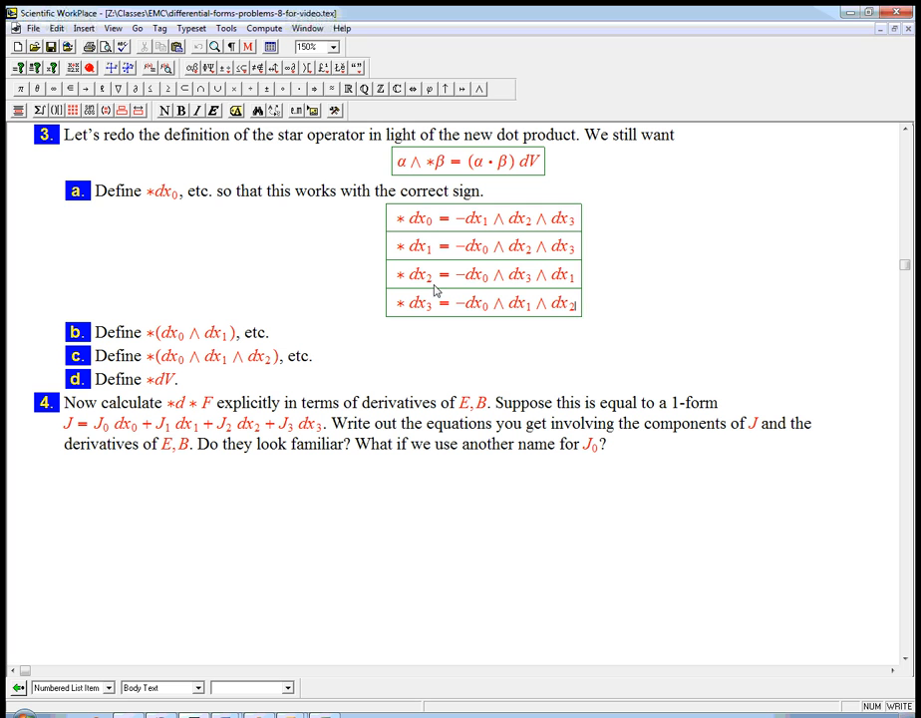
mouse_move(471, 279)
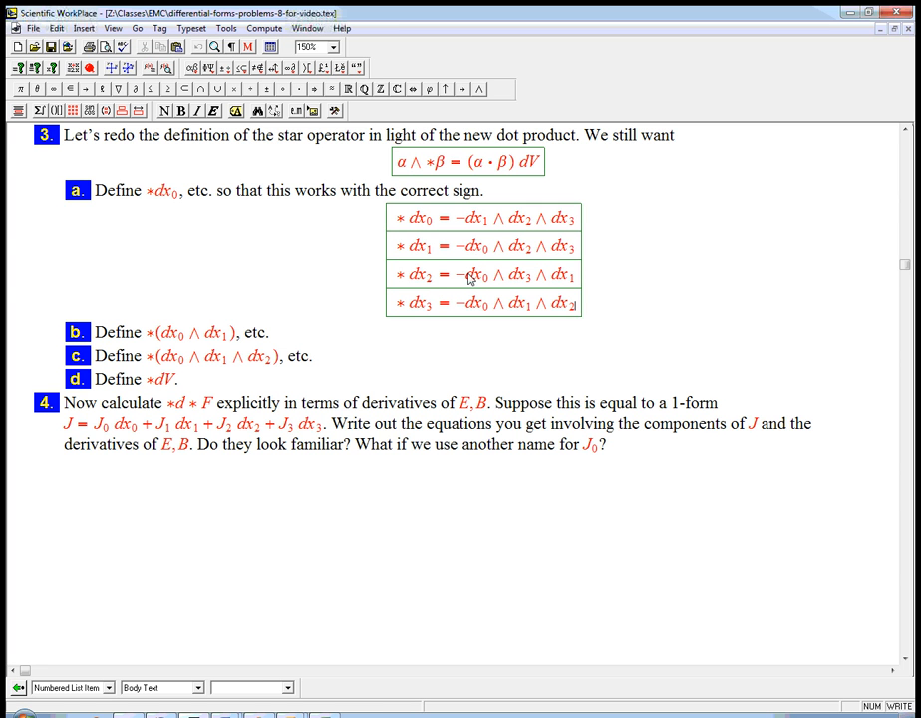
mouse_move(471, 327)
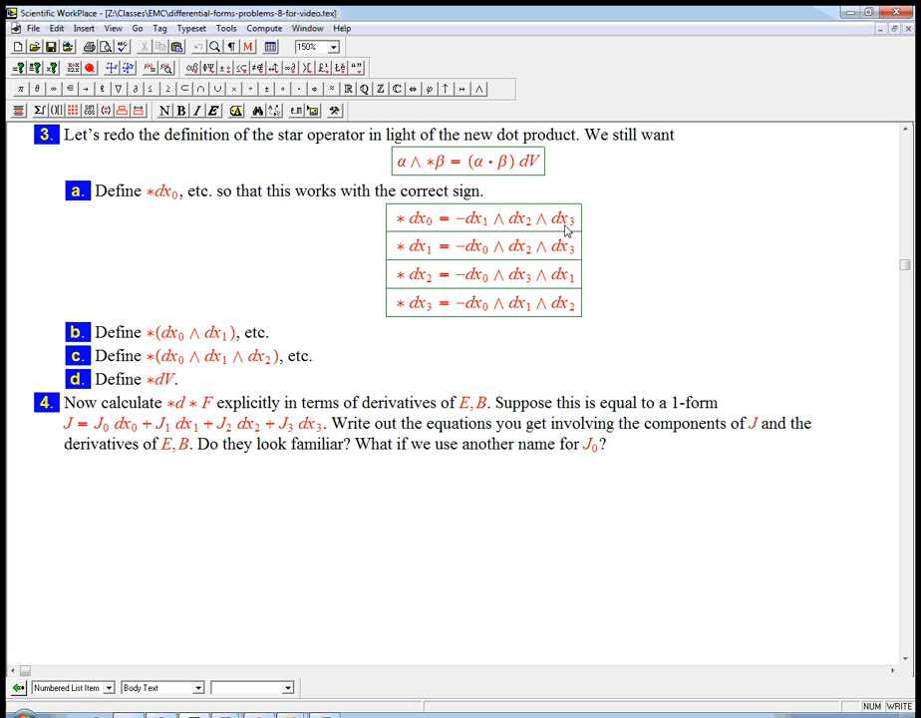
mouse_move(446, 325)
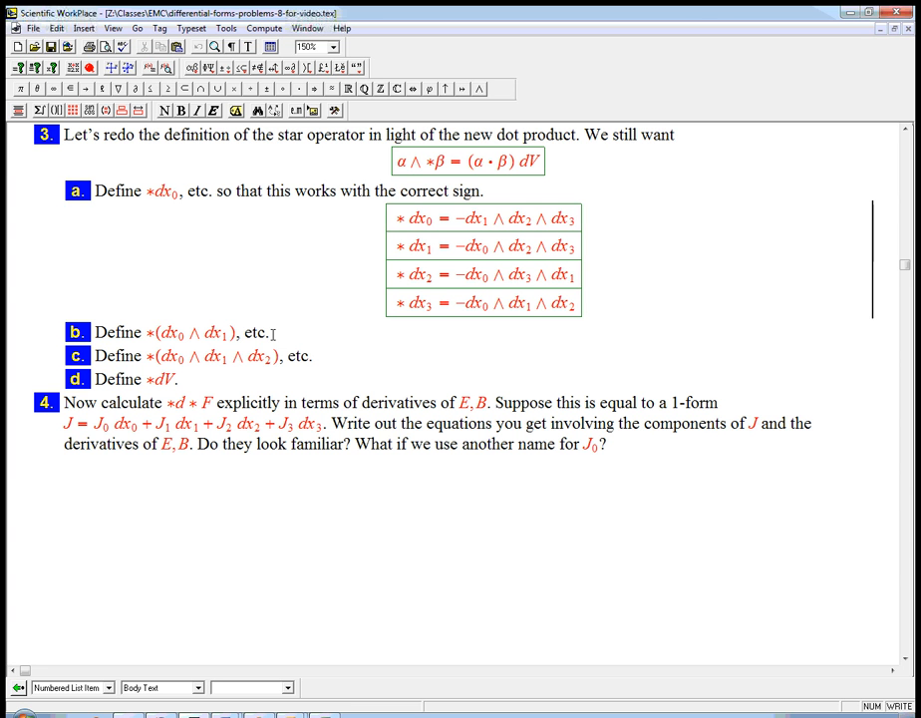
mouse_move(186, 343)
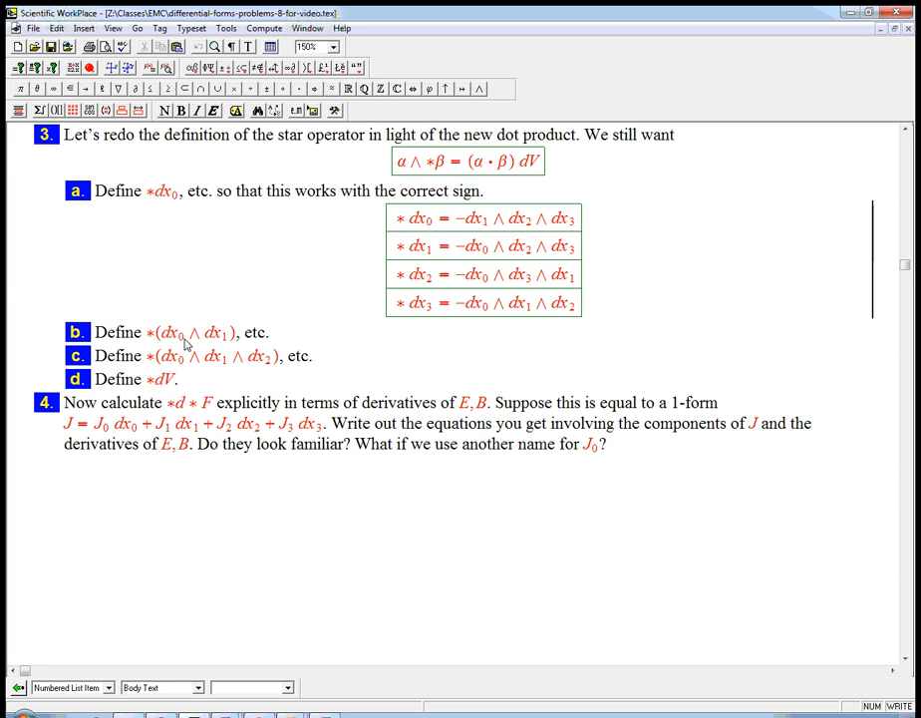
mouse_move(282, 334)
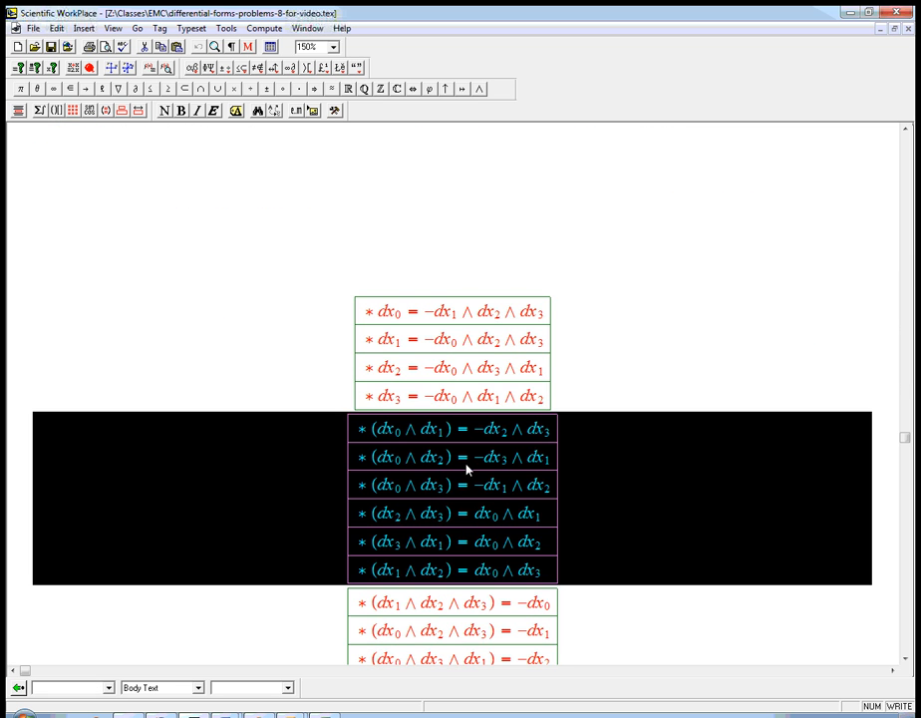
Paste part b's six *(dxᵢ∧dxⱼ) equations and insert a '0123 → 2301' note row
scroll("up", 3)
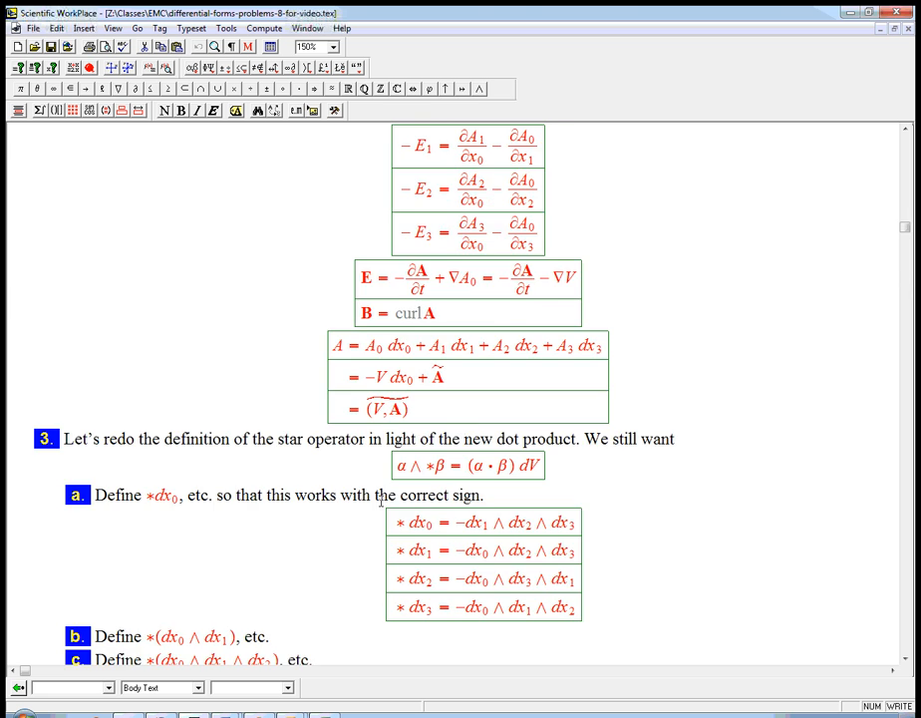
scroll("down", 3)
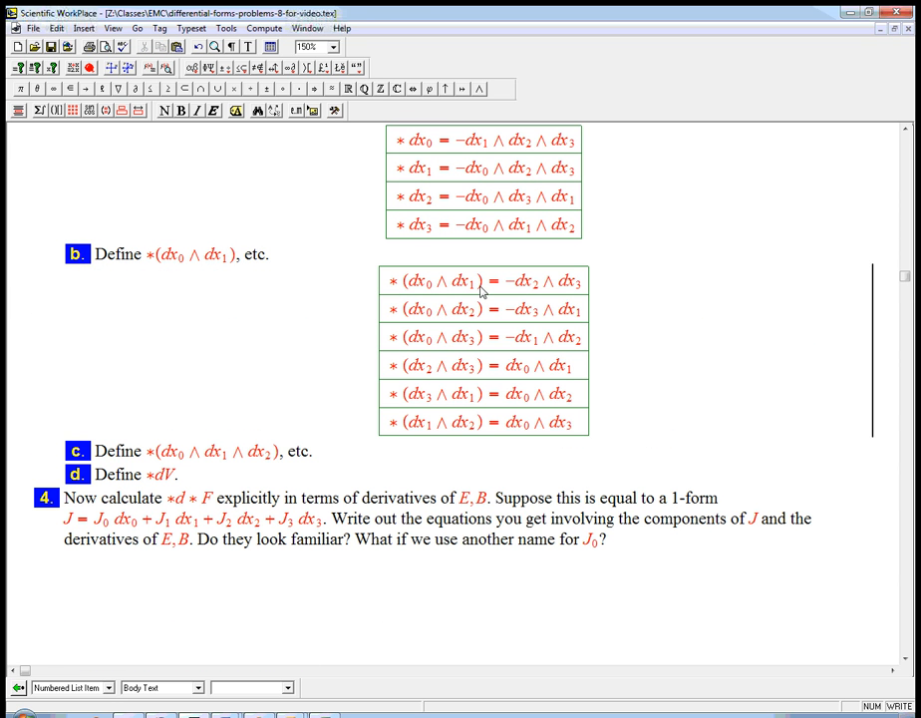
mouse_move(465, 282)
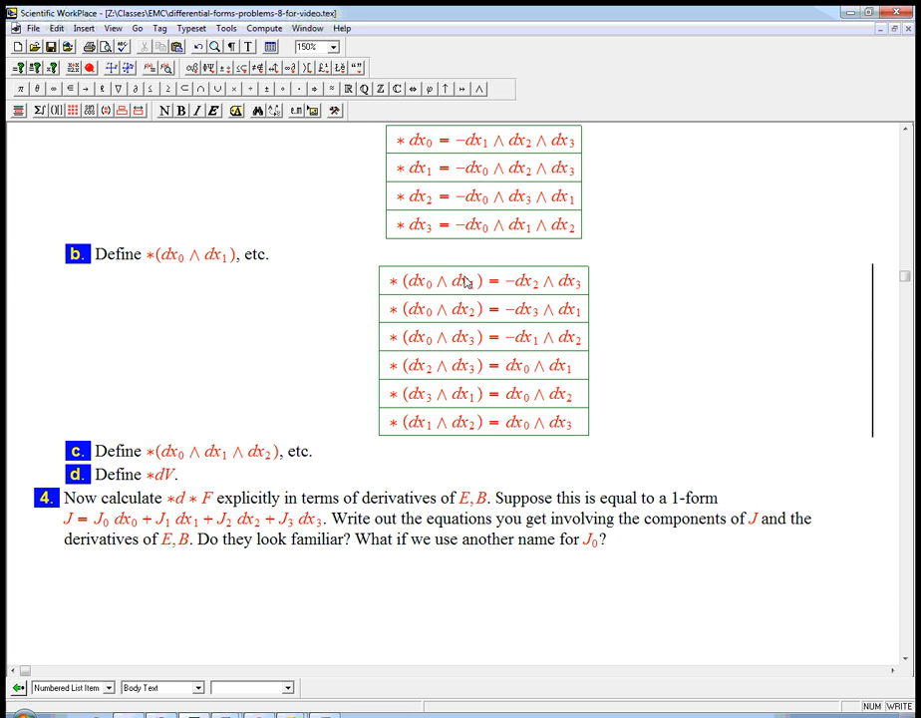
mouse_move(526, 294)
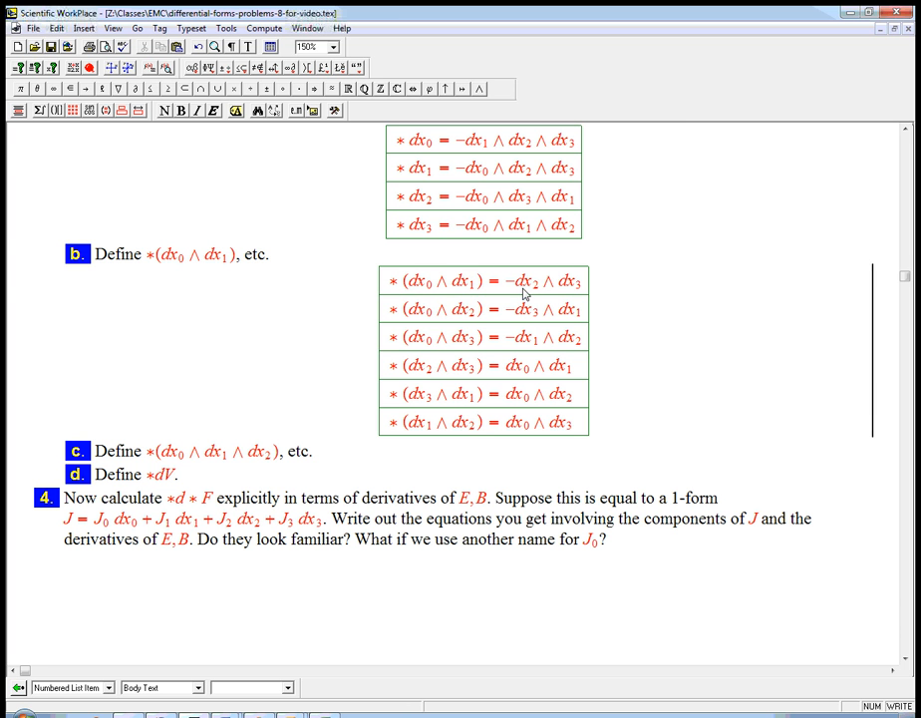
mouse_move(535, 299)
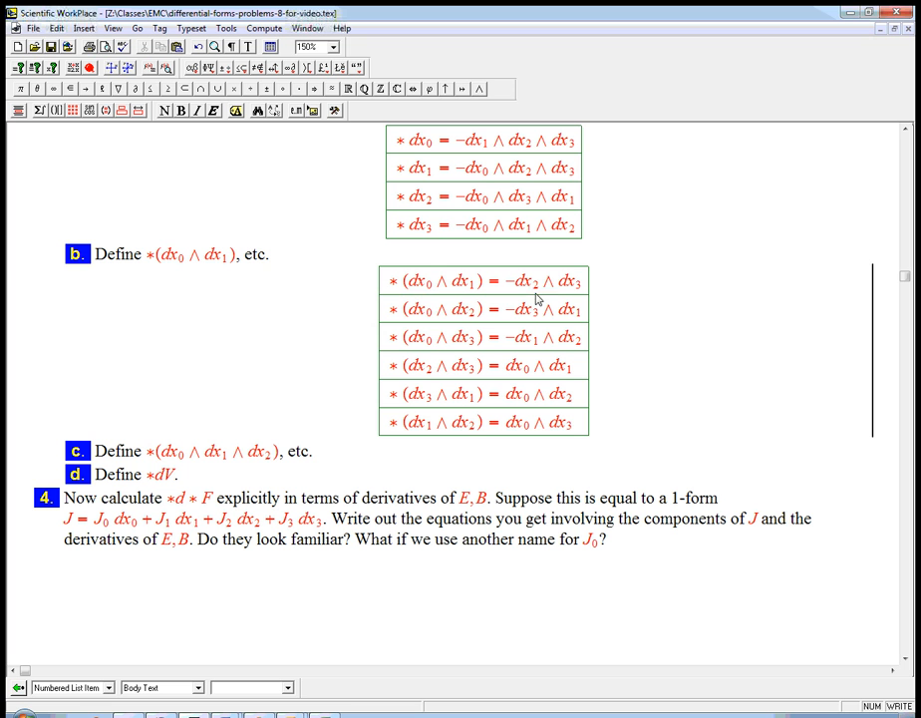
mouse_move(418, 287)
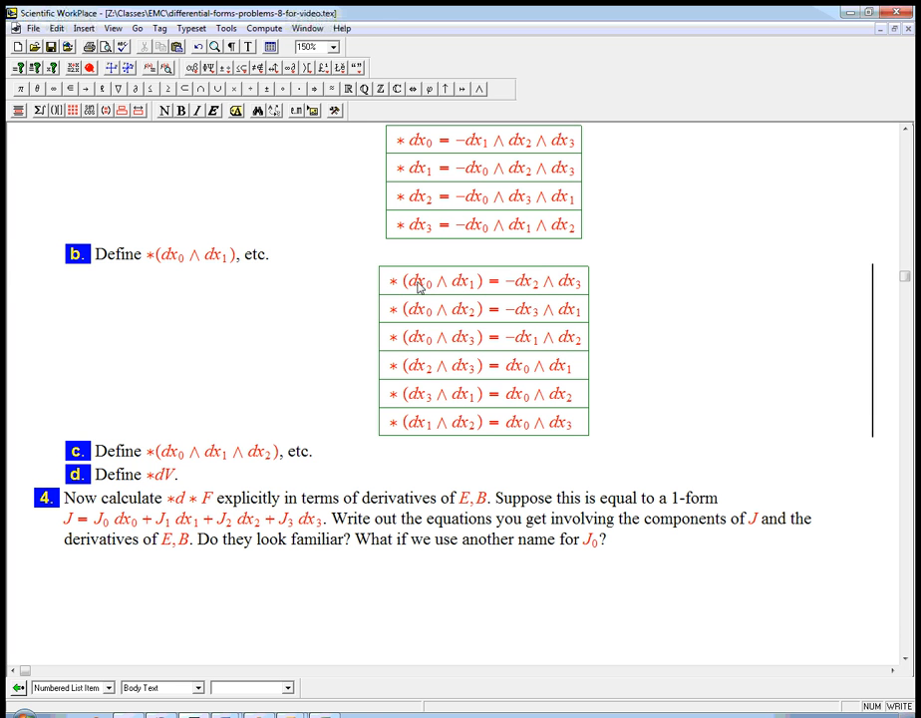
mouse_move(510, 290)
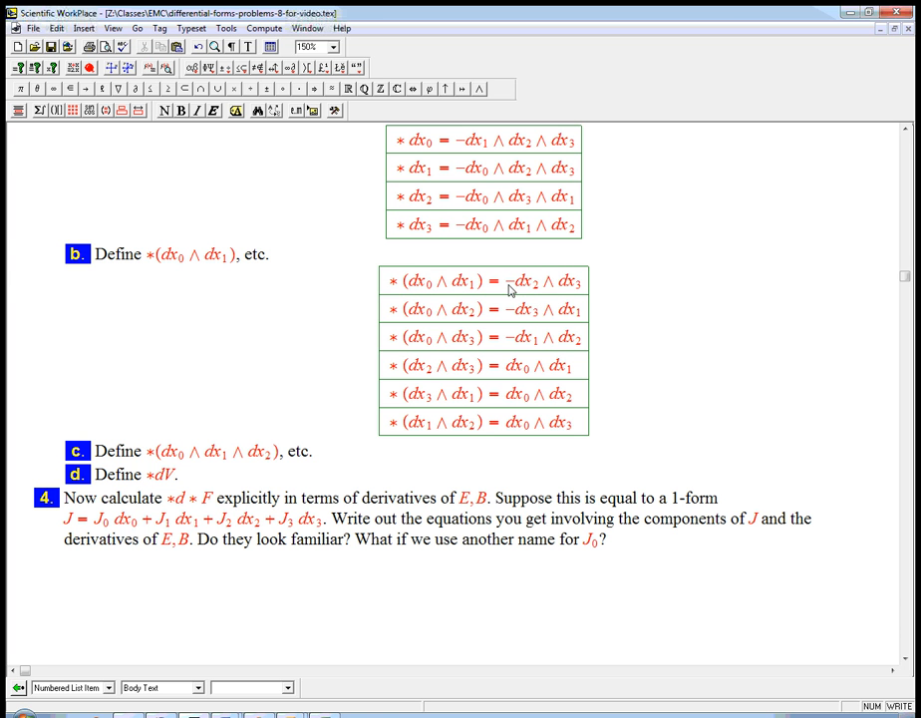
mouse_move(476, 417)
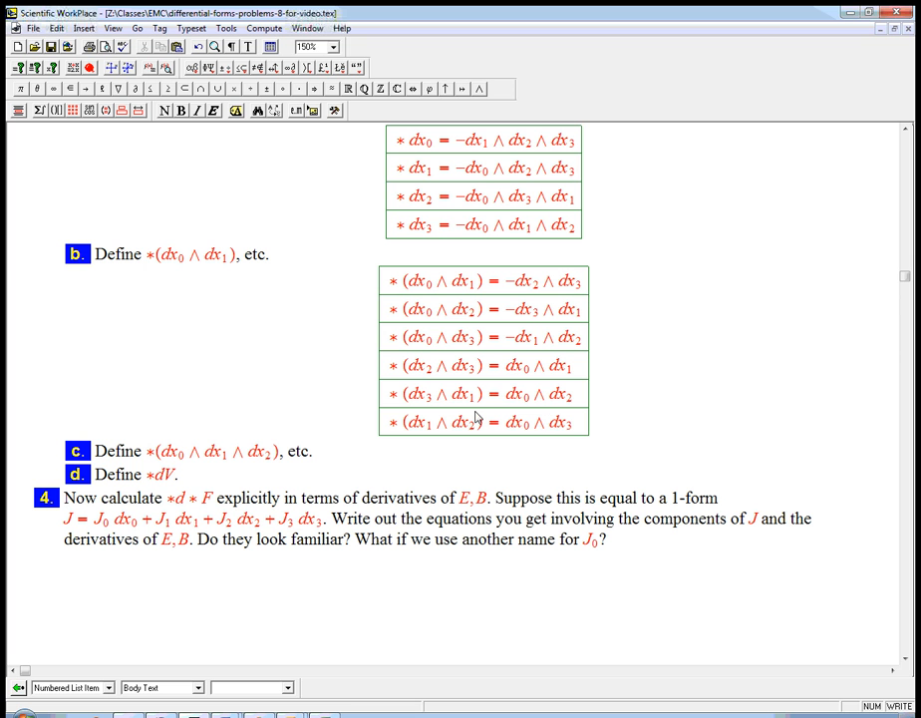
mouse_move(526, 376)
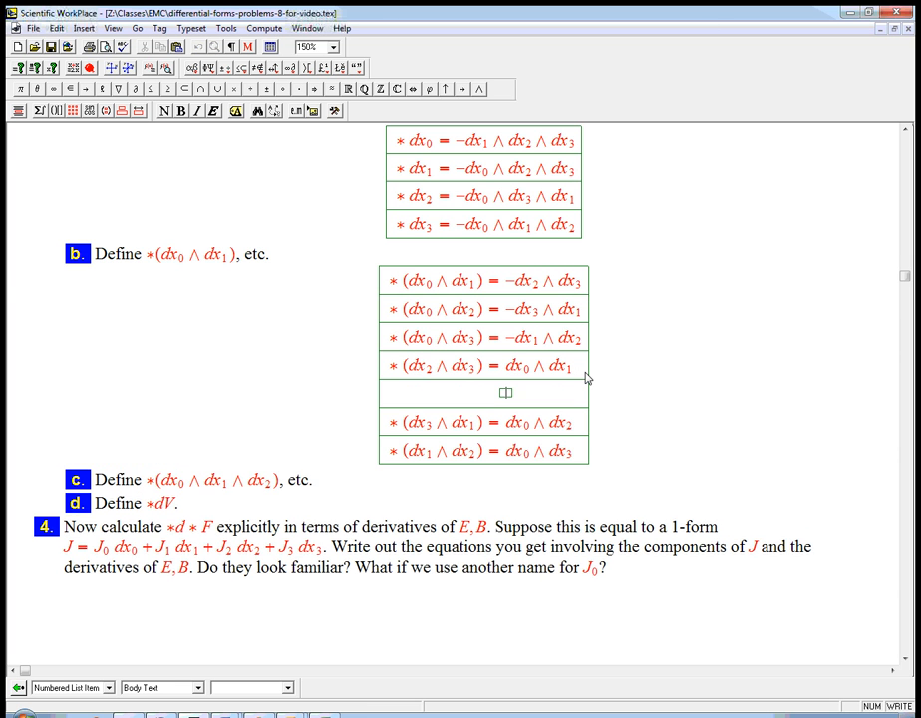
type("2301")
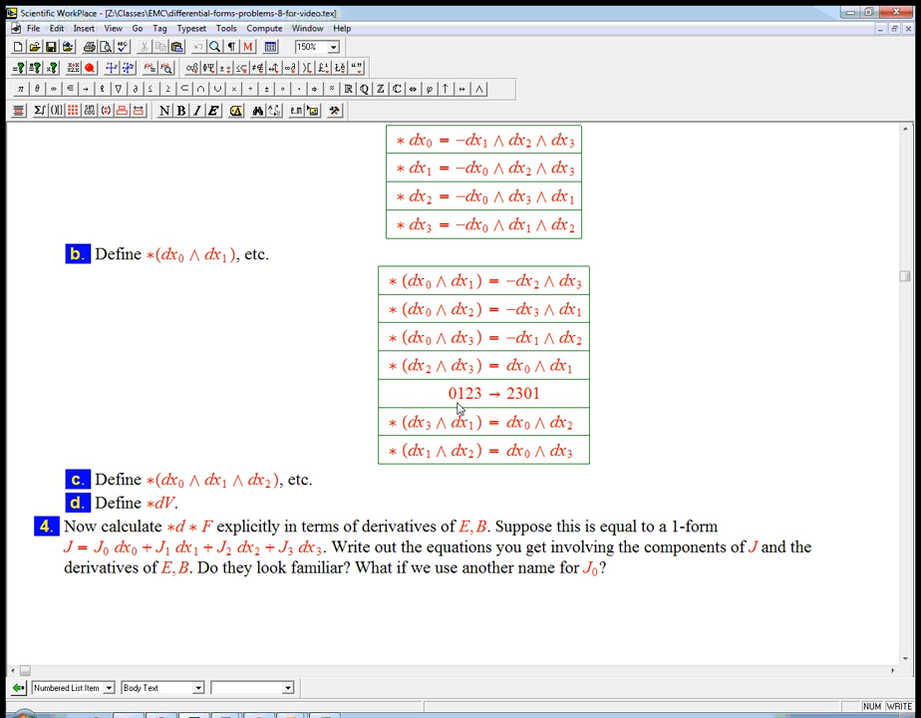
mouse_move(534, 404)
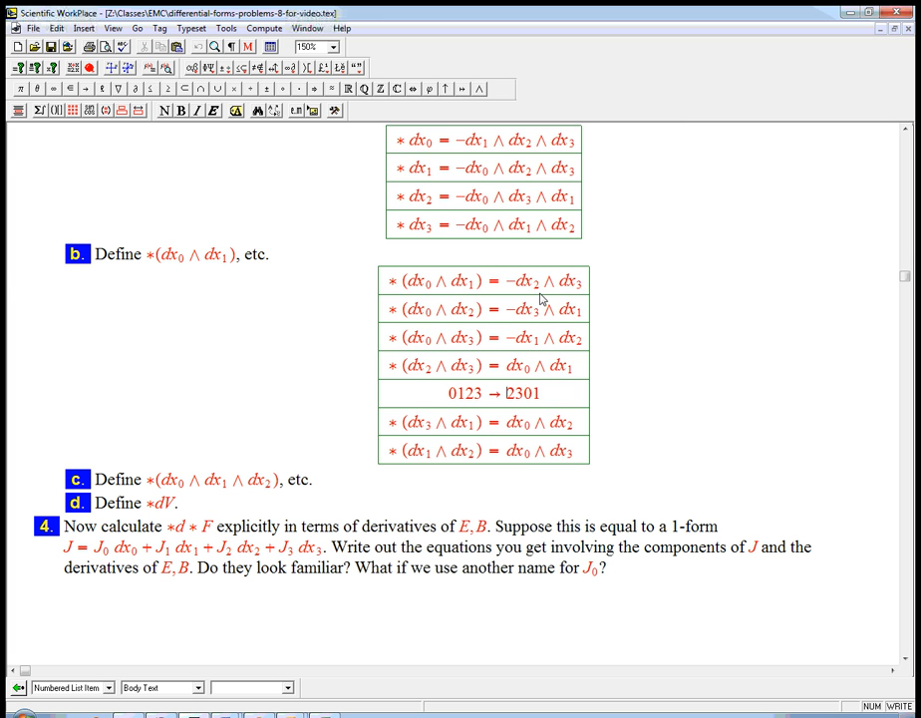
mouse_move(527, 287)
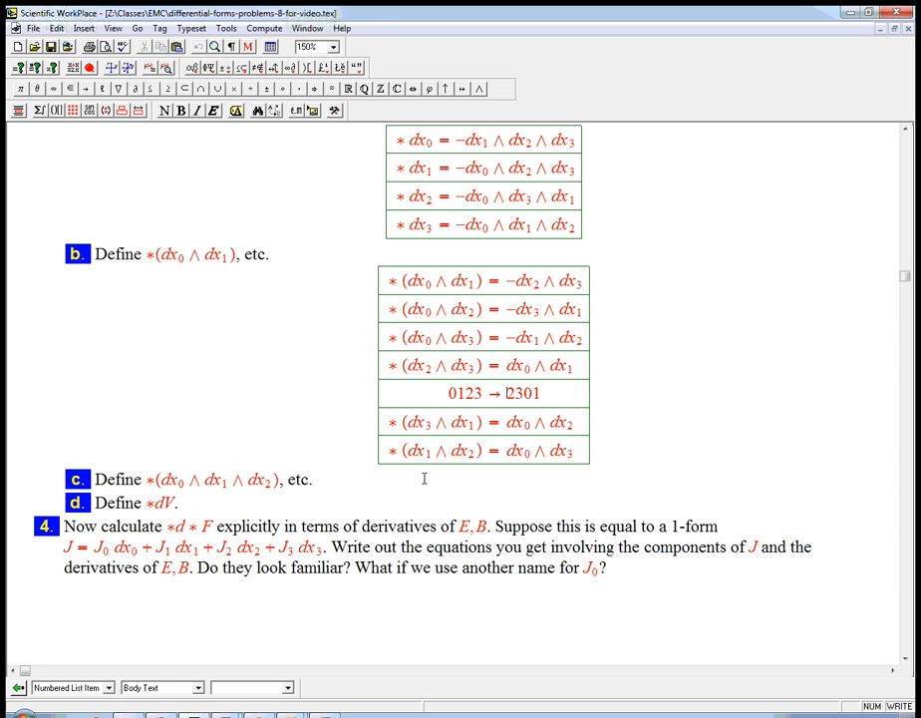
mouse_move(519, 367)
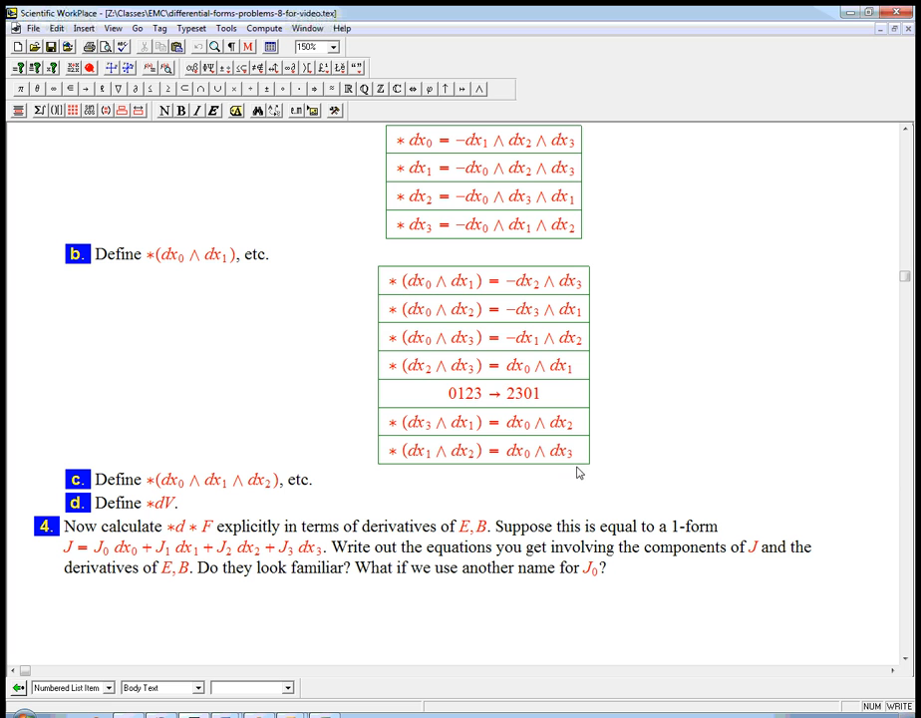
mouse_move(559, 424)
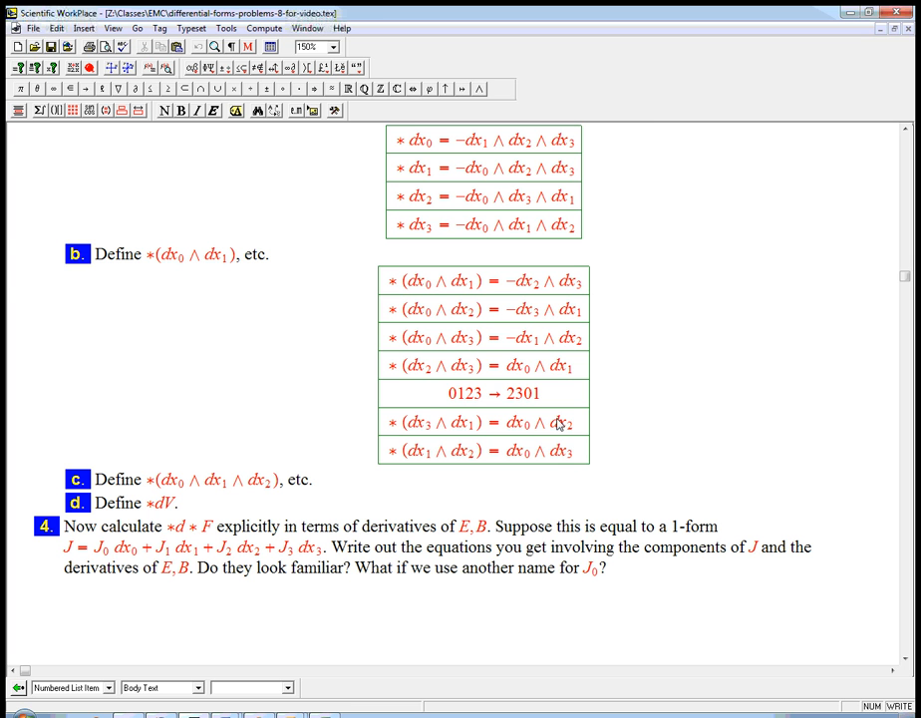
mouse_move(580, 400)
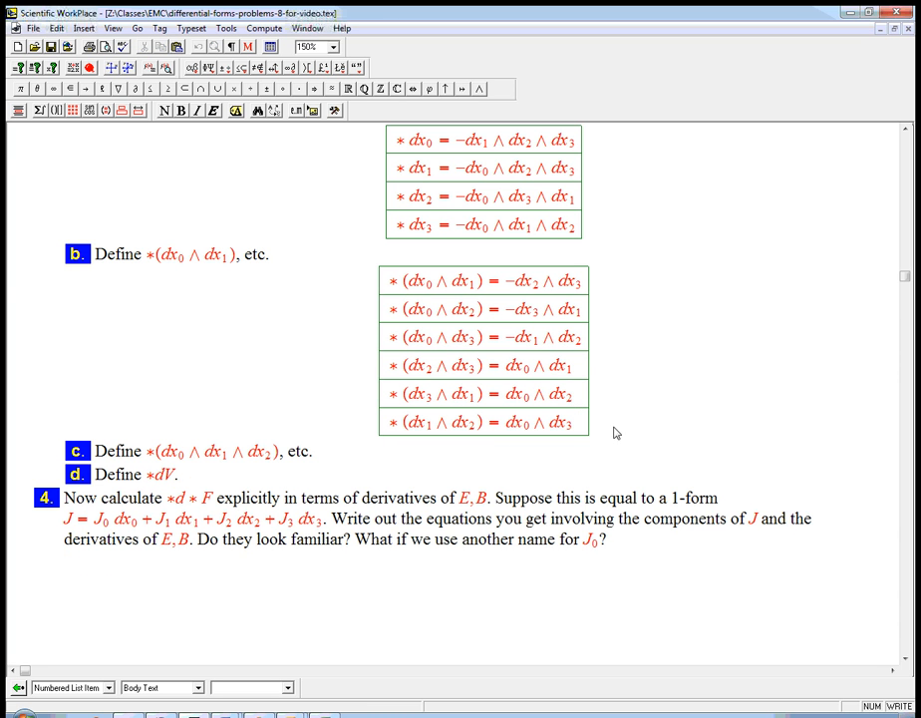
mouse_move(333, 460)
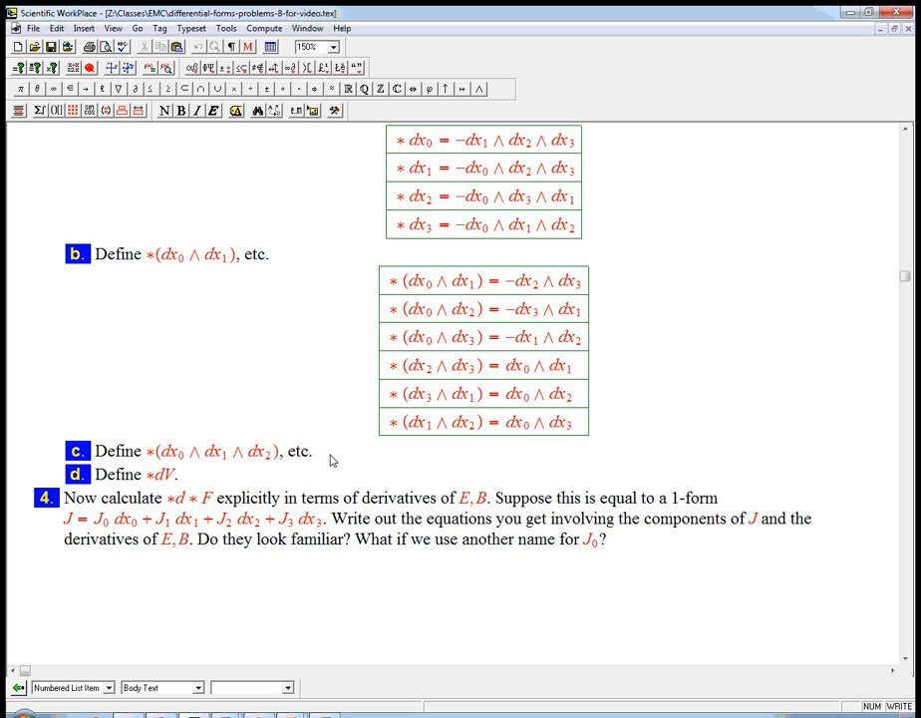
List *(dx₁∧dx₂∧dx₃) = −dx₀ through *(dx₀∧dx₁∧dx₂) = −dx₃ under part c
double_click(209, 450)
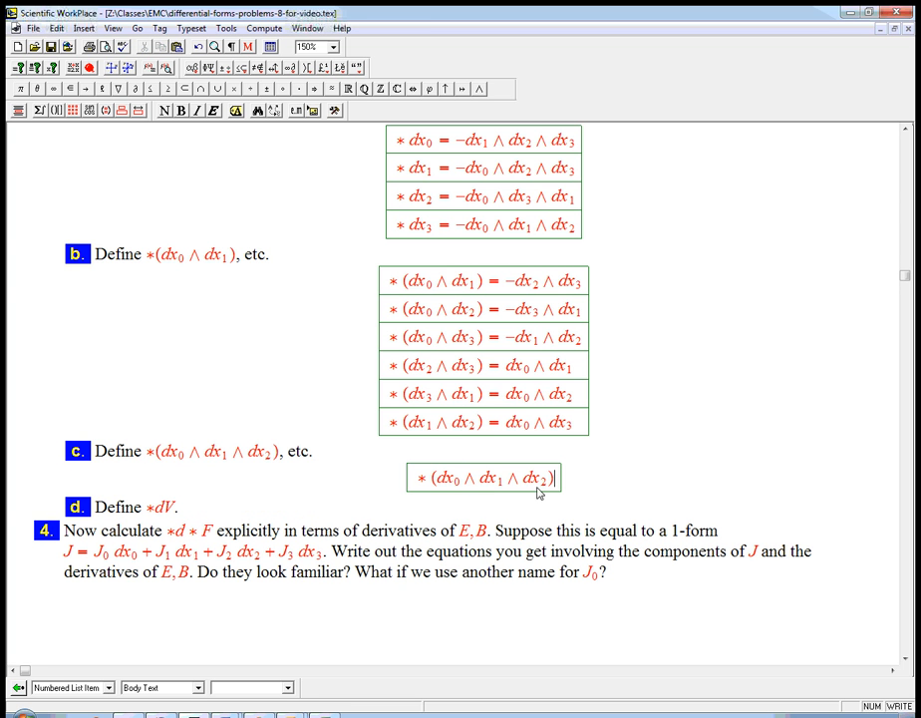
type("=")
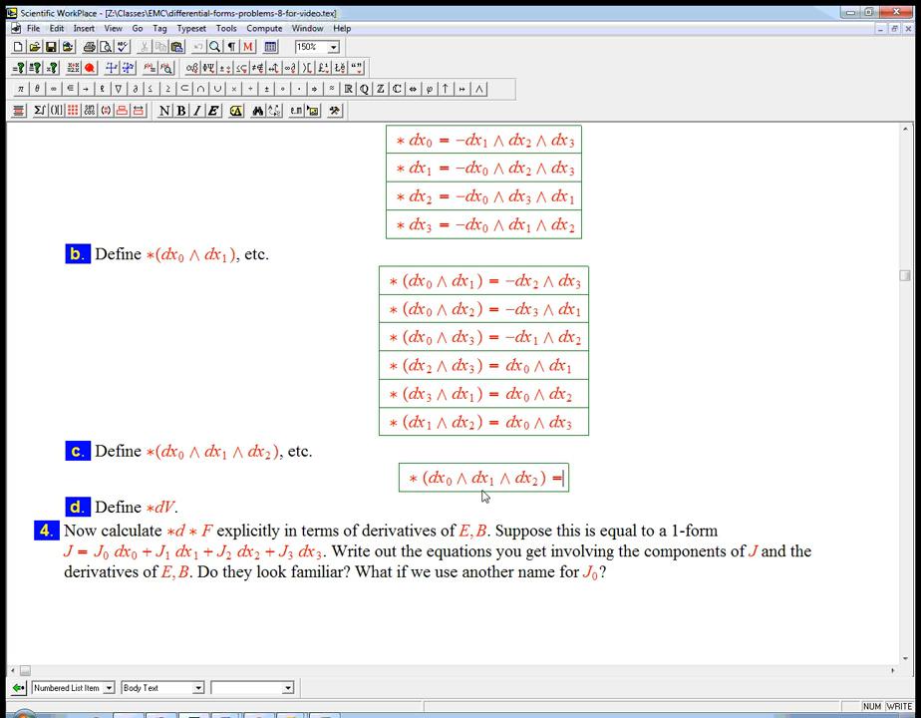
mouse_move(485, 502)
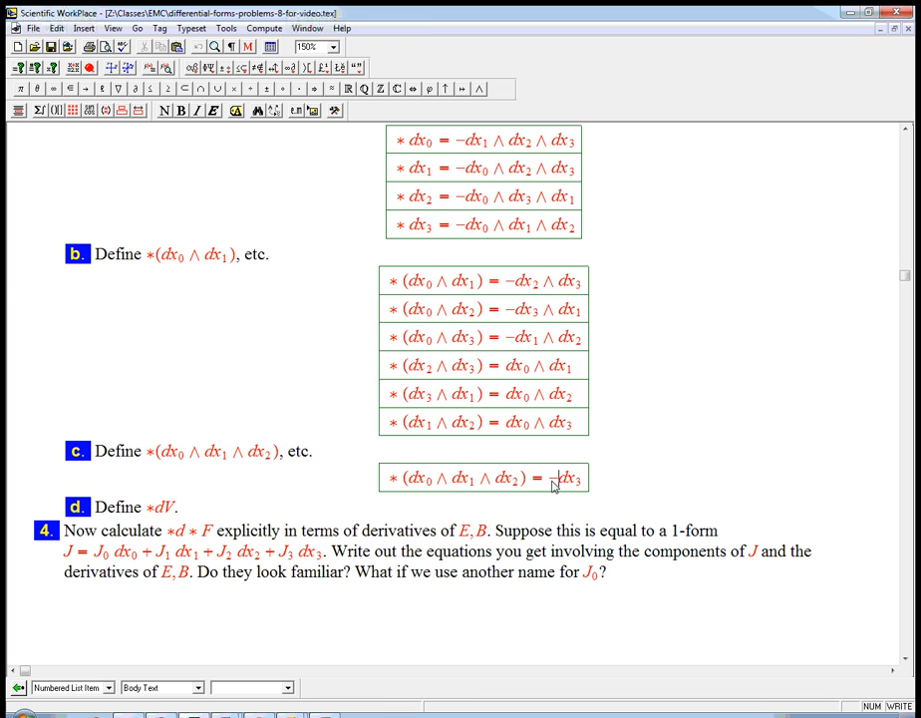
mouse_move(667, 507)
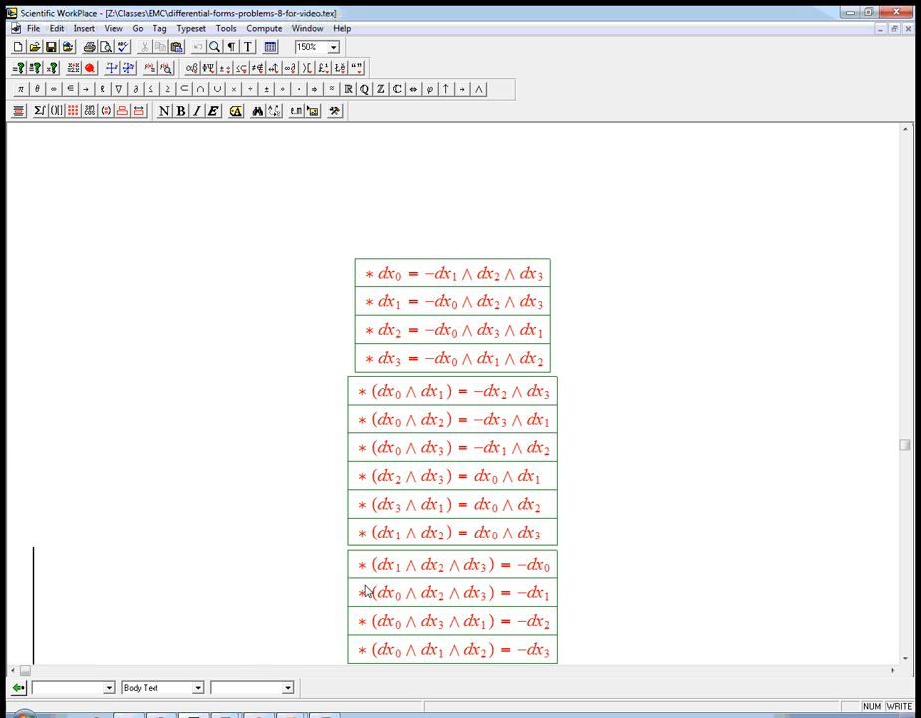
scroll("up", 3)
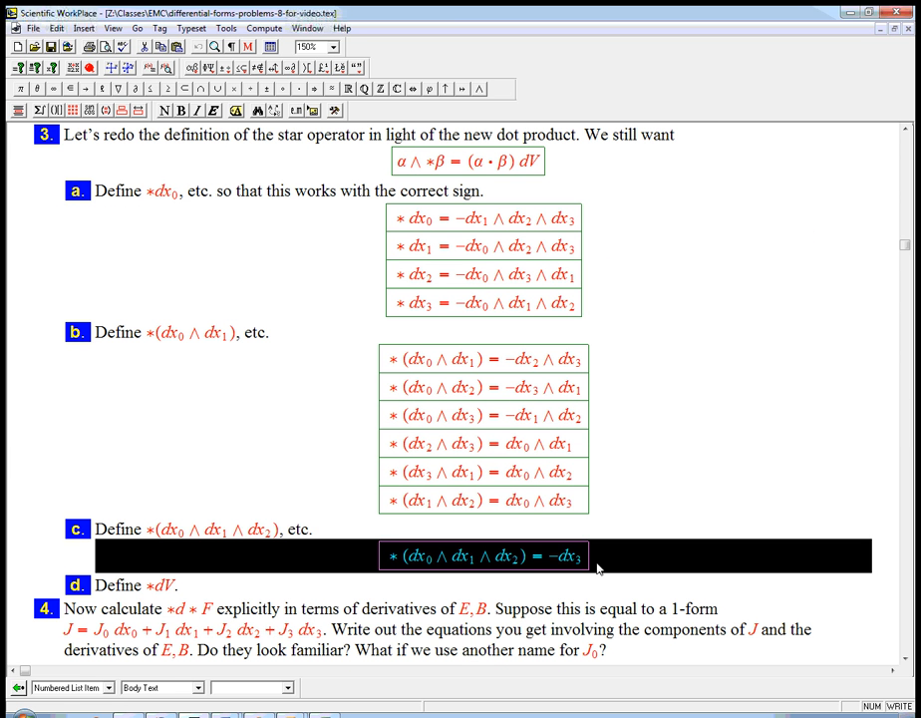
scroll("down", 3)
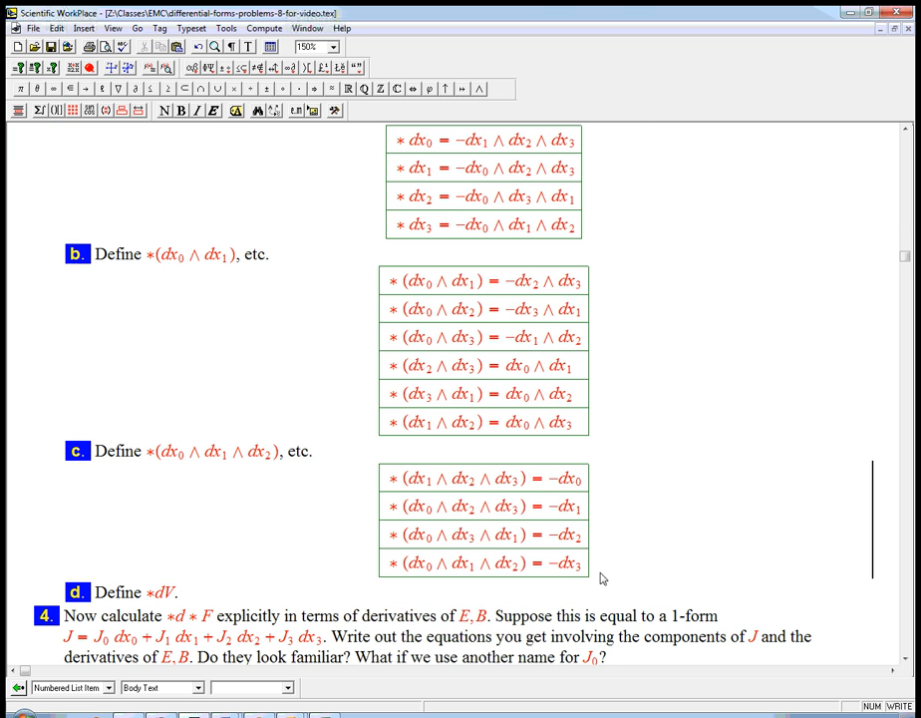
mouse_move(446, 536)
type("∗dV = −1    ∗1 = dV")
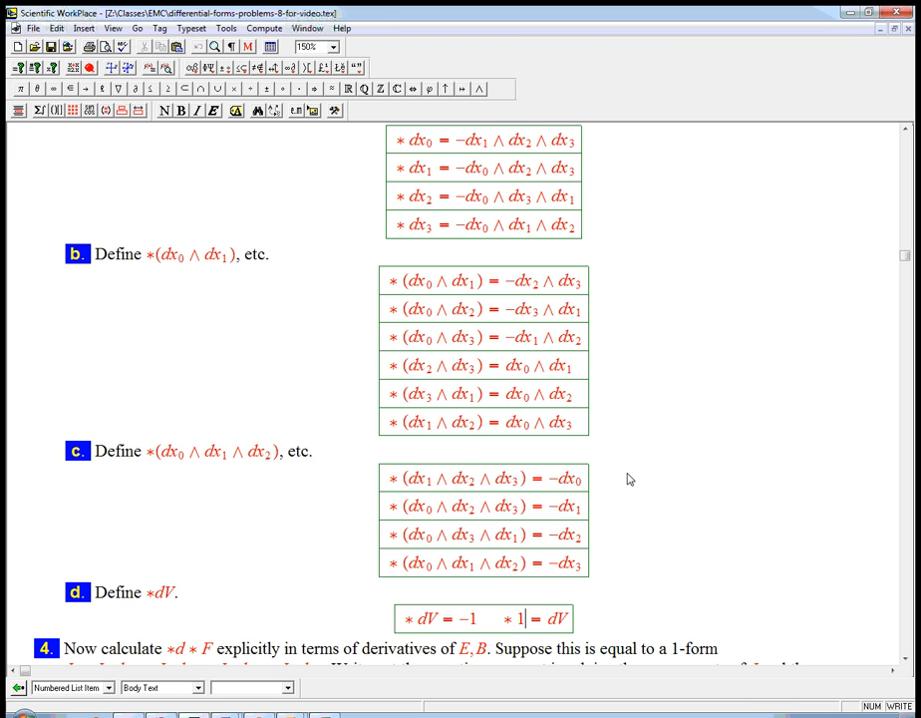
Enter *dV = −1 and *1 = dV in a display under part d
scroll("down", 3)
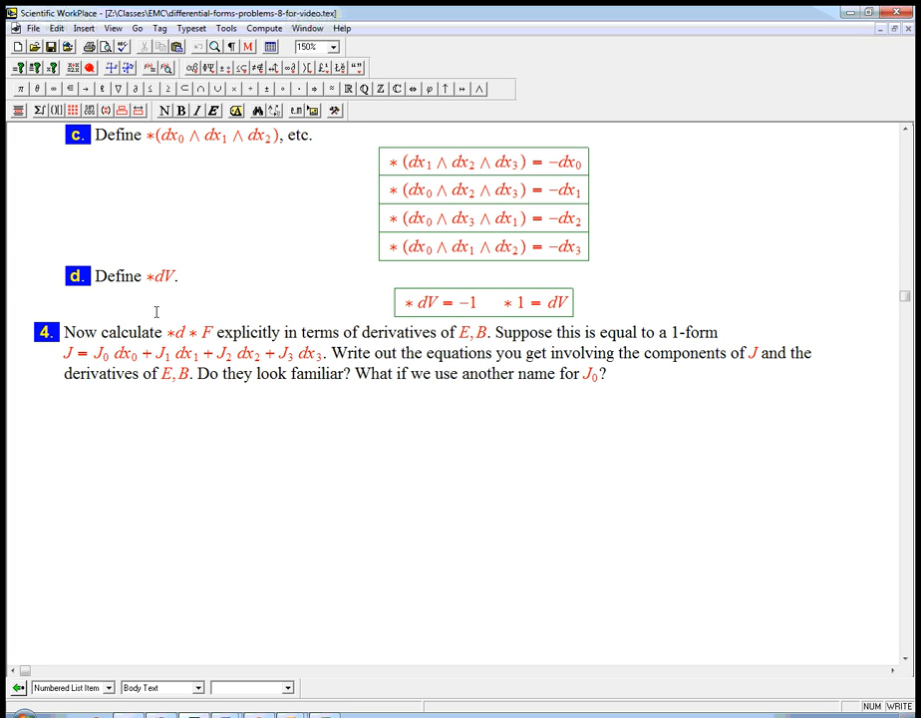
mouse_move(215, 339)
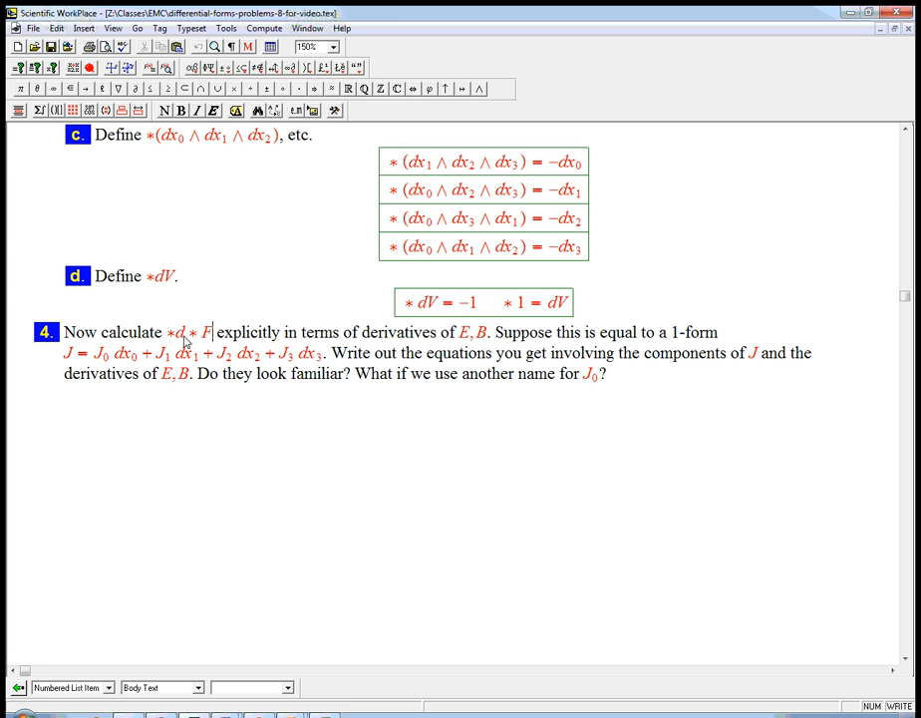
mouse_move(212, 342)
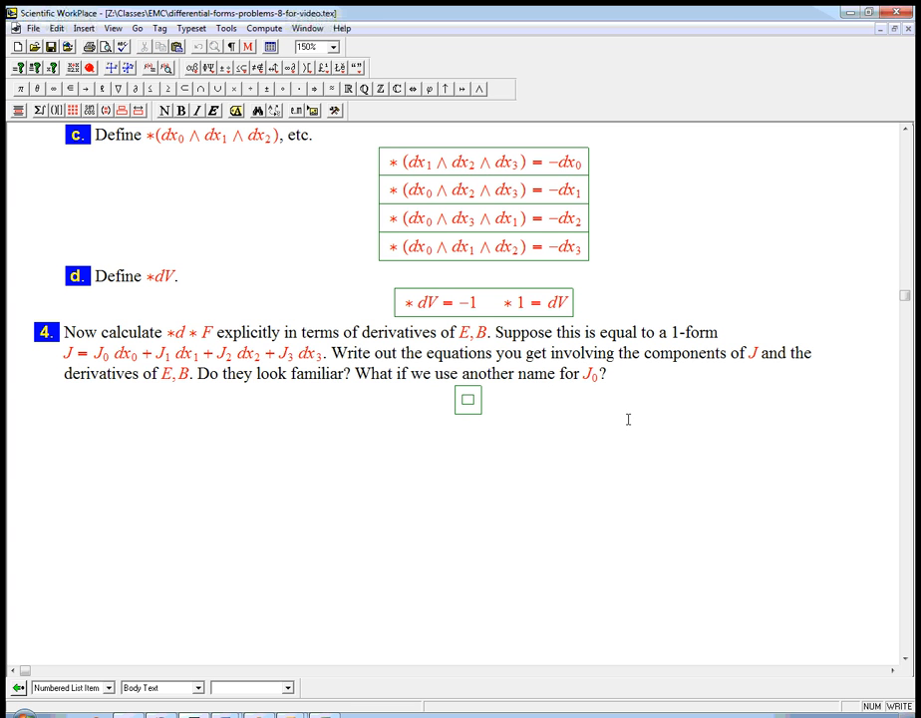
Write J = *d*F with a '= ???' row, then begin a *F display
type("J = *d * F")
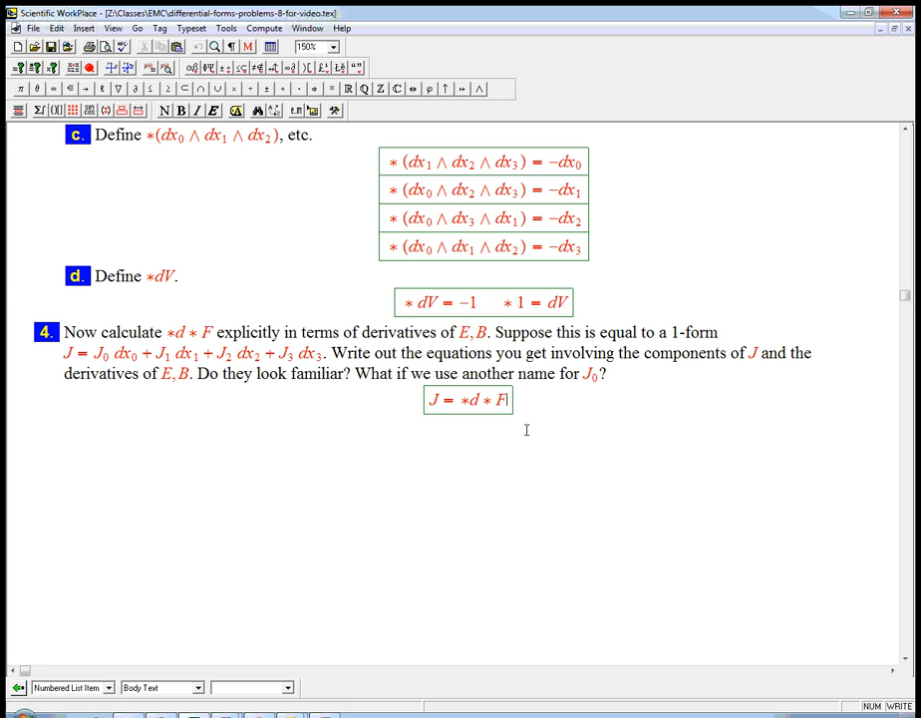
type("= ???")
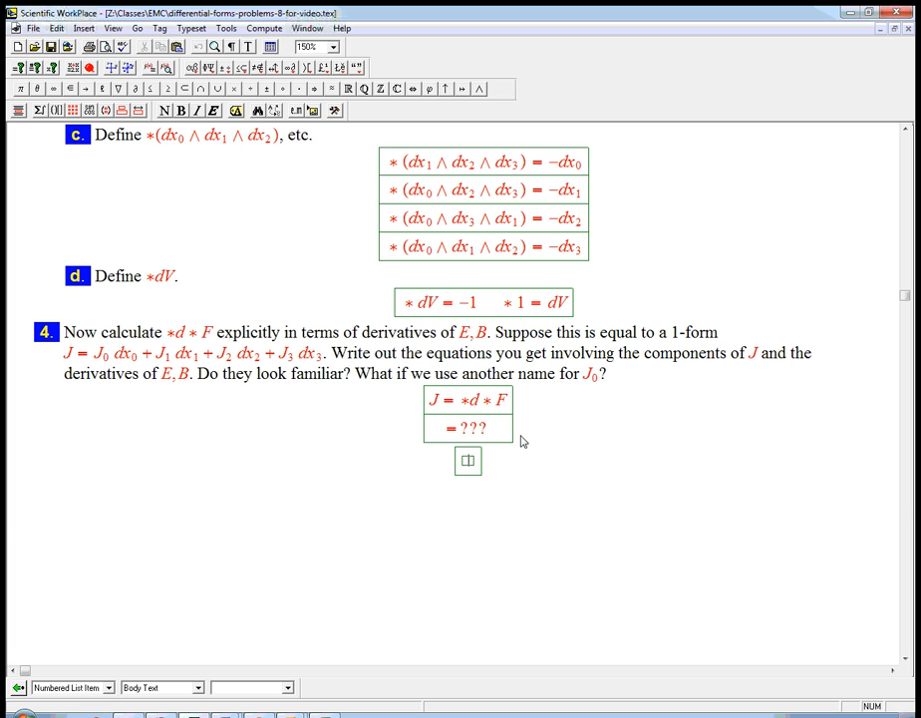
type("*F")
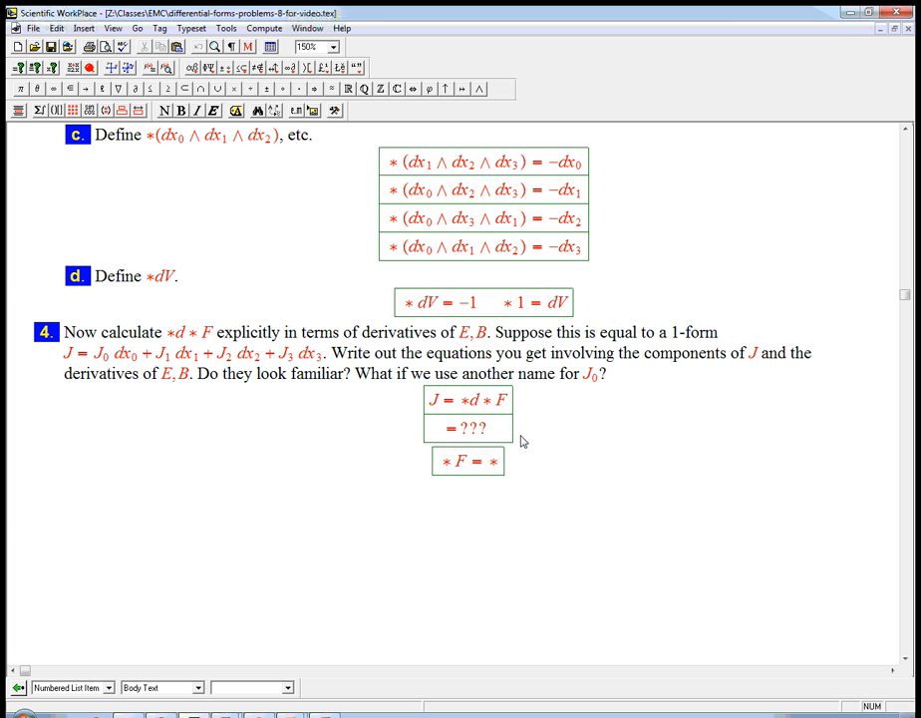
Paste problem 2's F expansion into *F = *( … ) and add a new row
scroll("up", 3)
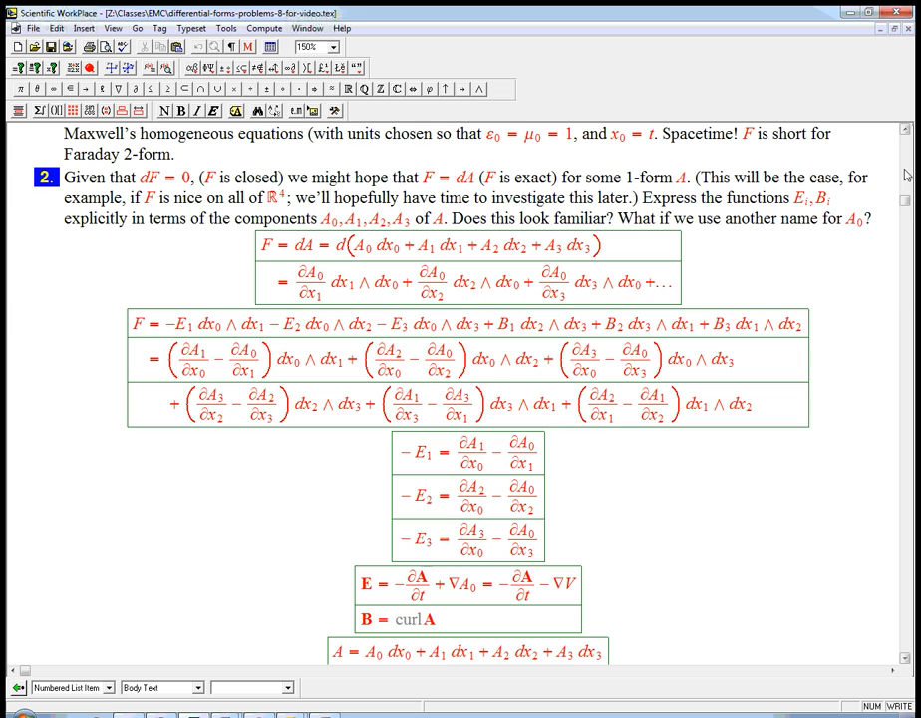
left_click_drag(165, 322, 652, 322)
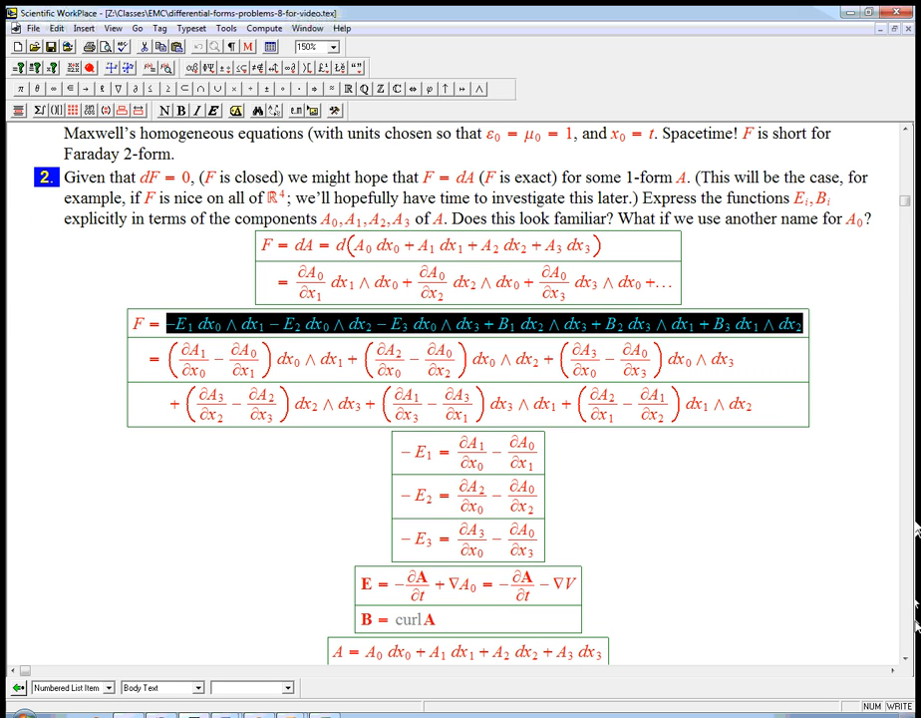
scroll("down", 3)
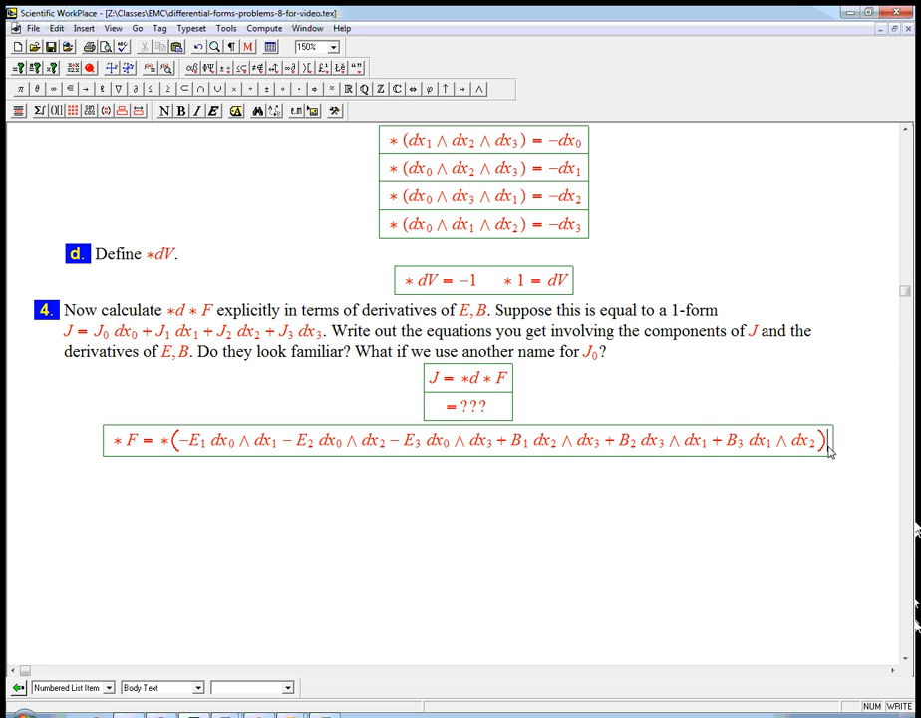
key("Return")
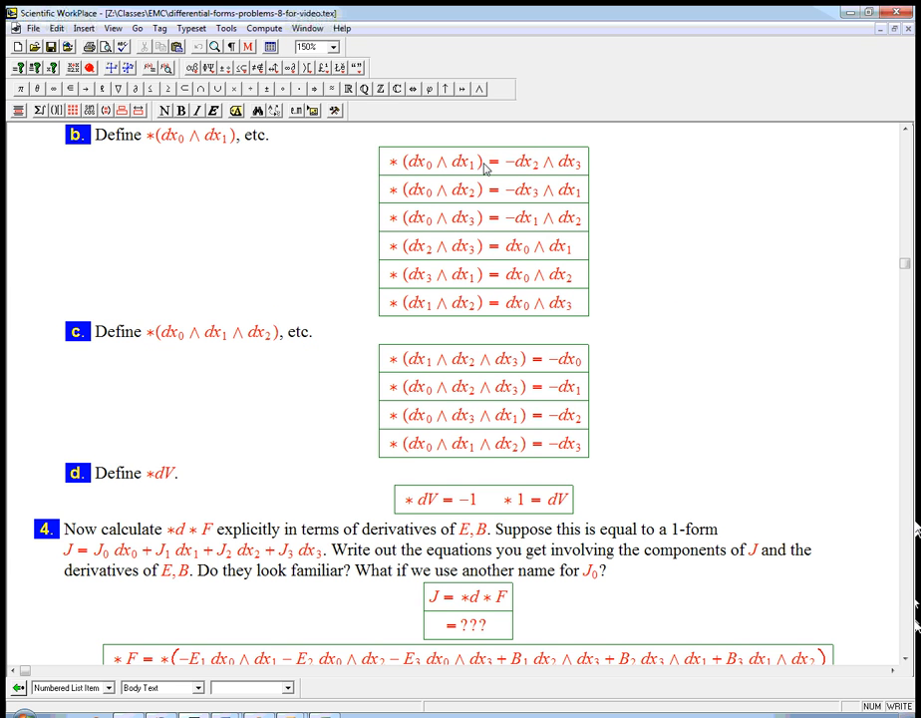
mouse_move(611, 166)
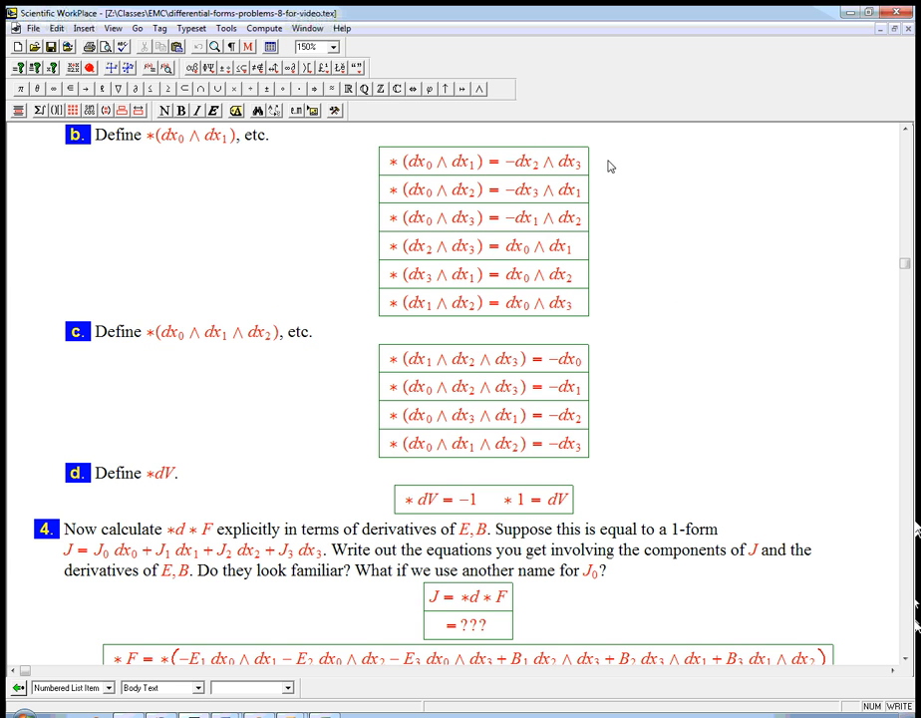
scroll("down", 3)
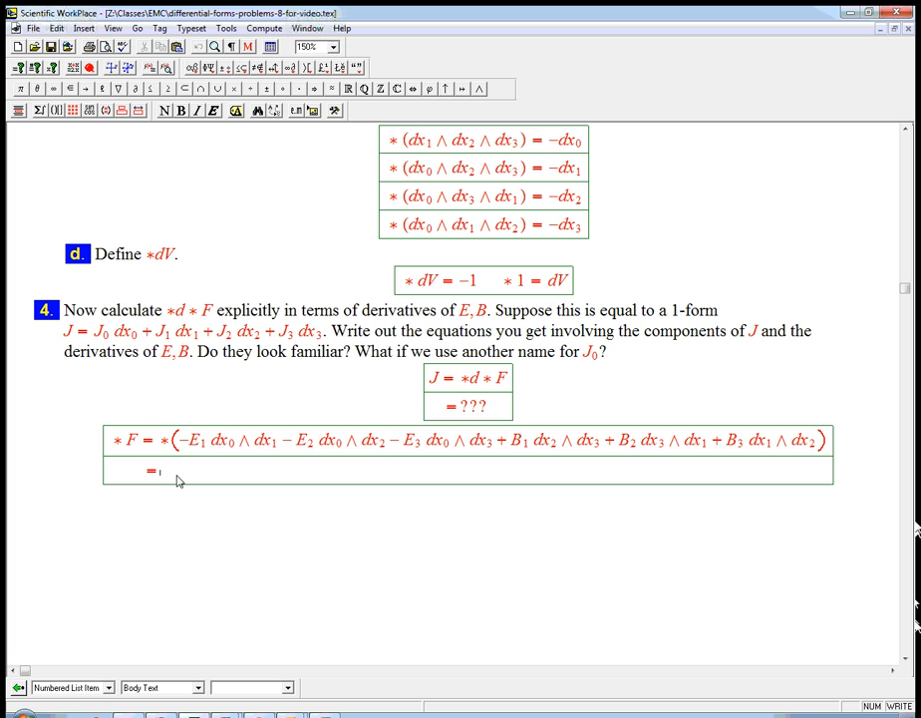
Type the second *F row as = E₁ dx₂ ∧ dx₃
type("E_1")
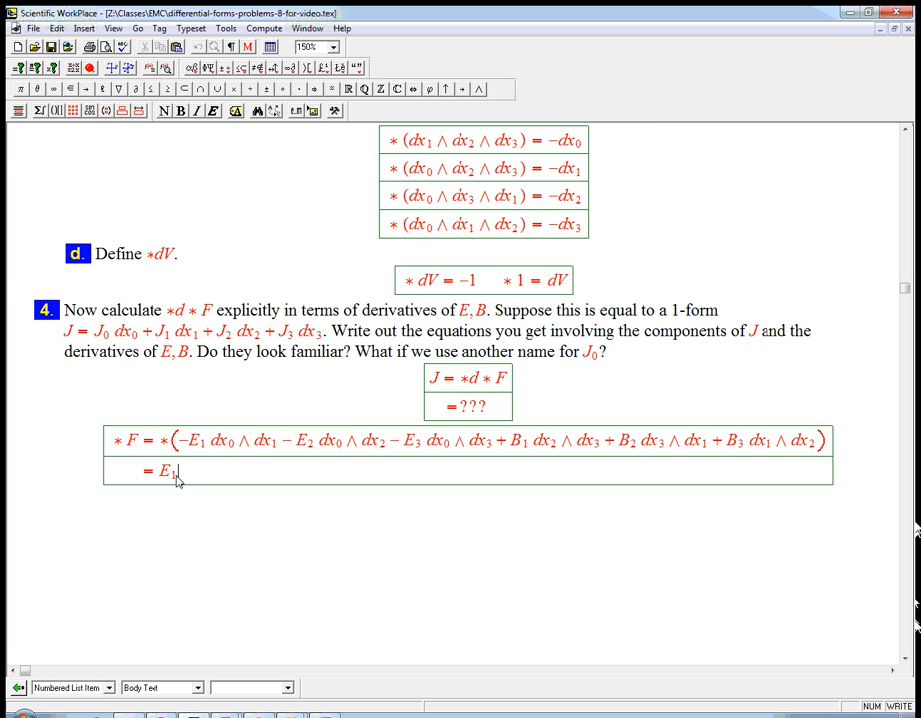
type("dx_2 ∧ dx_3")
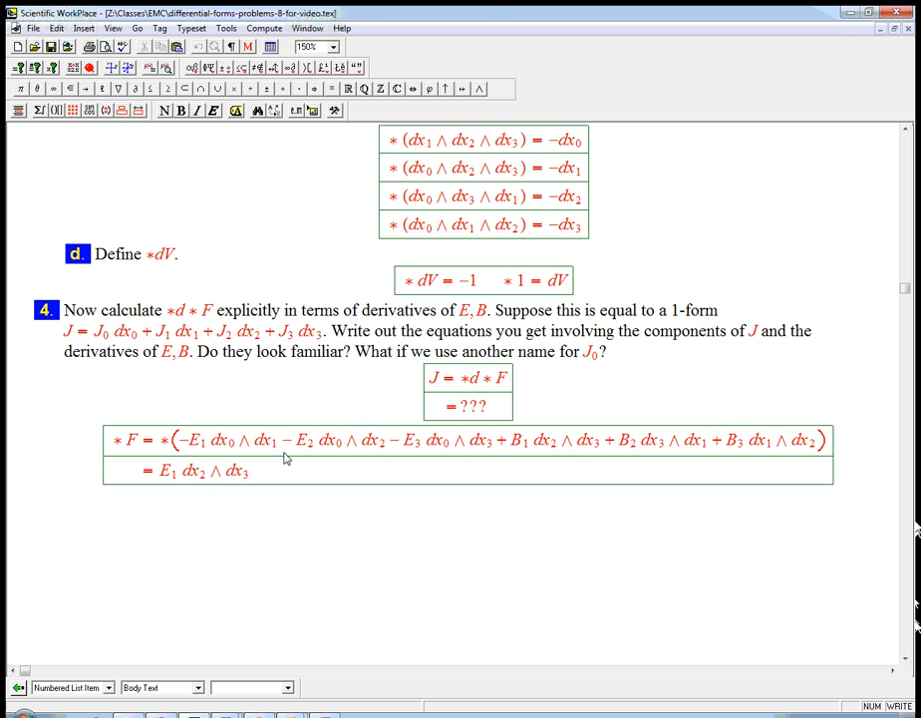
mouse_move(364, 449)
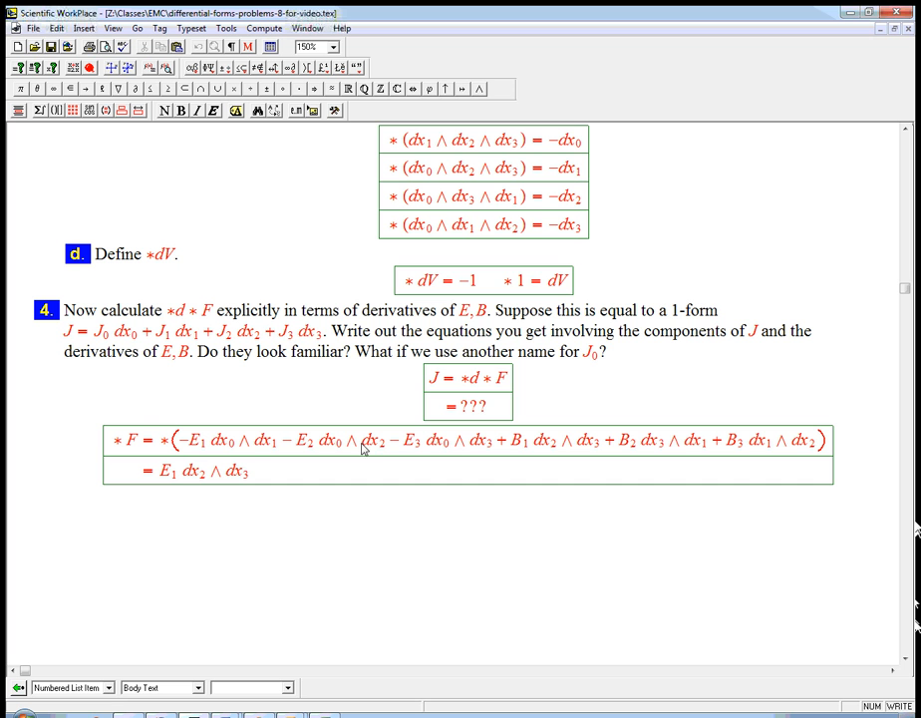
left_click(250, 471)
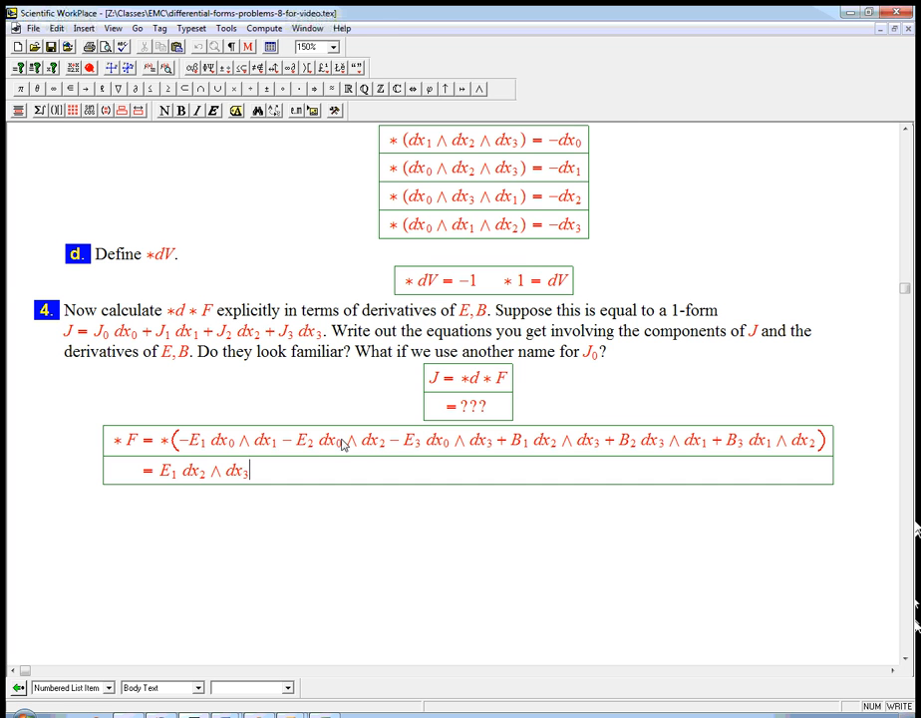
mouse_move(475, 449)
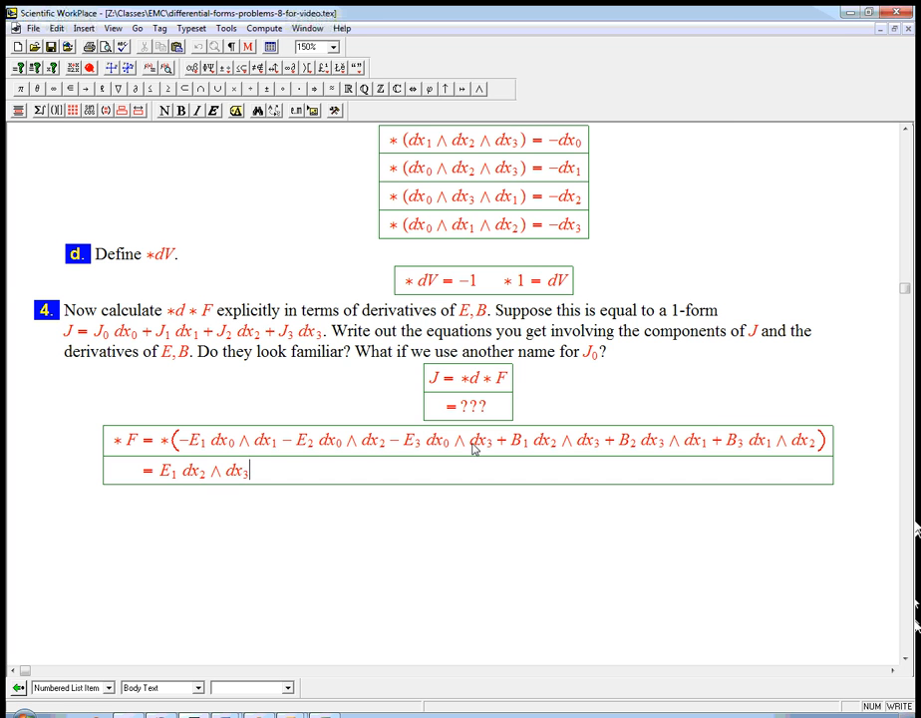
mouse_move(568, 468)
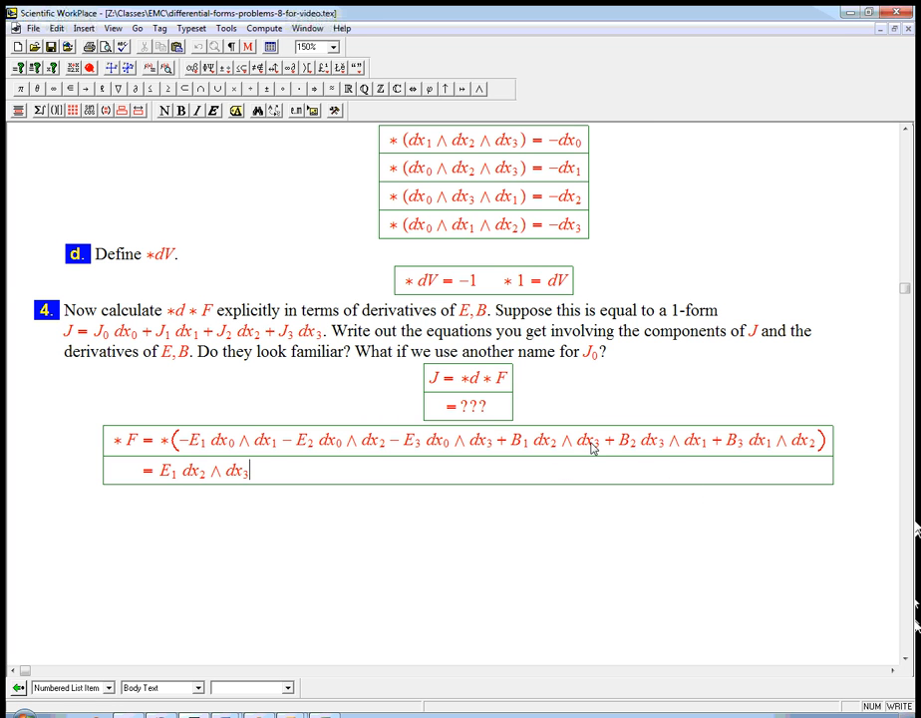
mouse_move(811, 414)
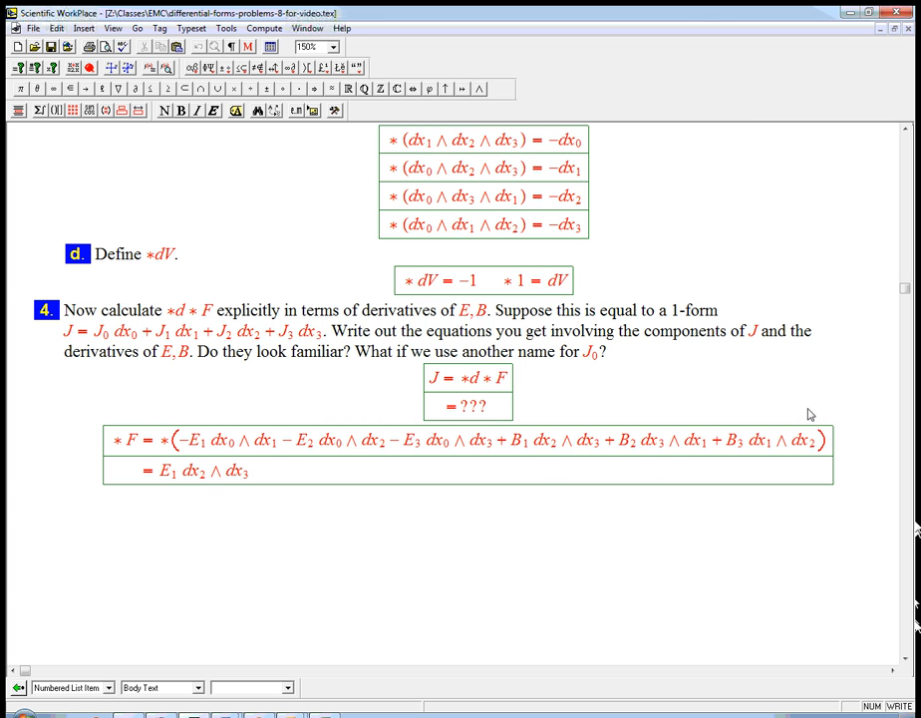
mouse_move(212, 472)
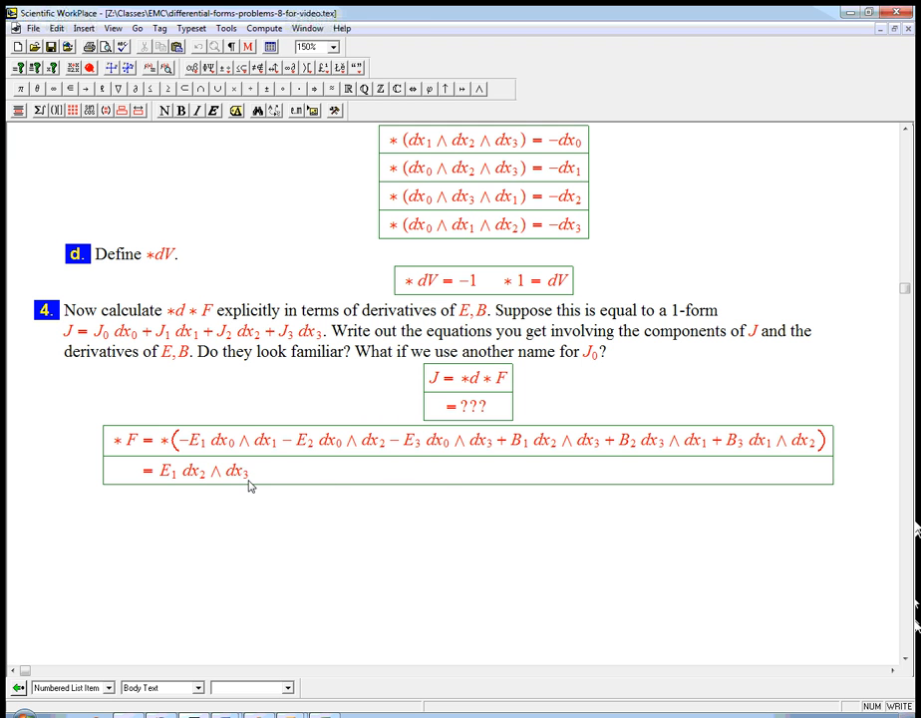
scroll("up", 3)
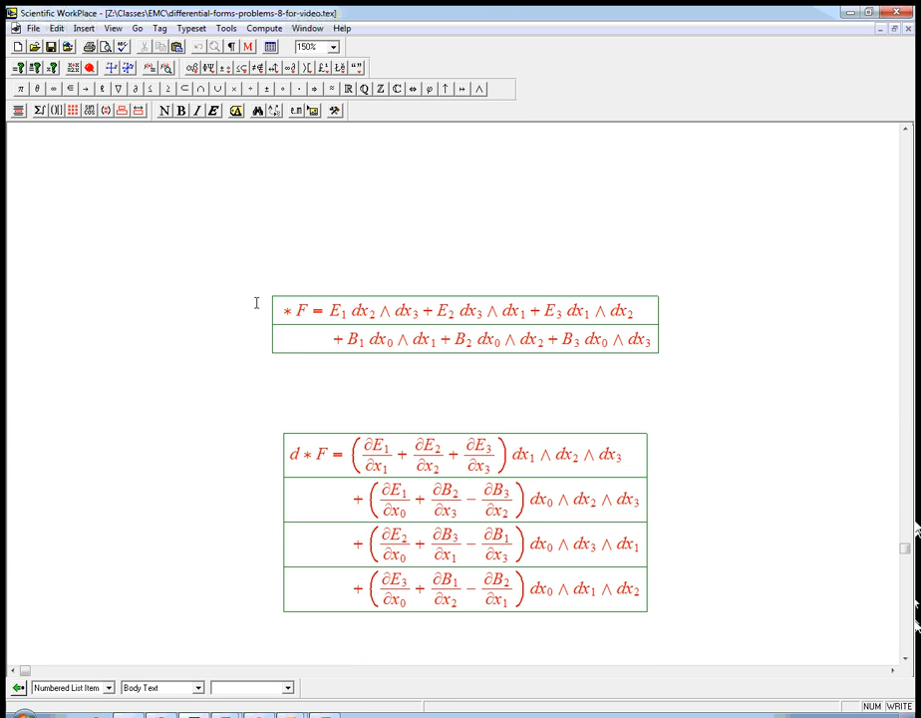
Scroll below the two-line *F expansion to the spot for the new display
scroll("down", 3)
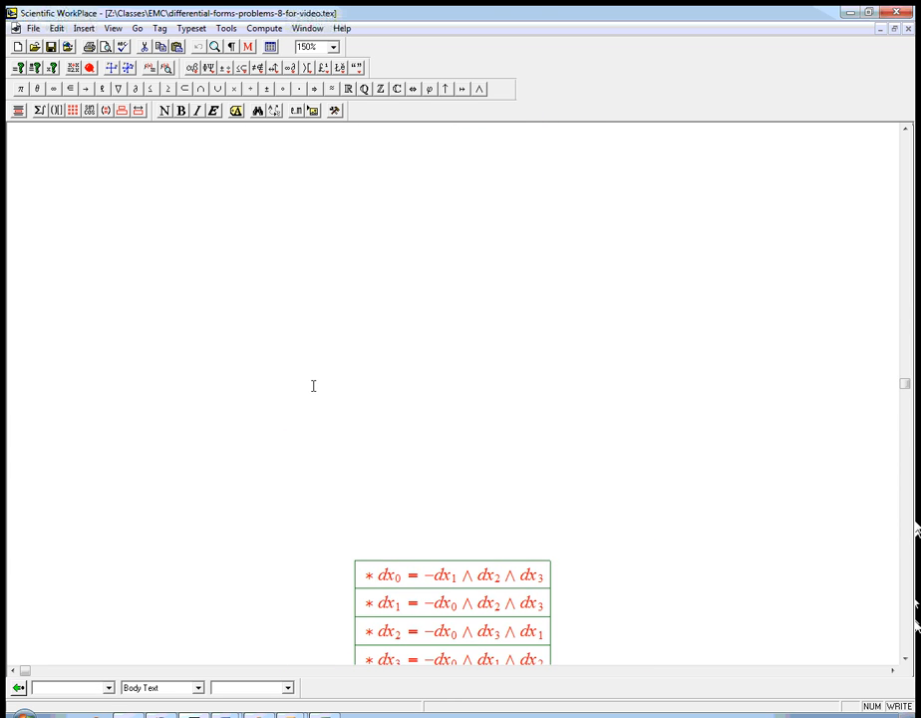
scroll("down", 3)
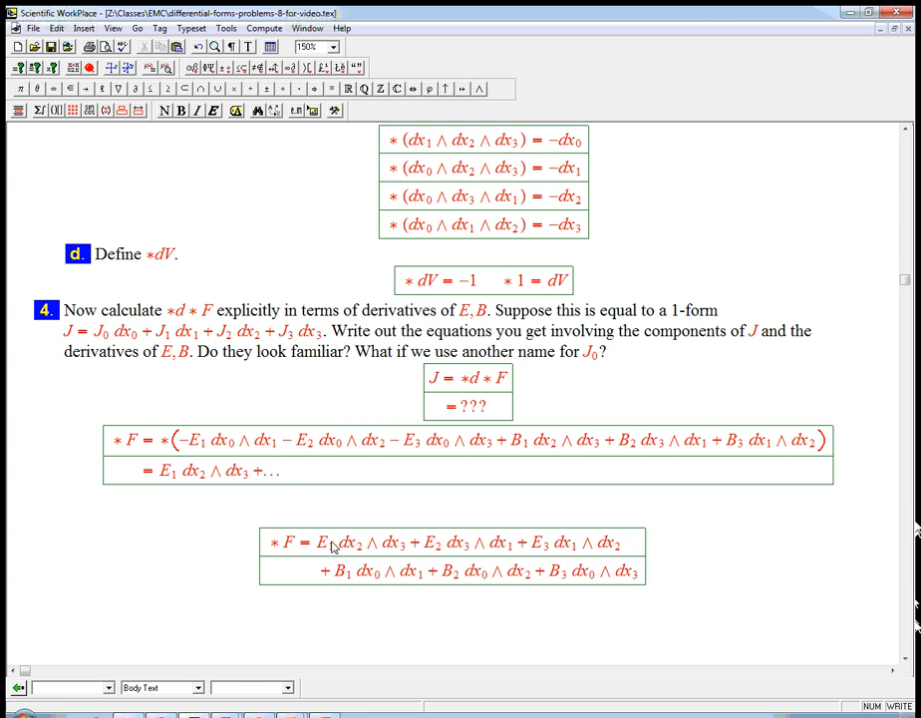
scroll("down", 3)
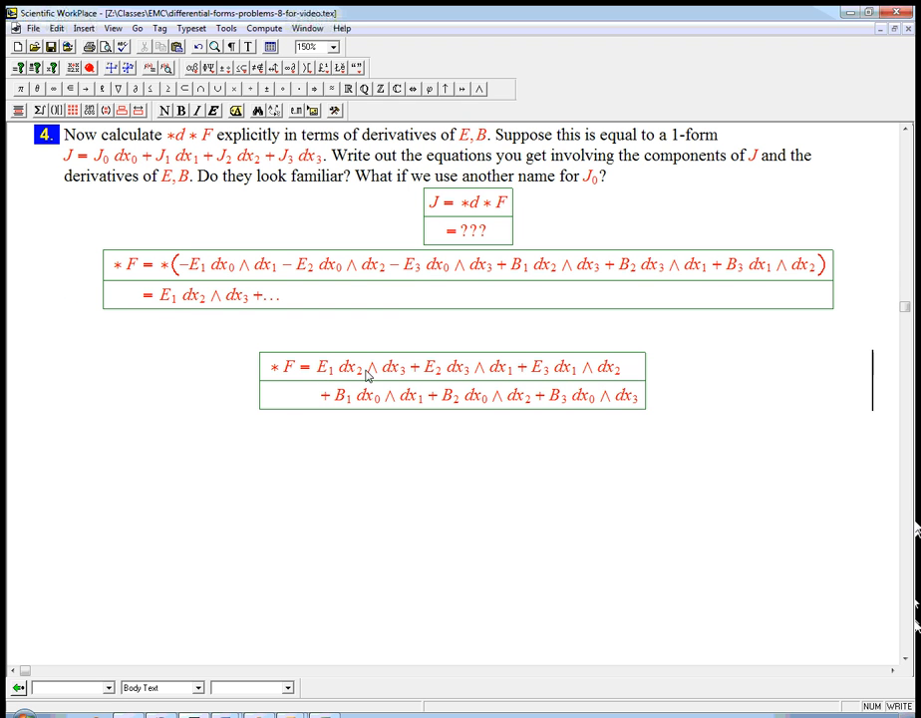
mouse_move(469, 369)
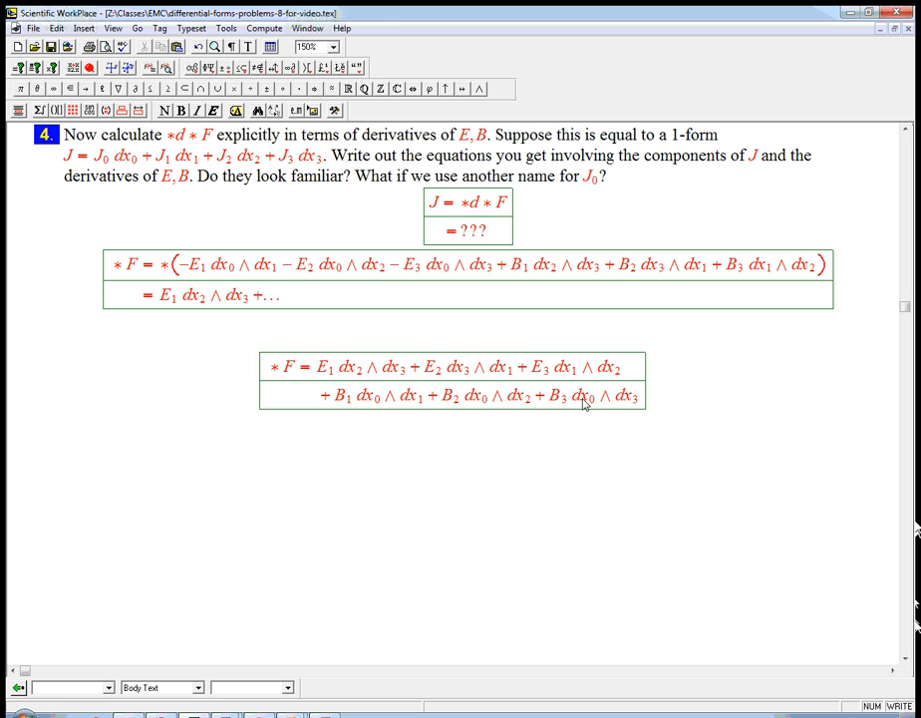
mouse_move(347, 408)
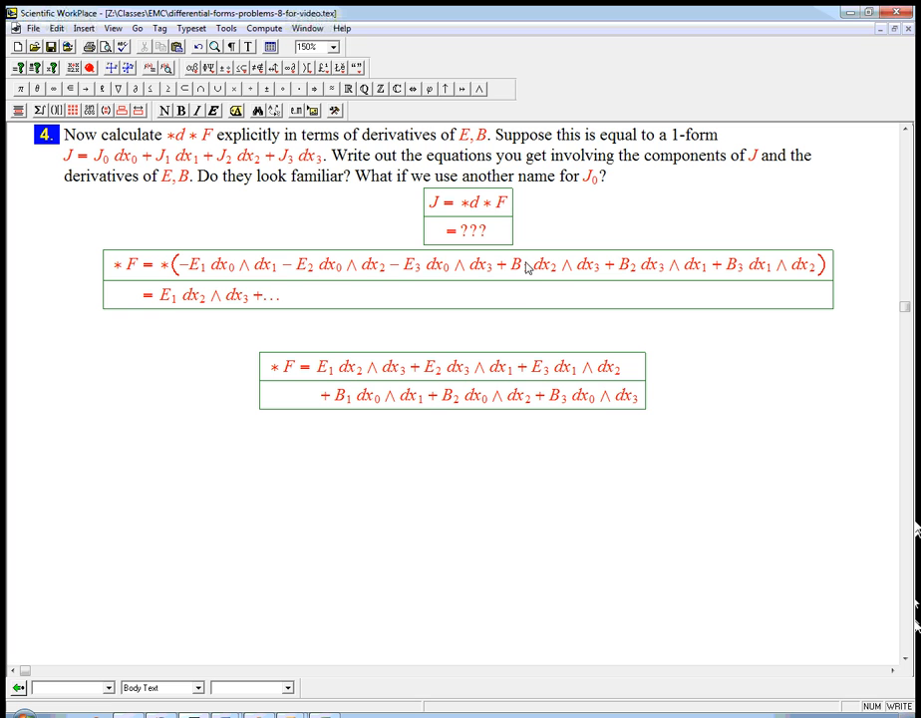
mouse_move(556, 407)
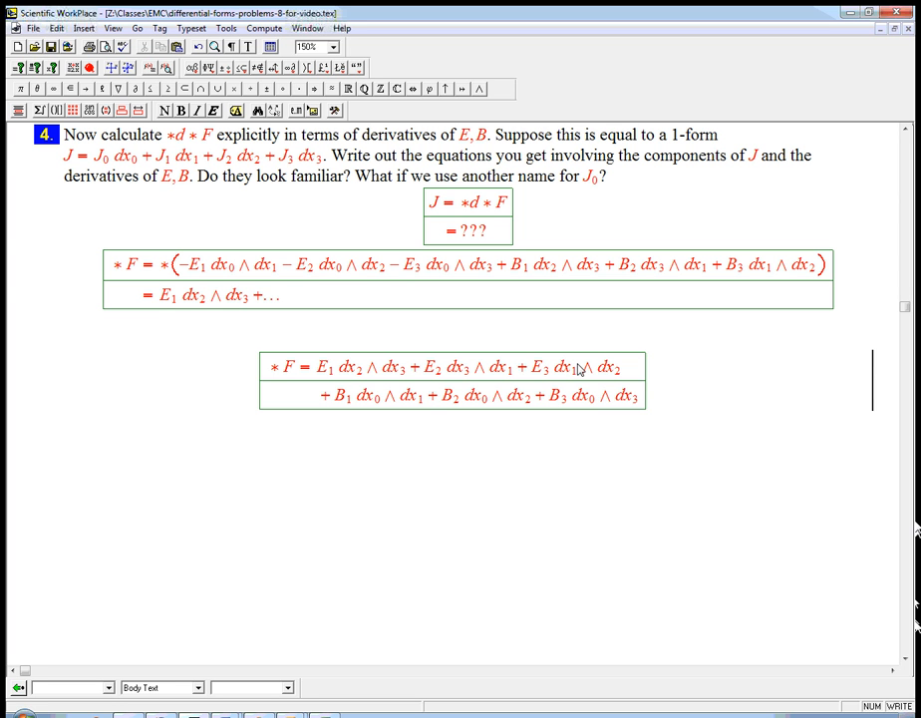
mouse_move(343, 372)
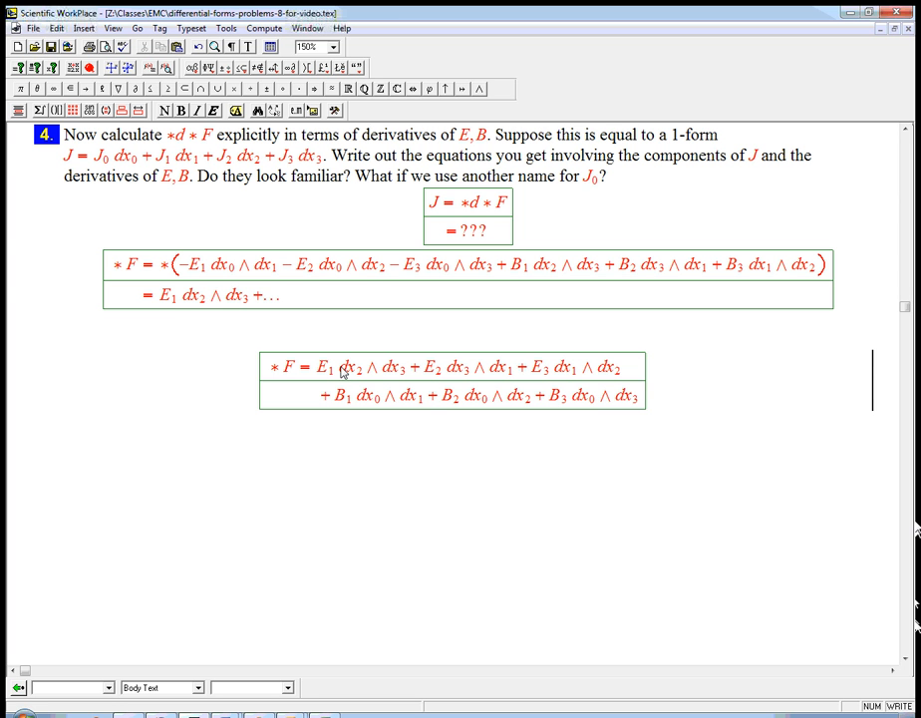
mouse_move(338, 373)
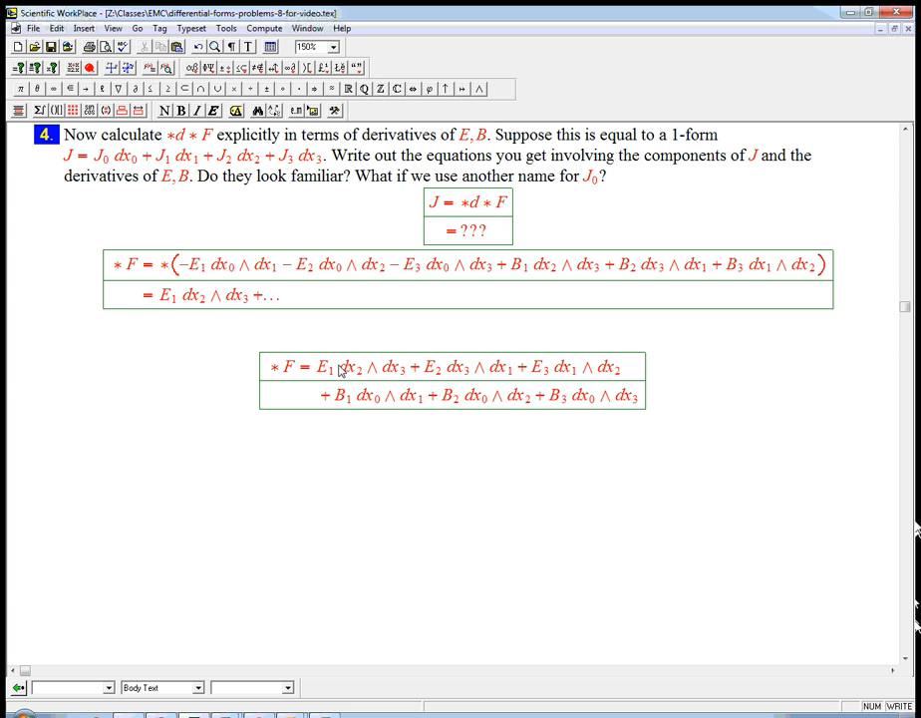
mouse_move(635, 417)
type("⟨a⟩")
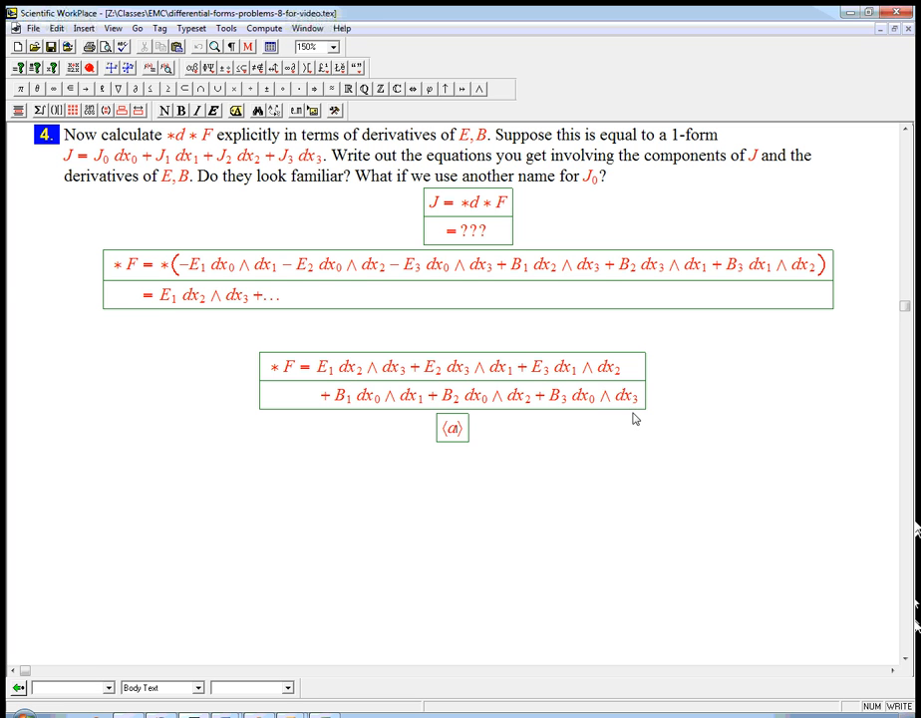
Complete the display as ⟨a,b⟩ ↦ ⟨b,−a⟩ with the text note '90° rotation'
type(", b")
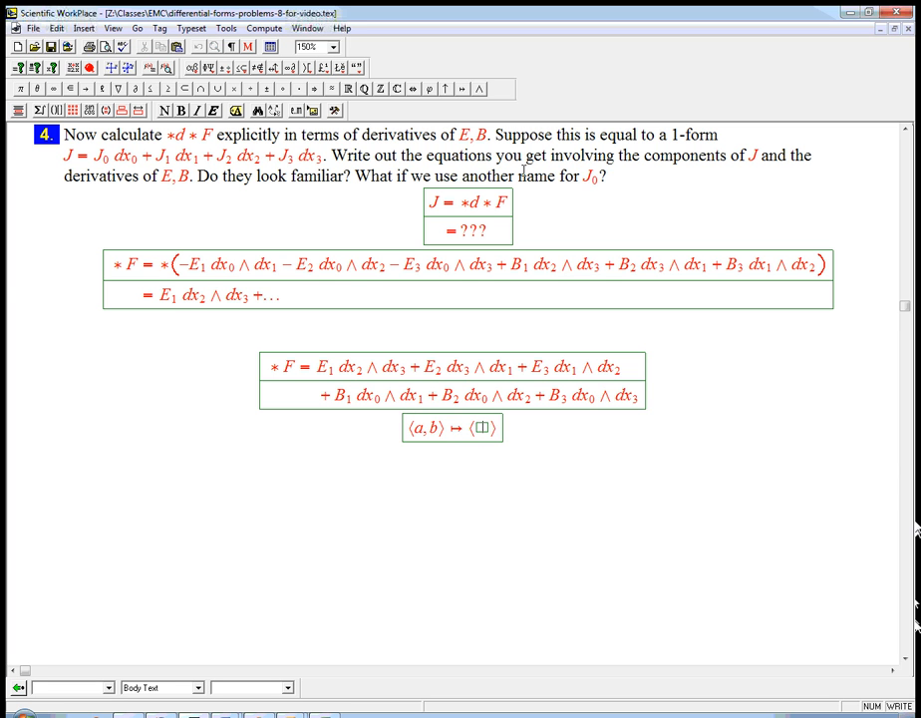
type("b,-a")
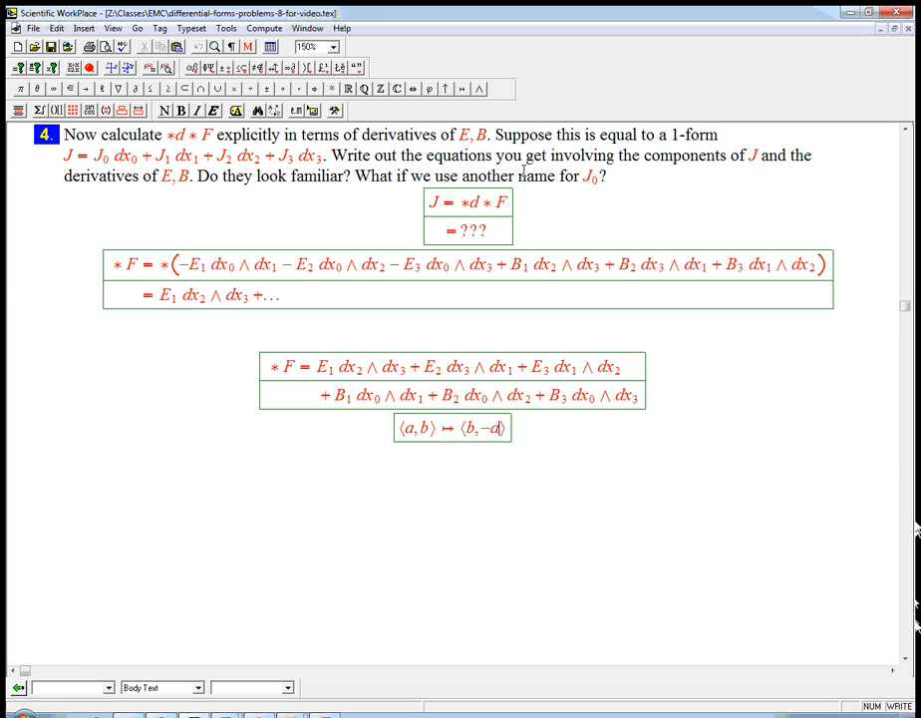
mouse_move(509, 442)
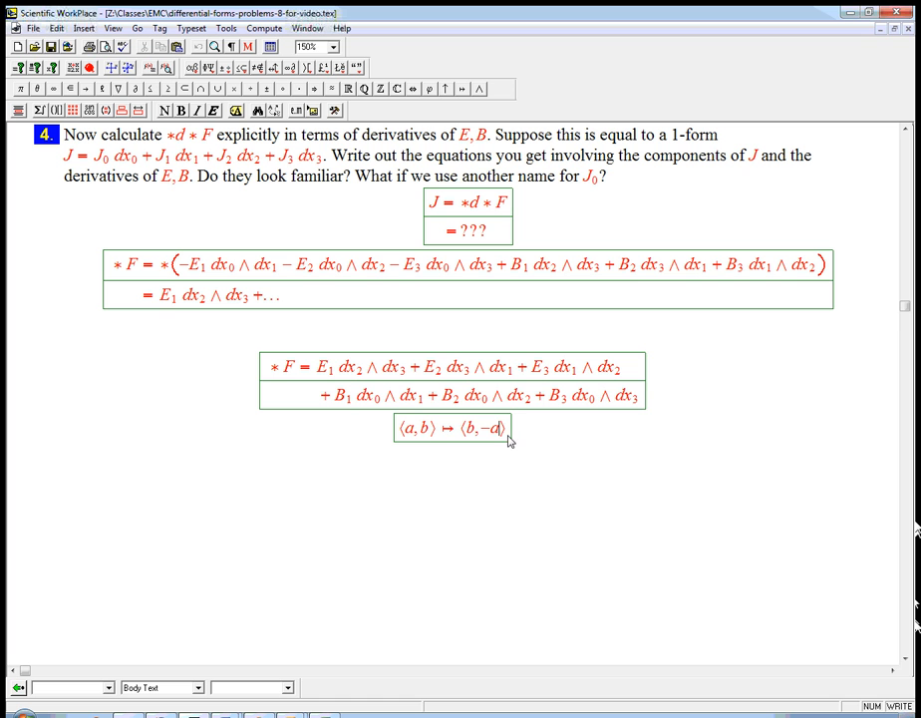
type("90")
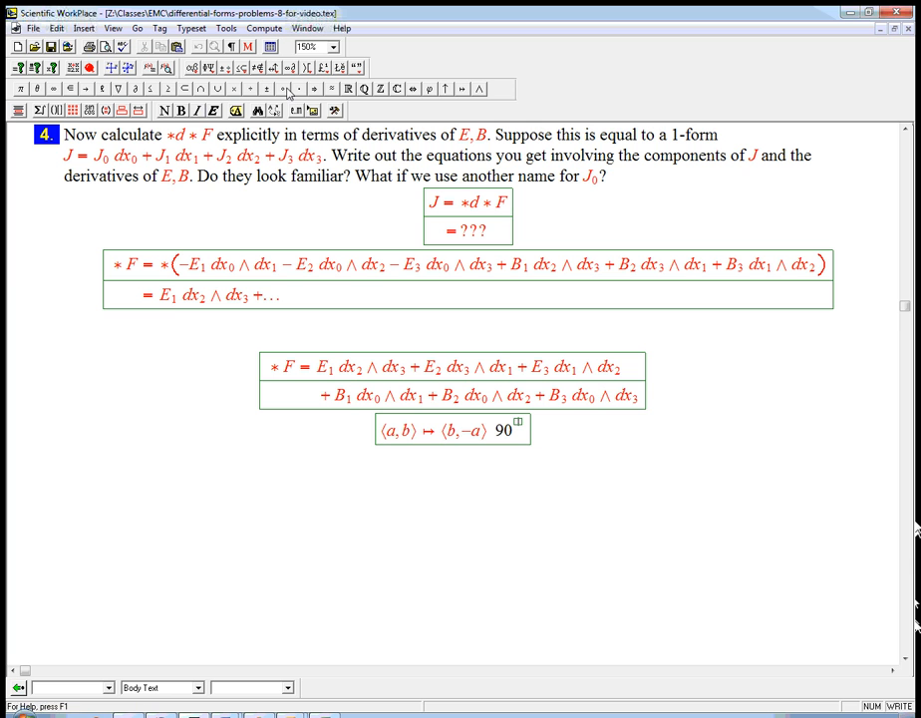
type("r")
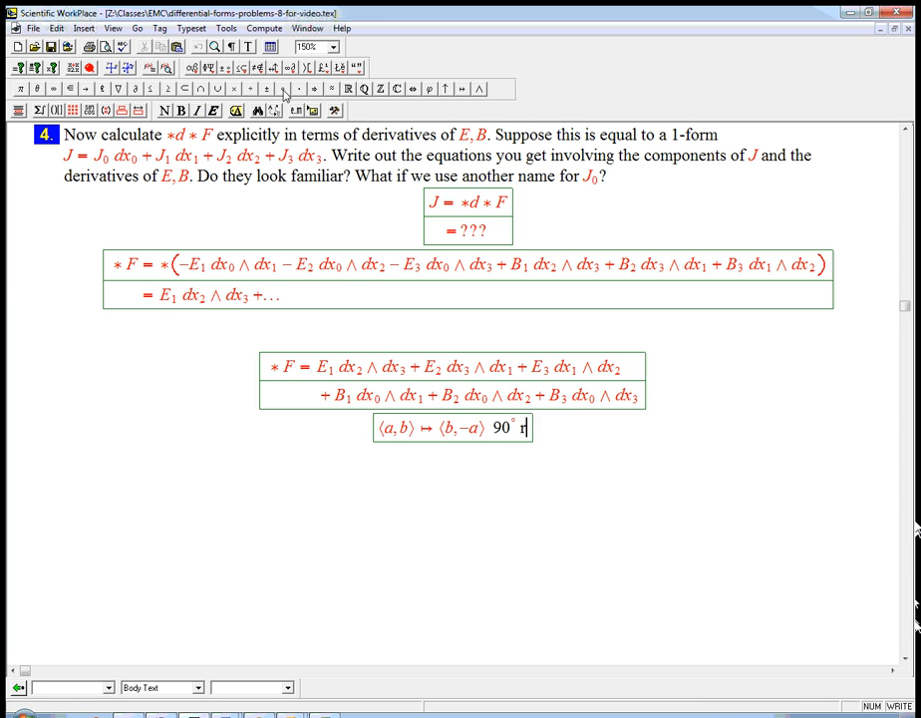
type("otation")
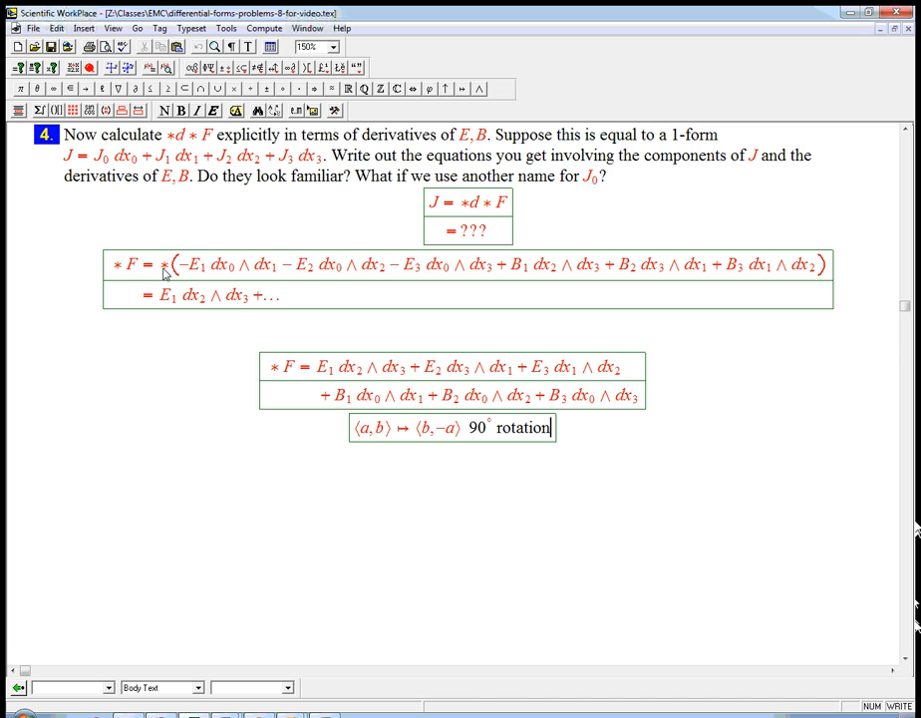
mouse_move(346, 305)
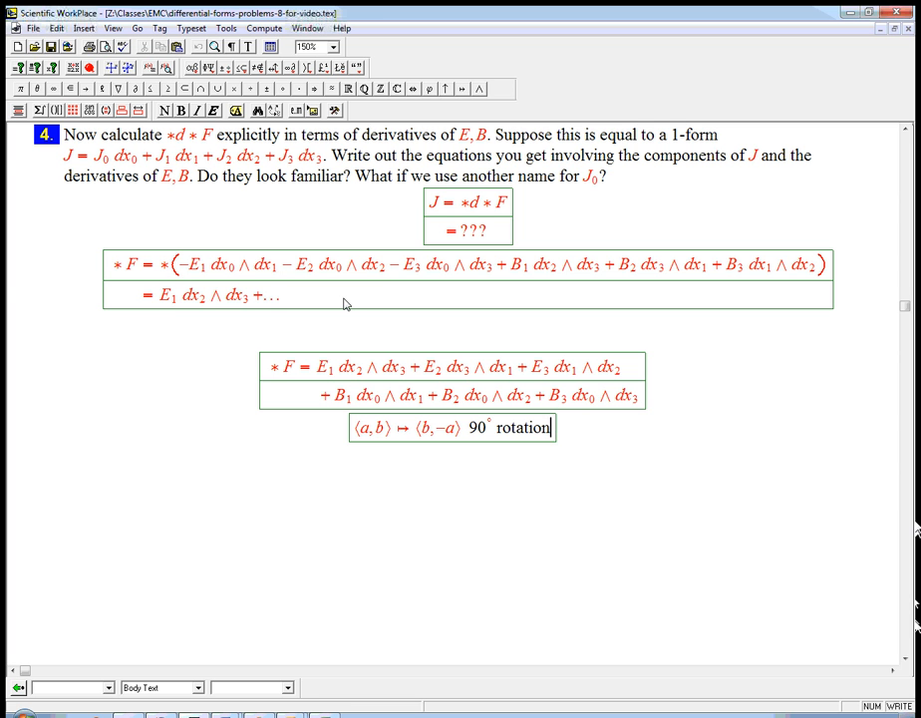
mouse_move(389, 393)
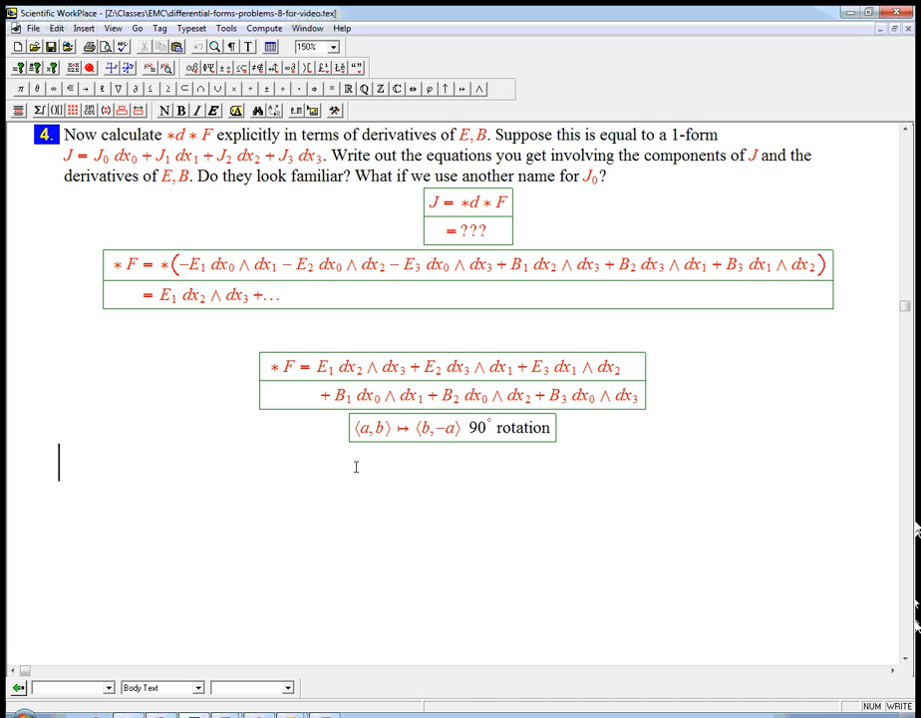
Enter d∗F = in a new display, glancing up at problem 2 for reference
type("d * F")
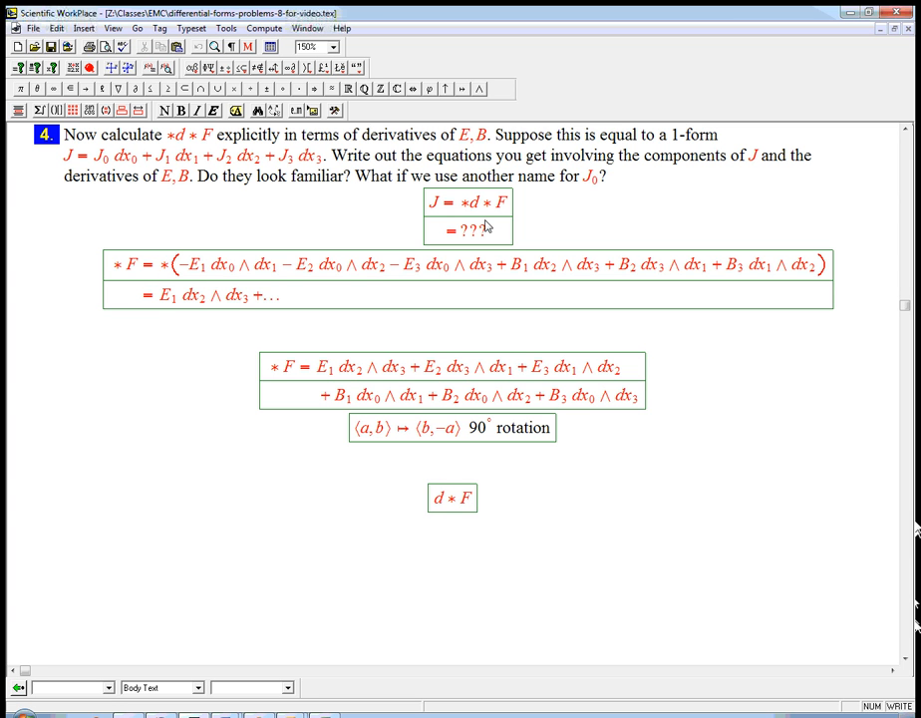
scroll("up", 3)
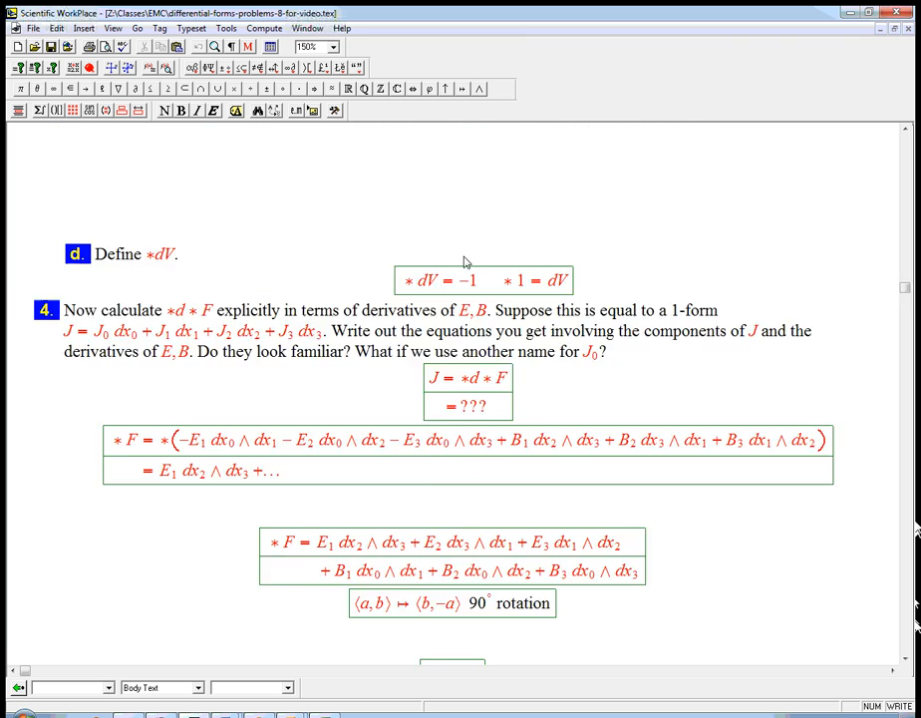
scroll("up", 3)
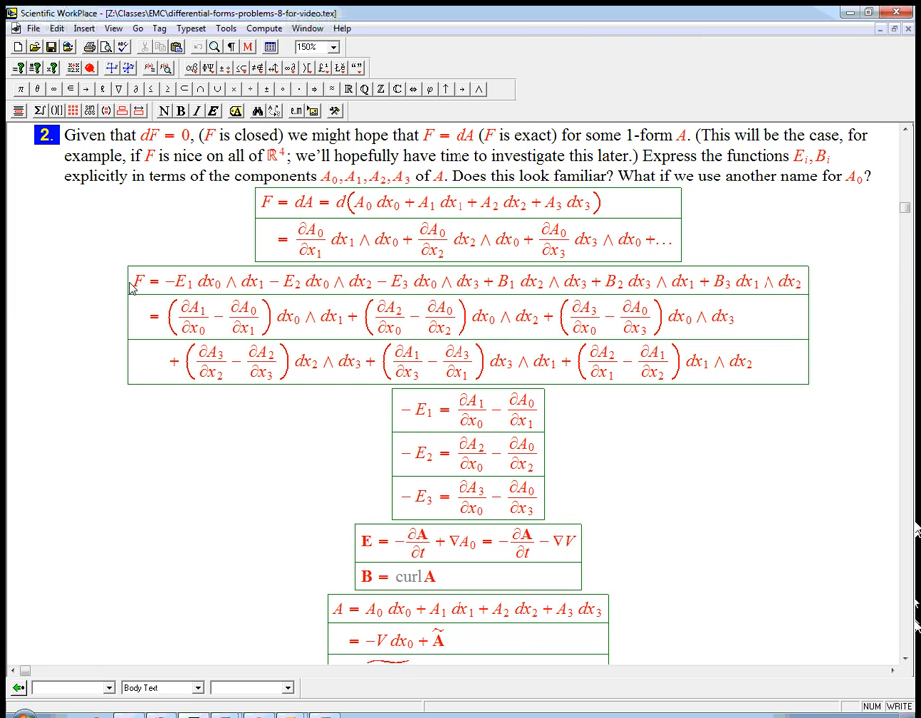
scroll("down", 3)
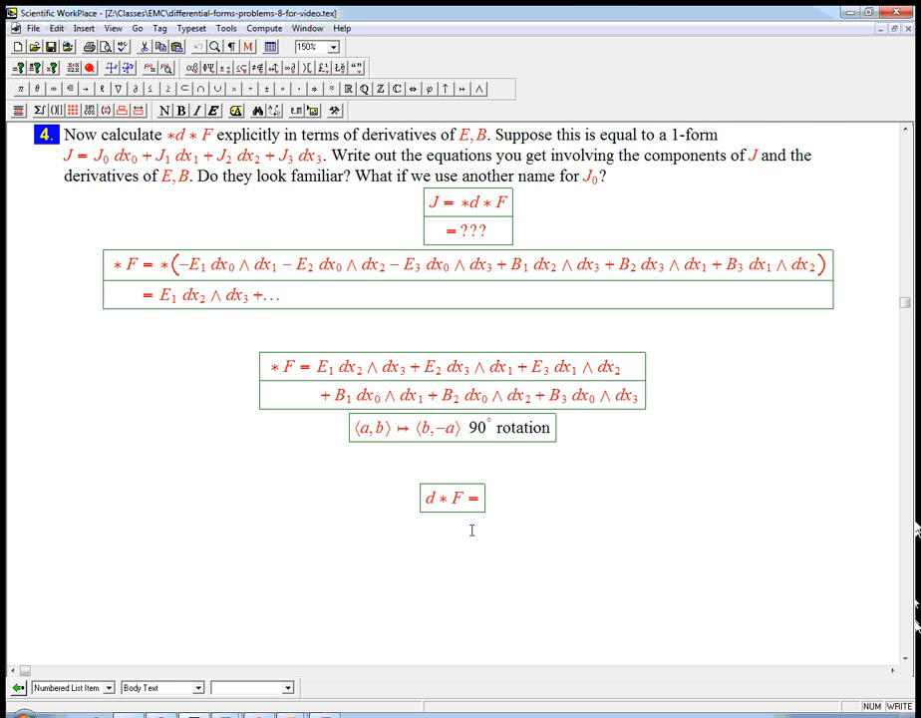
scroll("down", 3)
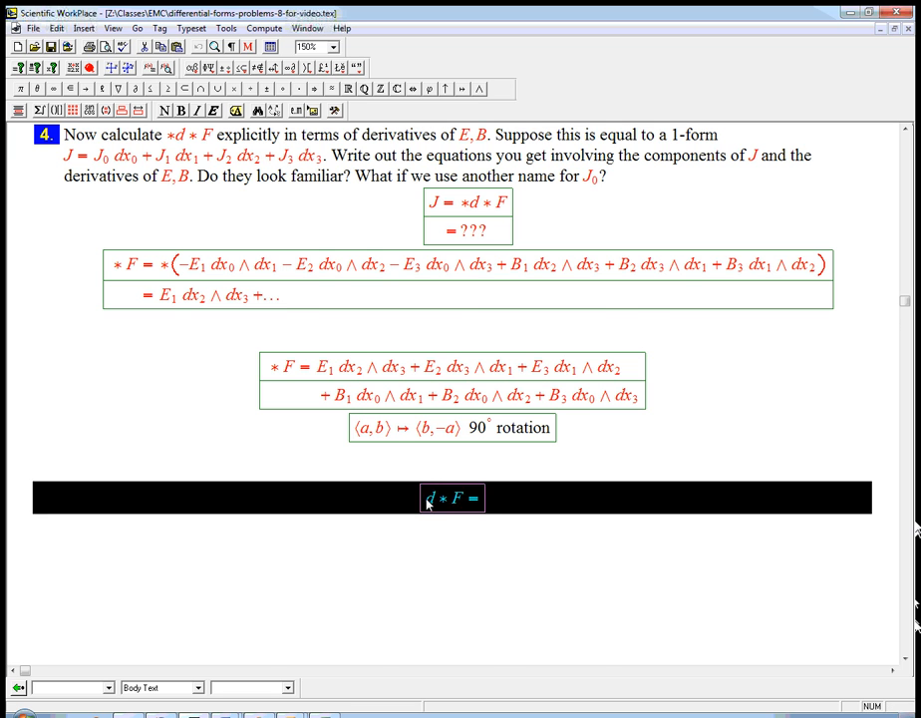
Write the four-row d∗F partial-derivative expansion and the ∗d∗F display with dx₀–dx₃ terms
scroll("down", 3)
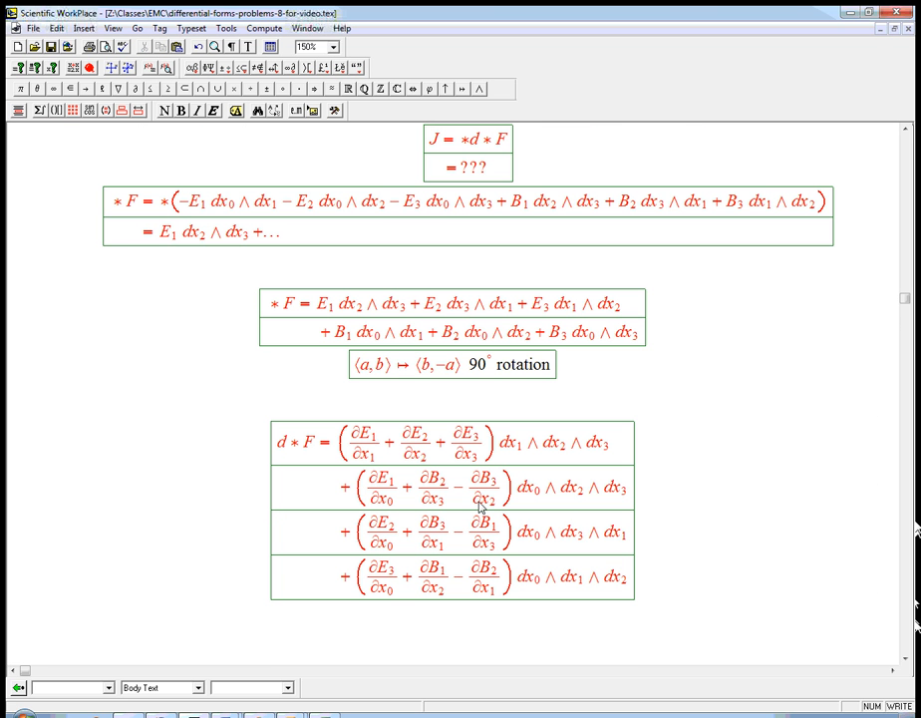
mouse_move(603, 448)
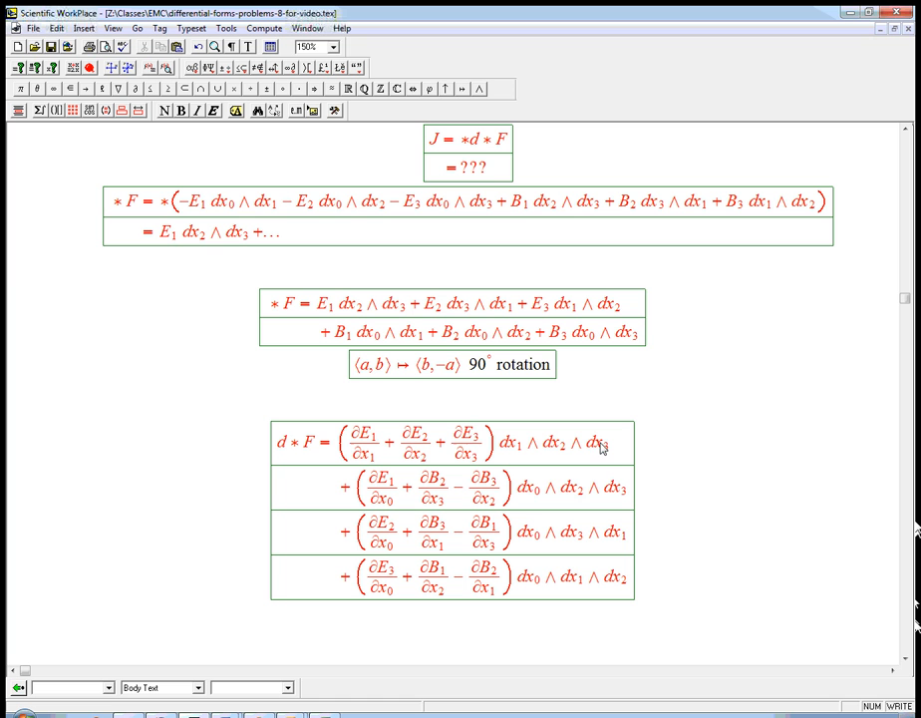
mouse_move(466, 442)
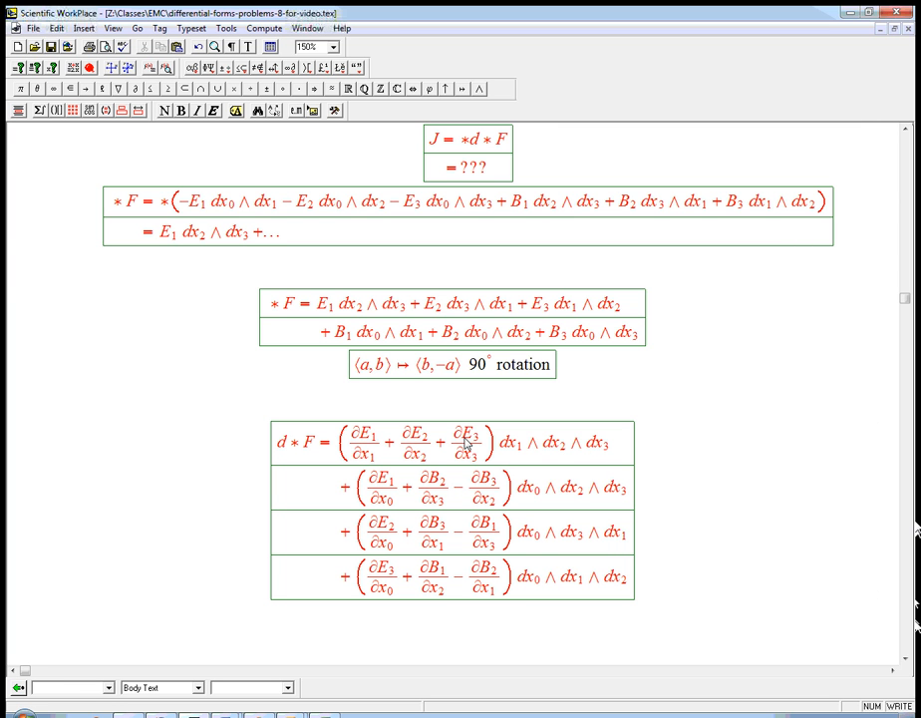
mouse_move(536, 556)
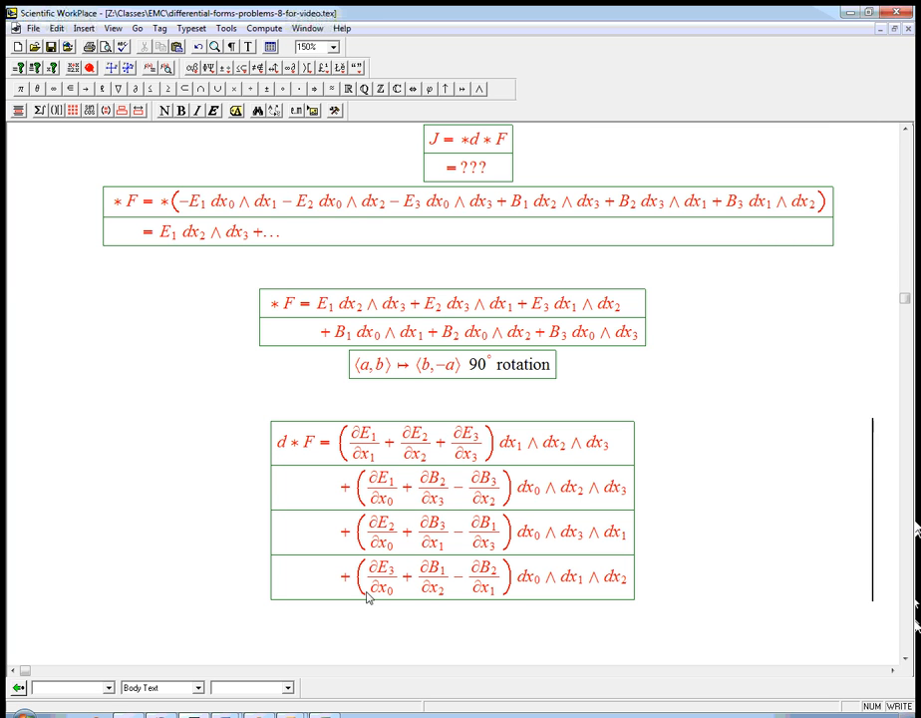
mouse_move(510, 520)
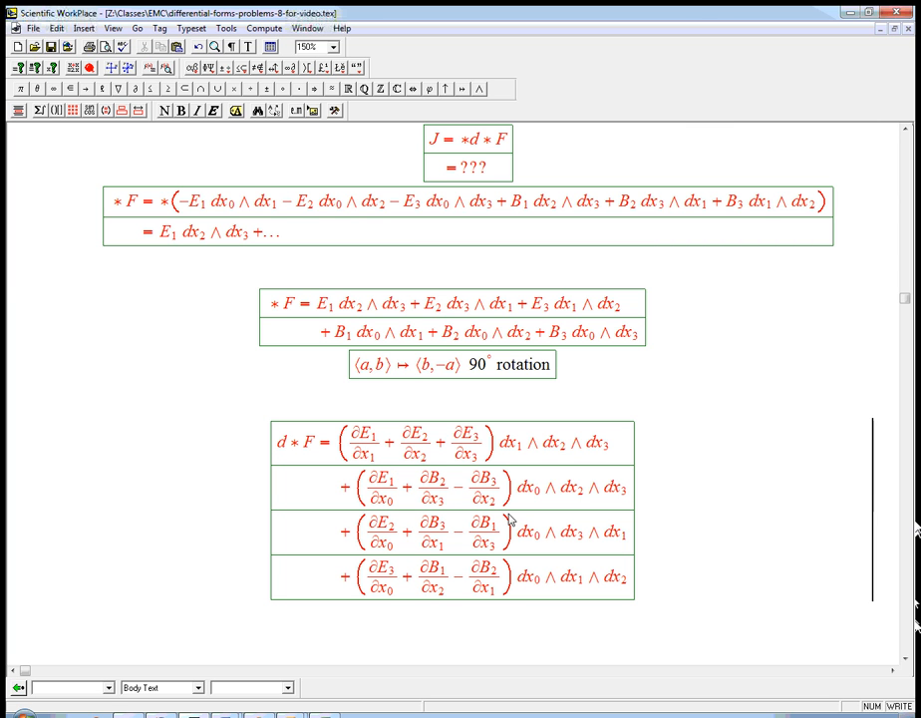
mouse_move(569, 566)
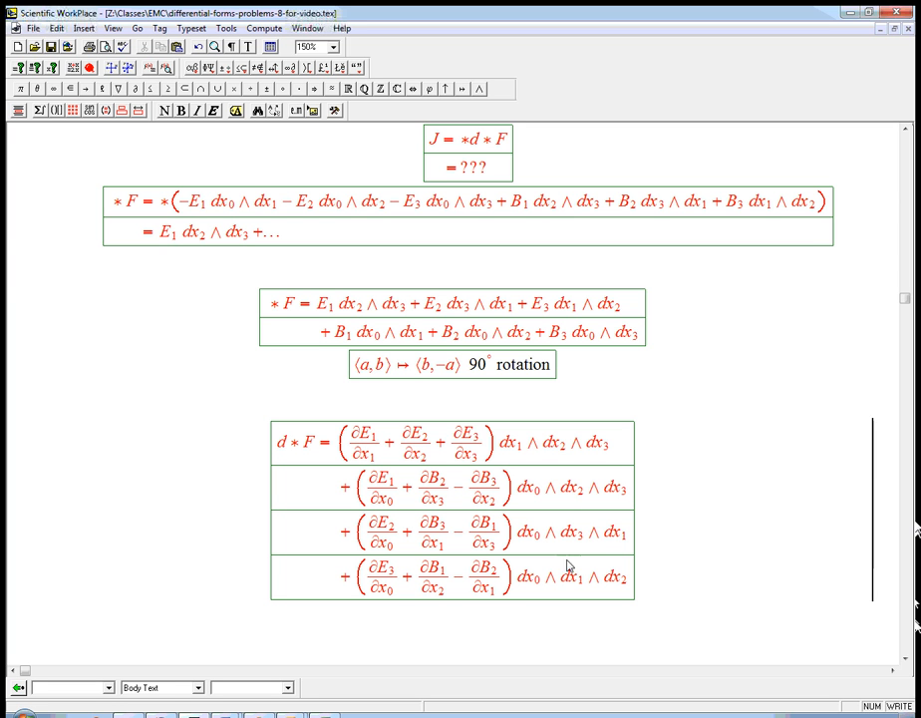
mouse_move(648, 571)
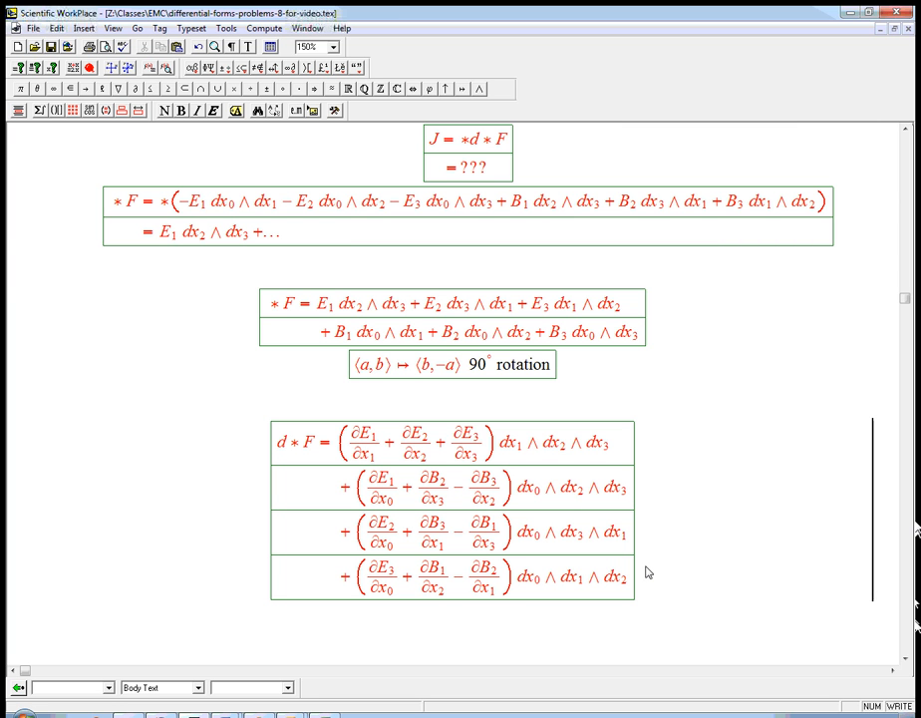
mouse_move(574, 565)
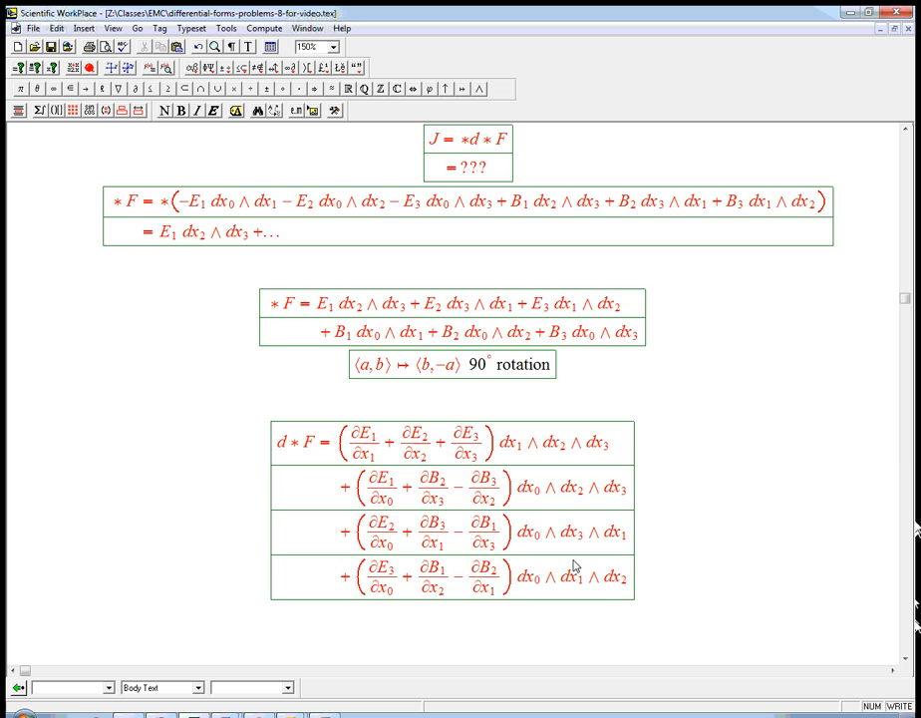
scroll("down", 3)
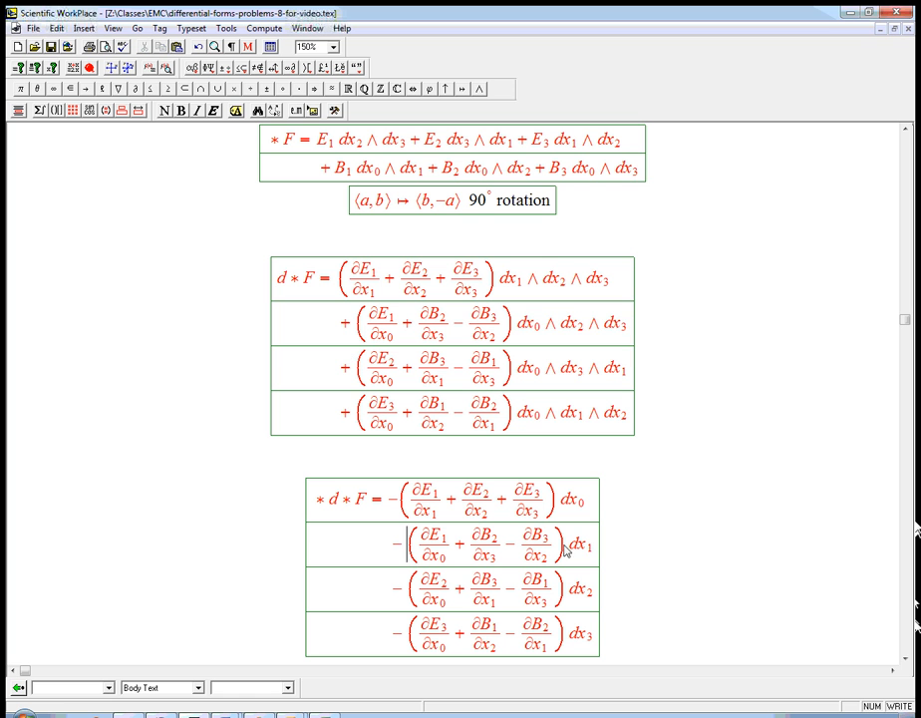
mouse_move(397, 689)
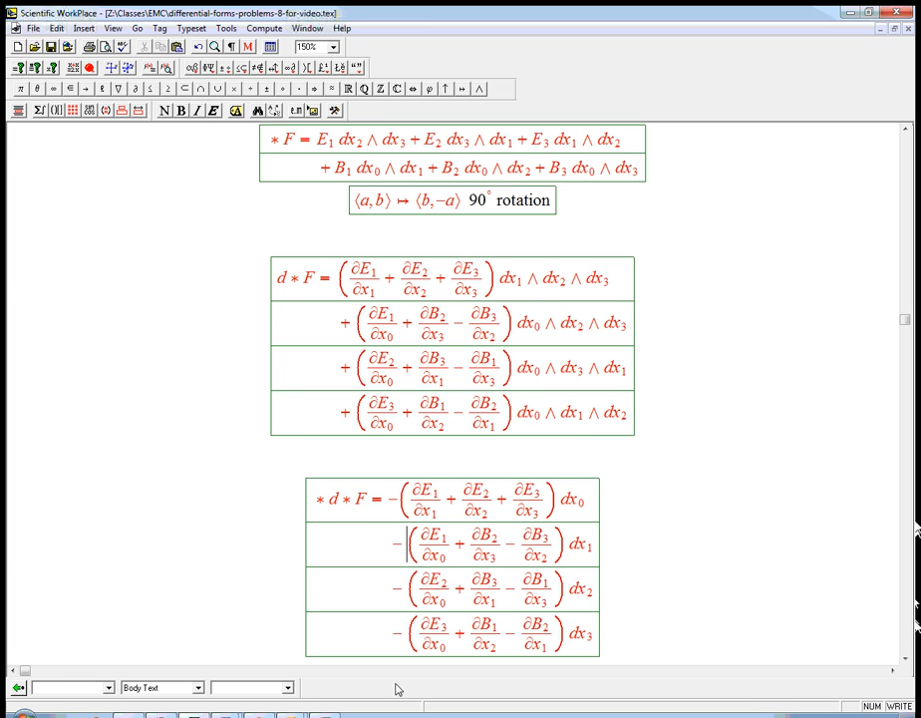
Prepend J = to the ∗d∗F display and add a display reading J₀ = −div E
scroll("down", 3)
type("J0 = −div E")
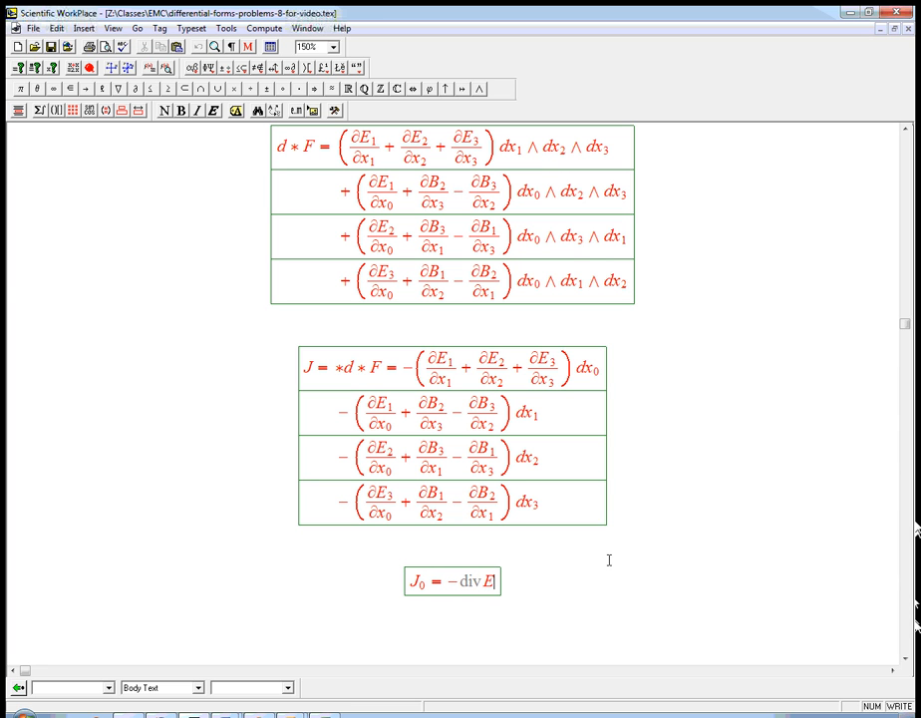
Extend the J₀ display to read J₀ = −div E = −ρ and add an empty second row
double_click(490, 581)
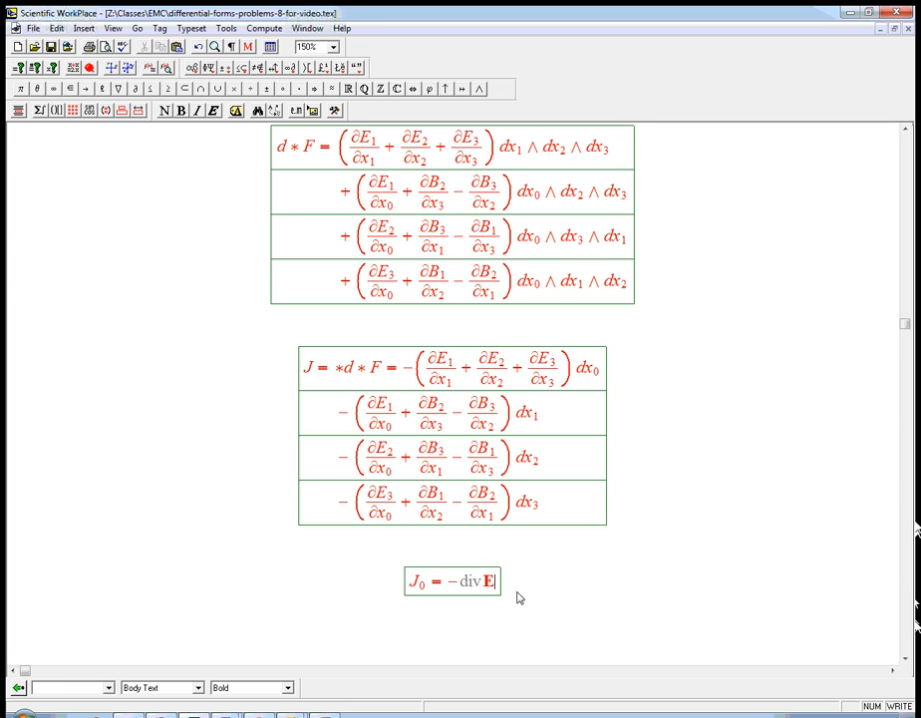
type("=")
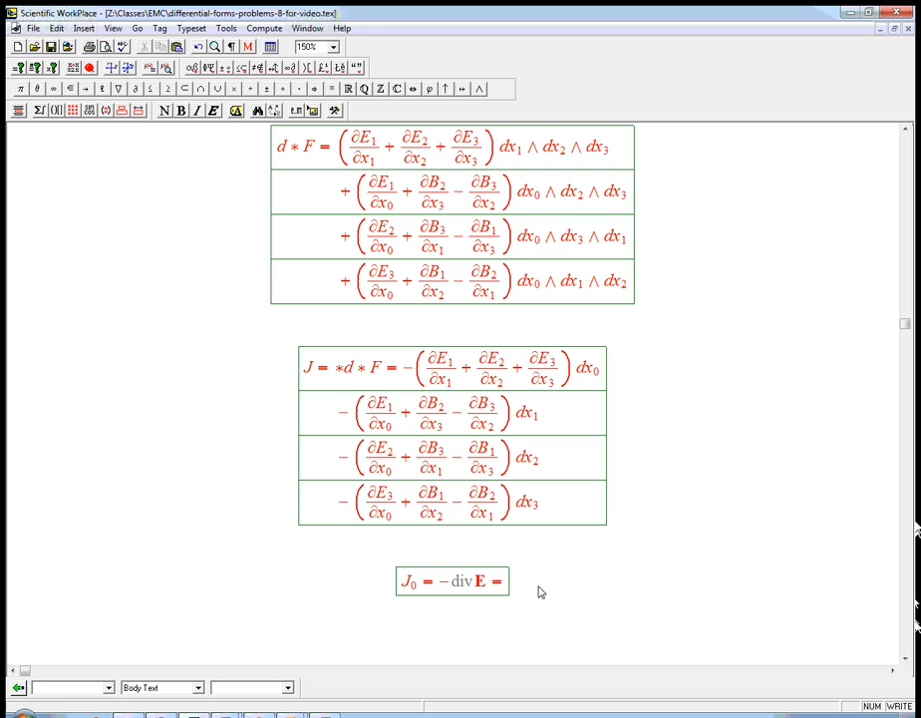
mouse_move(530, 603)
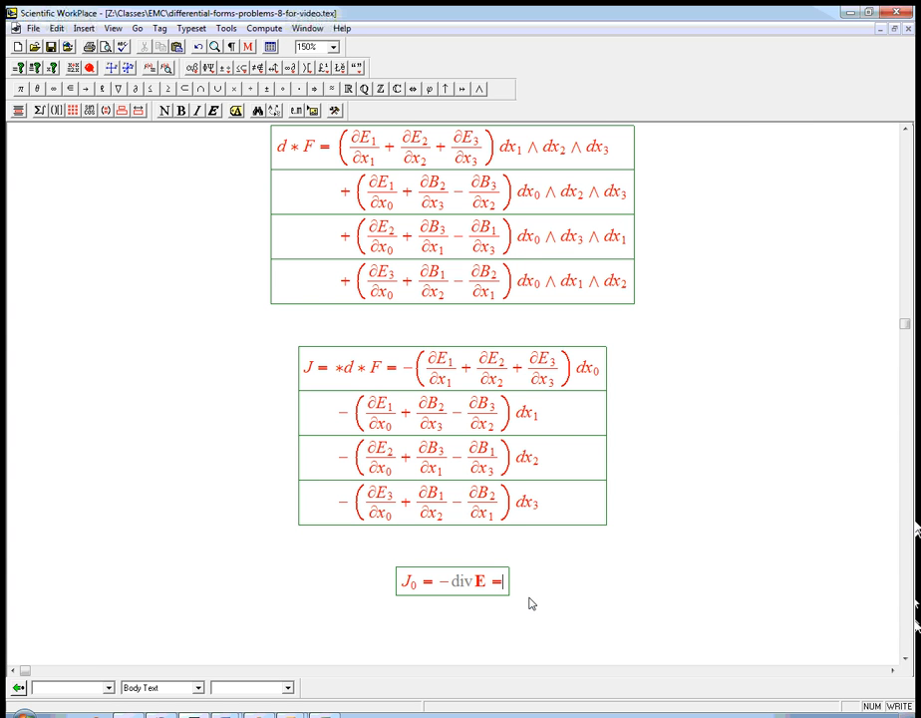
type("ρ")
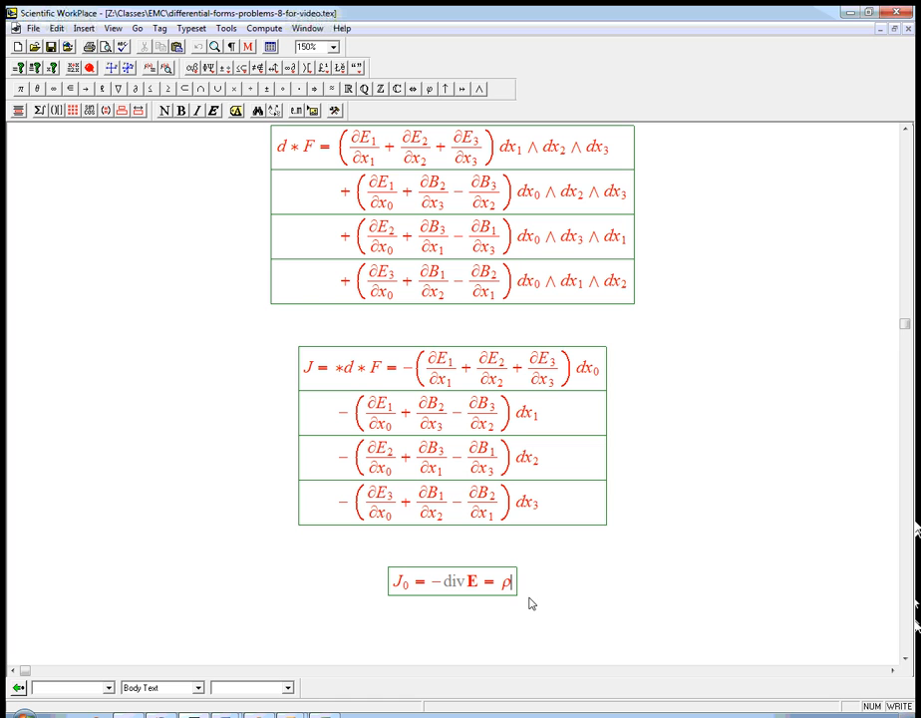
mouse_move(480, 593)
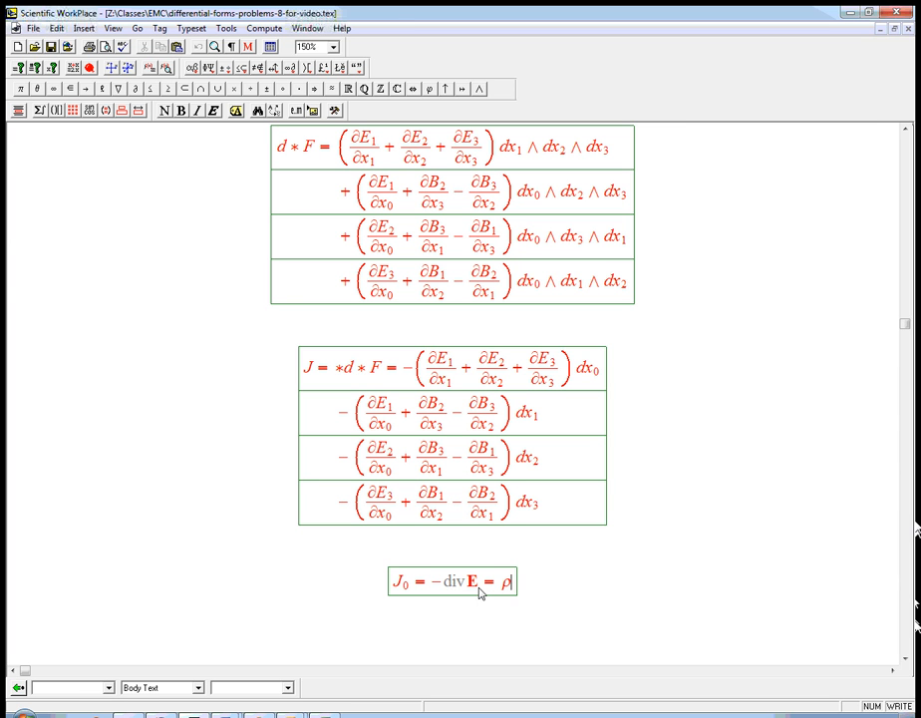
type("-")
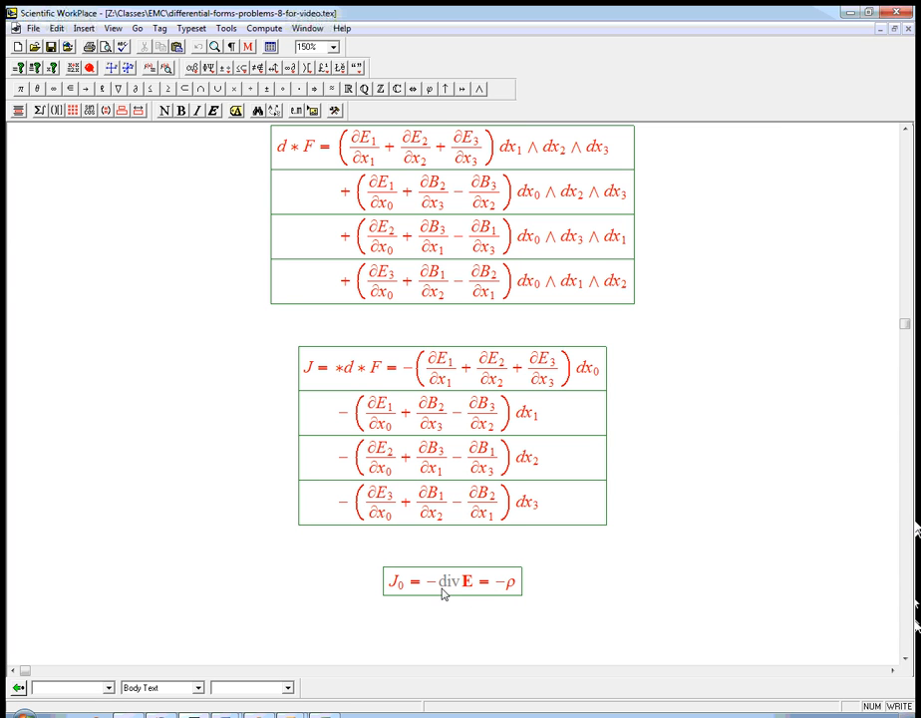
double_click(447, 581)
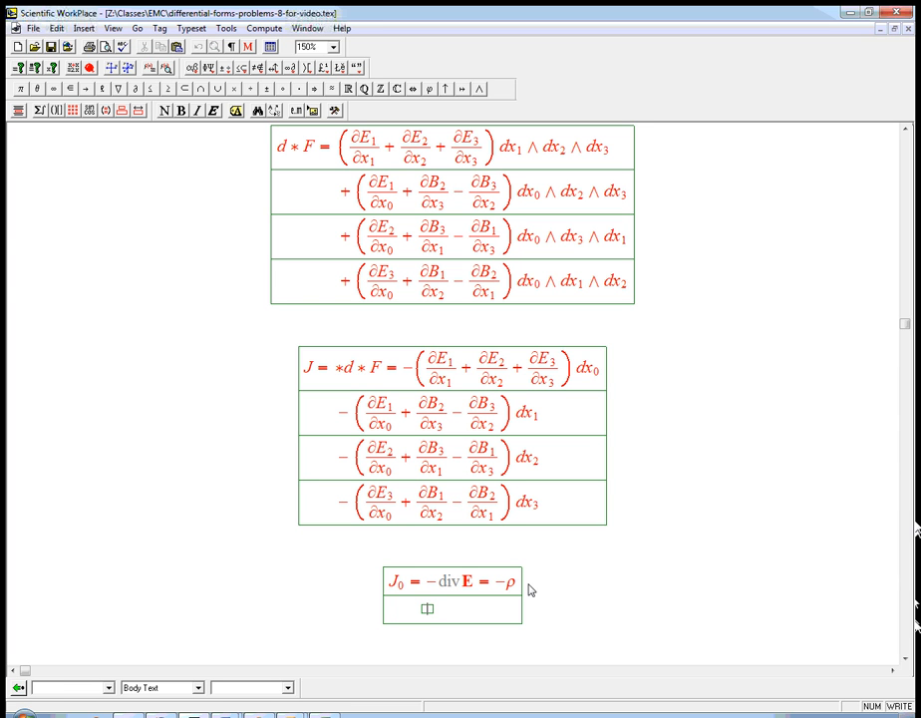
mouse_move(437, 613)
type("(")
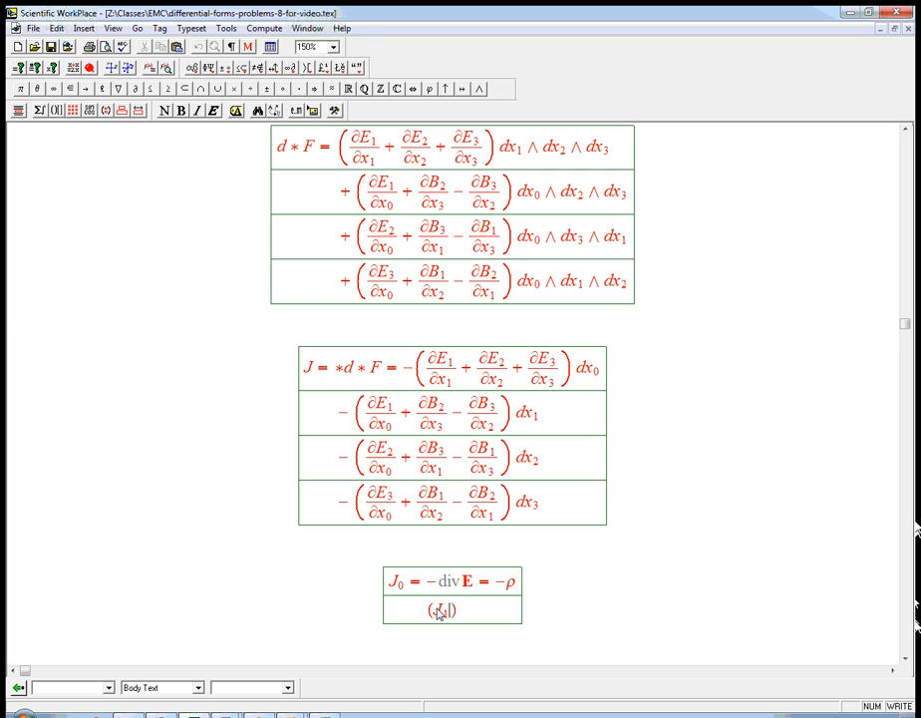
Type the sum J₁dx₁ + J₂dx₂ + J₃dx₃ = on the second row
type("J_2")
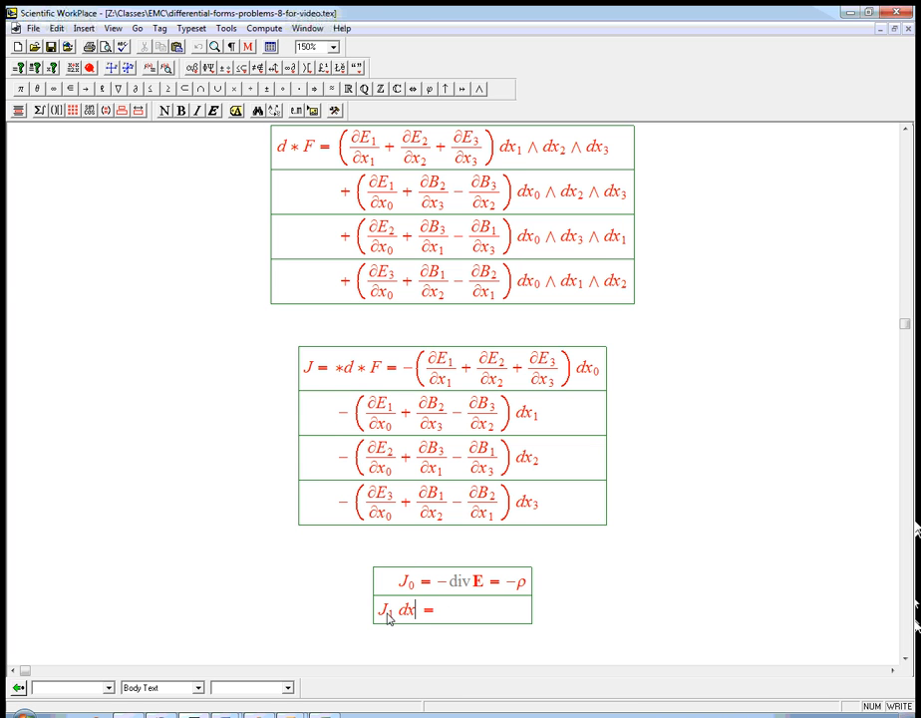
type("1")
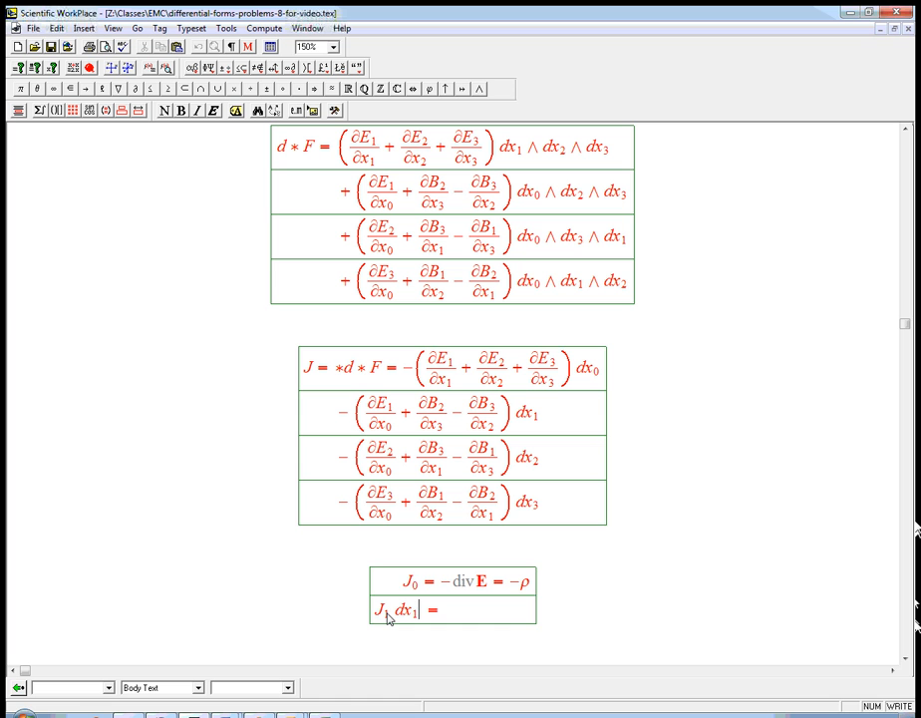
type("+ J_2 dx_2 + J_3 dx_3")
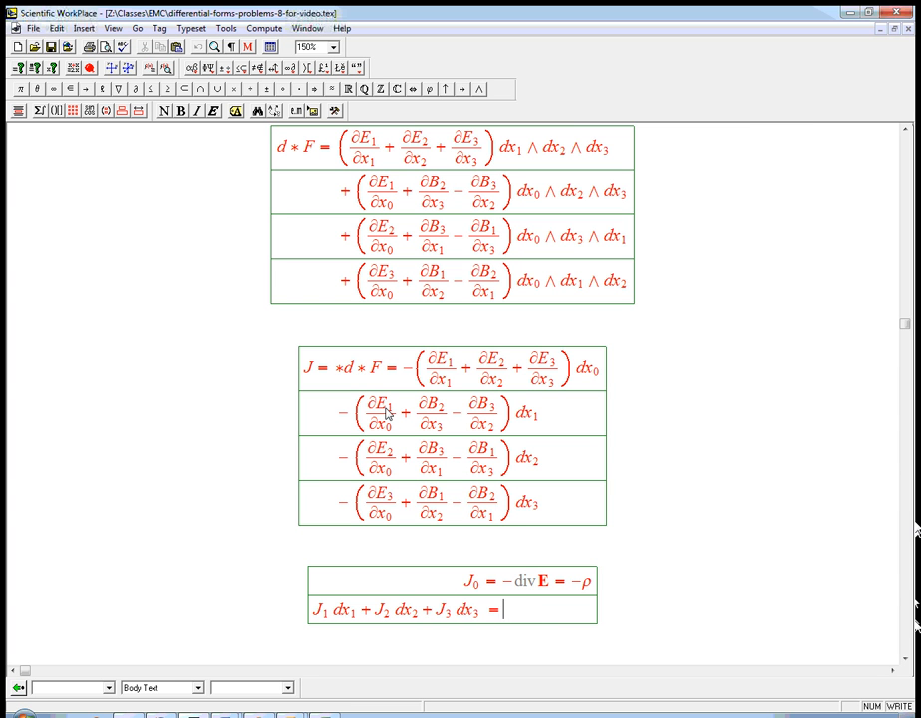
mouse_move(498, 537)
type(" ()")
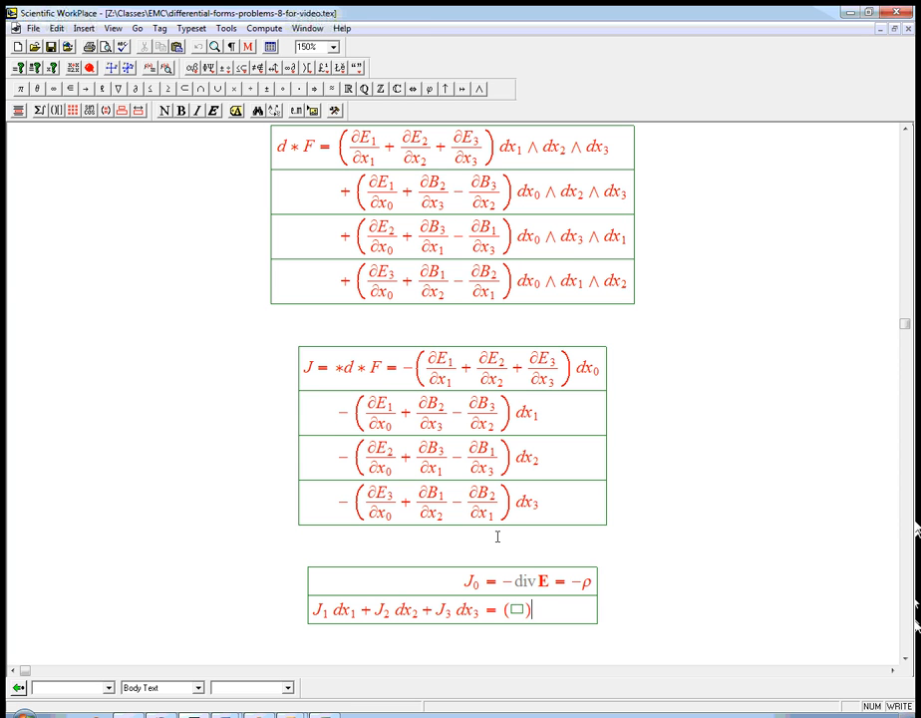
Add wide-tilded brackets containing −∂E/∂t + curl B, selecting B for bolding
left_click(138, 110)
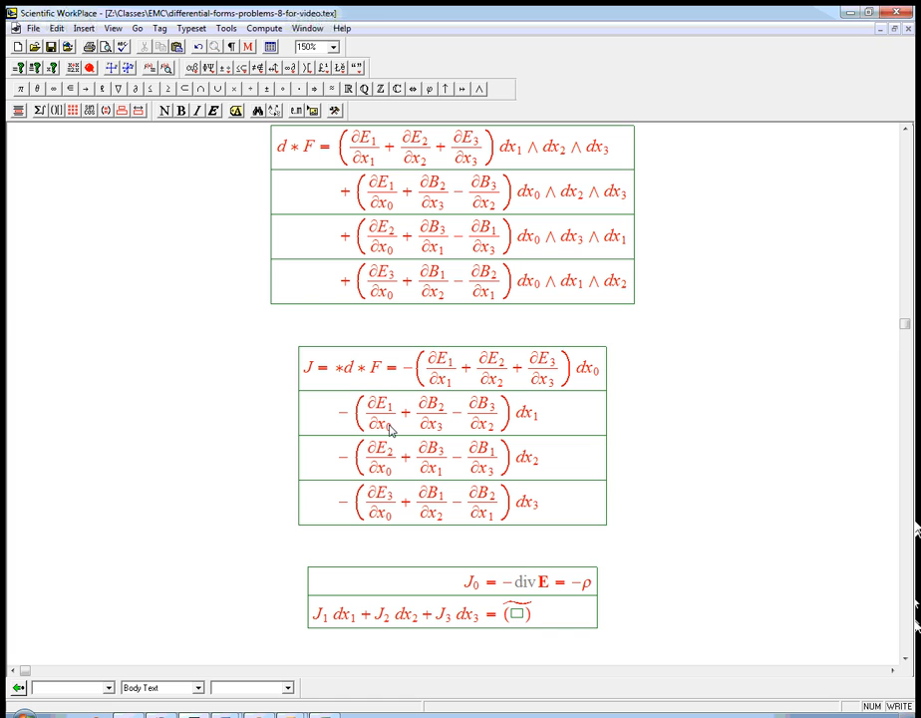
mouse_move(391, 473)
type("−∂E/∂t")
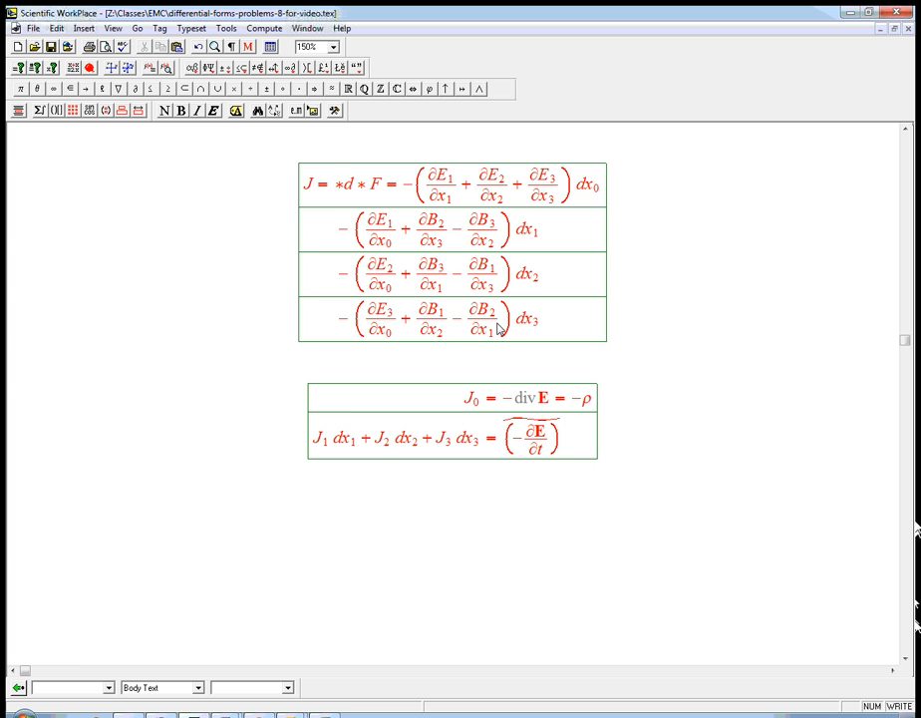
type("+")
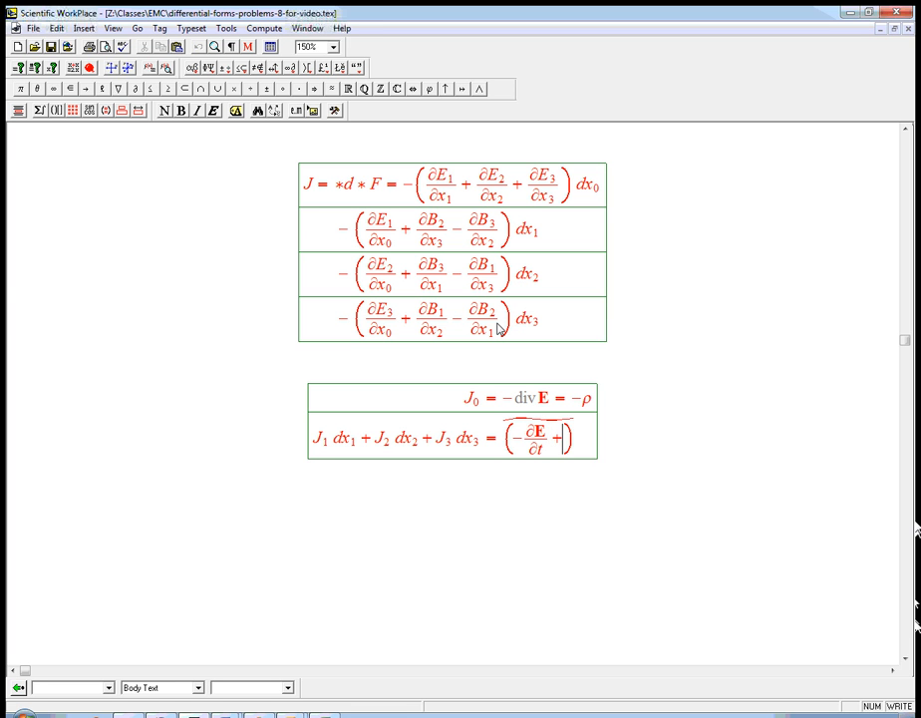
type("curl B")
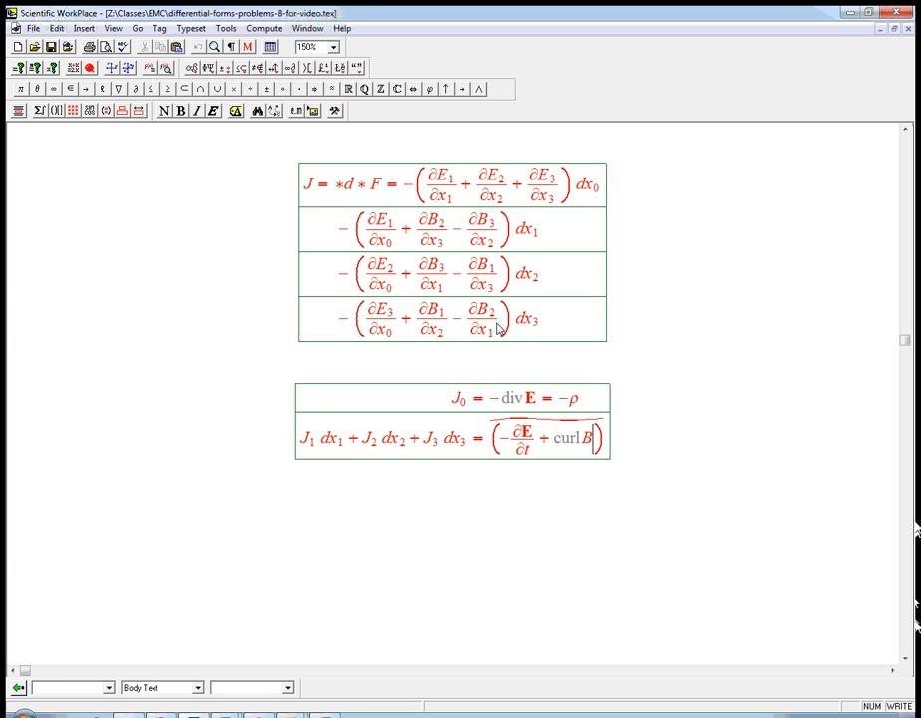
double_click(589, 439)
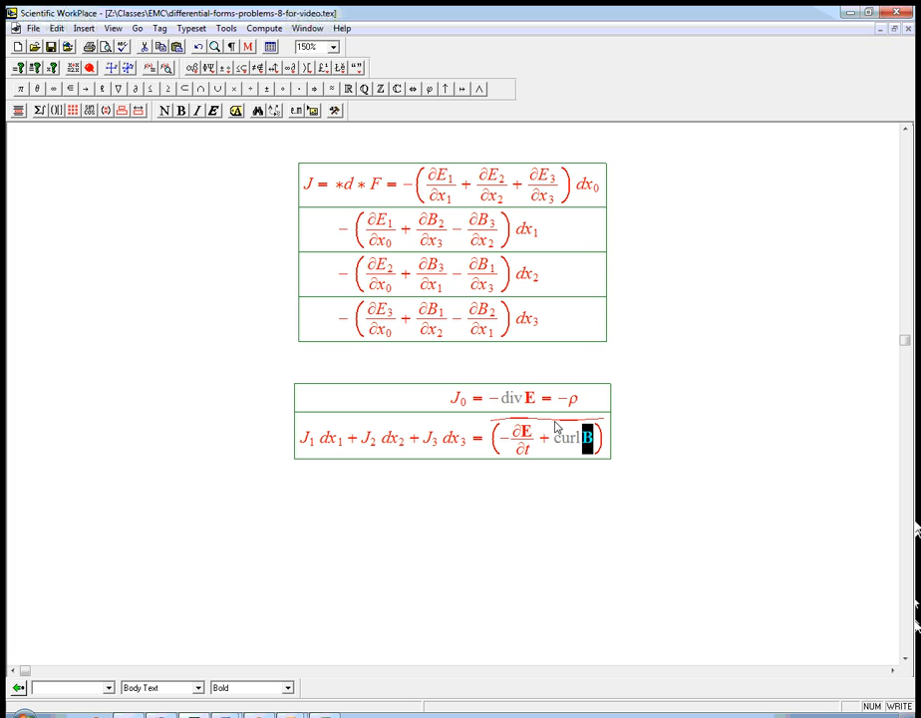
mouse_move(511, 436)
type(" = (")
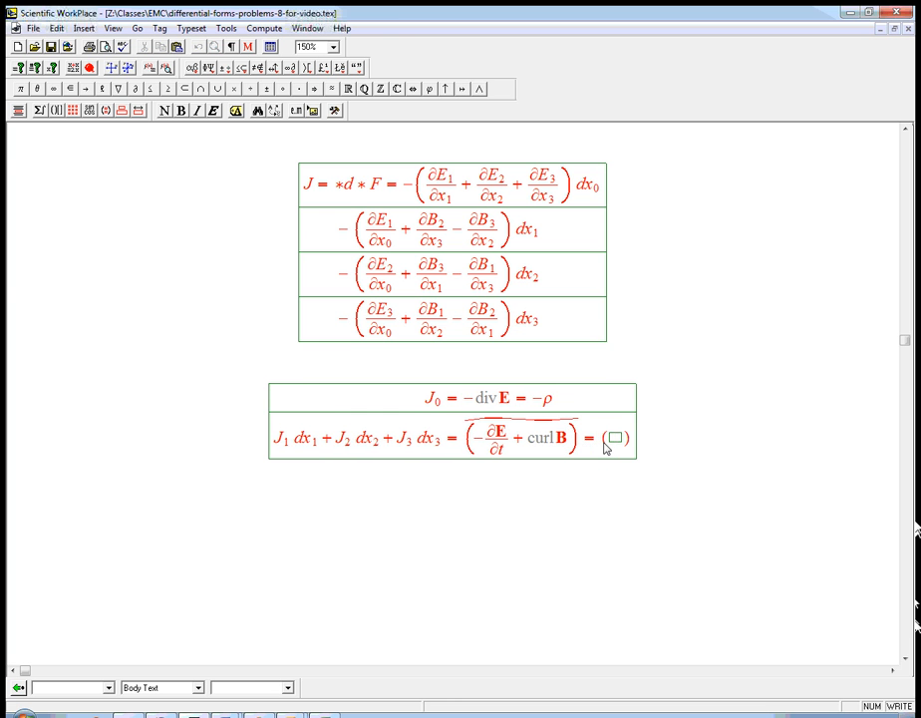
mouse_move(193, 127)
type("J̃")
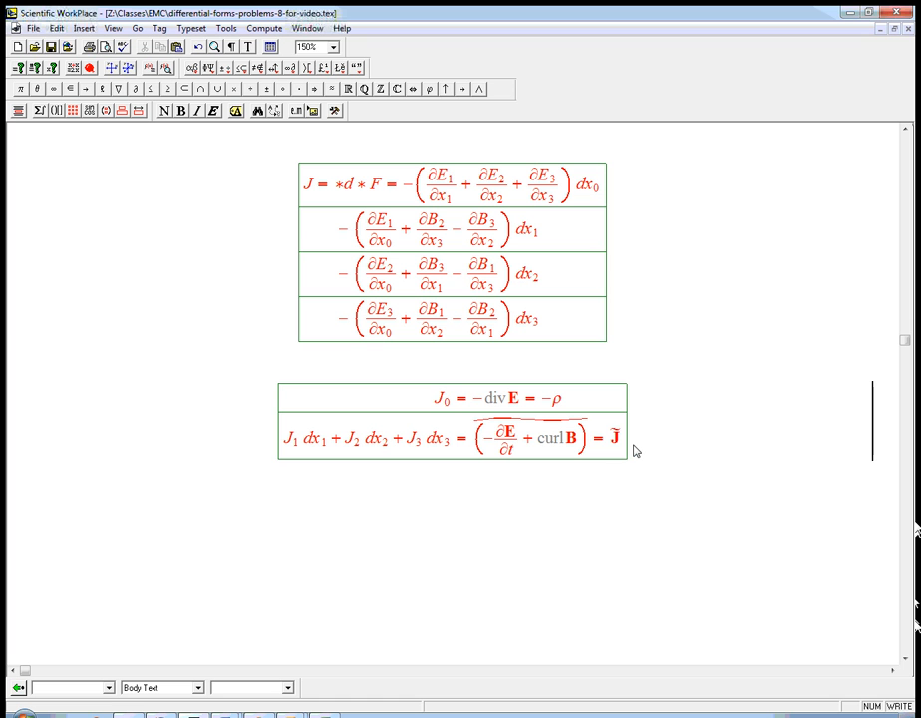
Type 'Here ρ = charge density, J = current density' below the J display
type("Here")
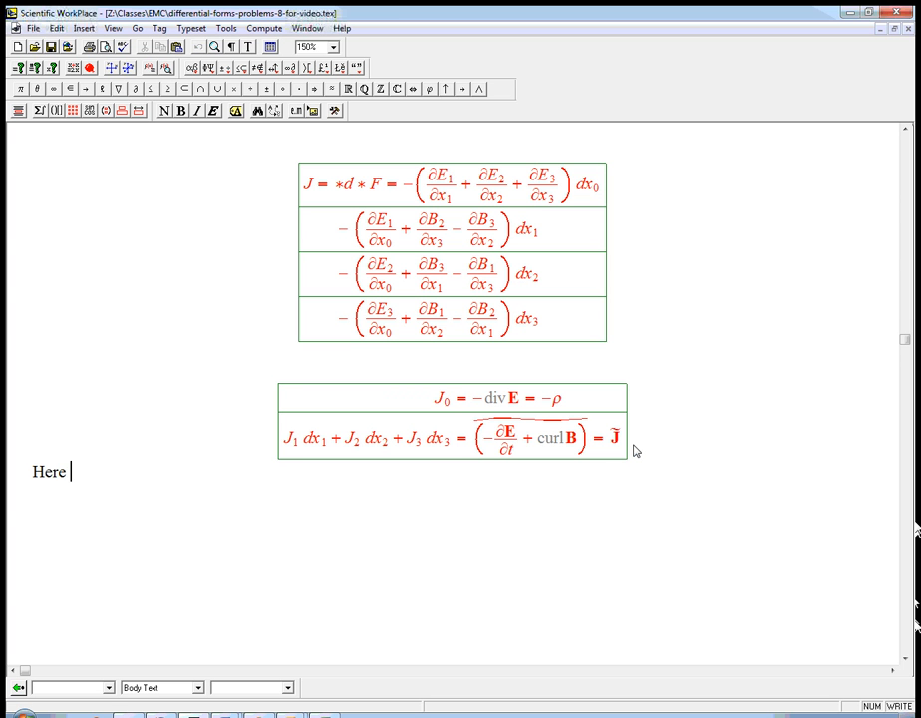
type("ρ =")
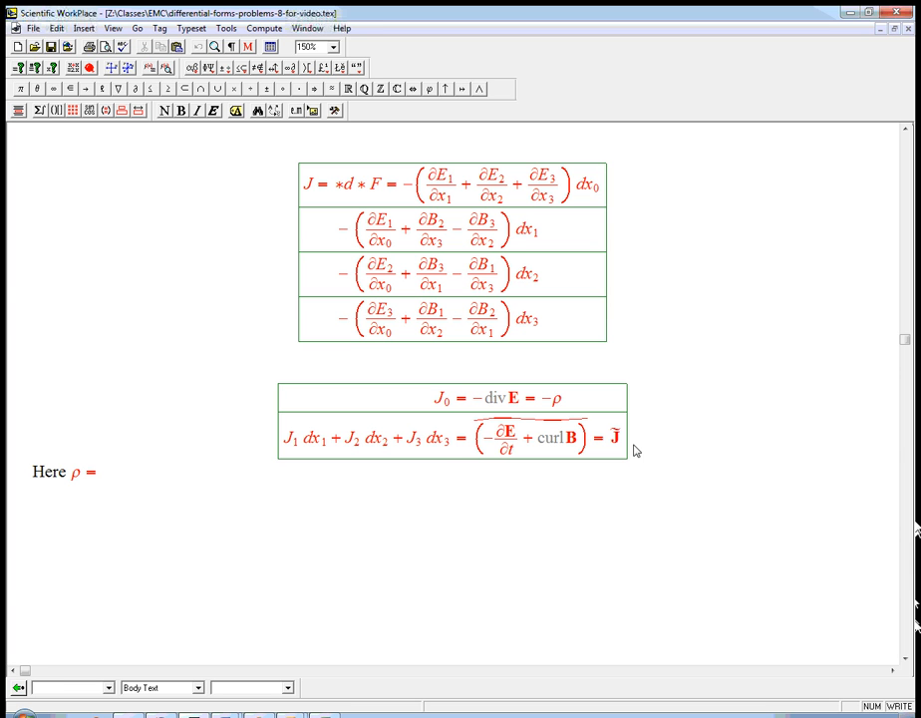
type("charge den")
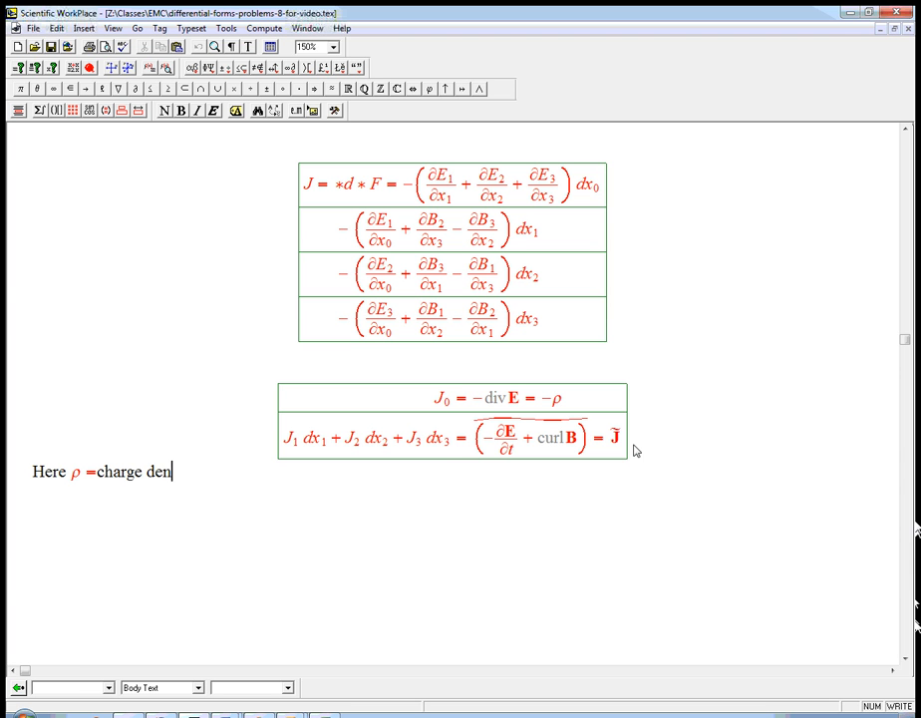
type("sity, J =")
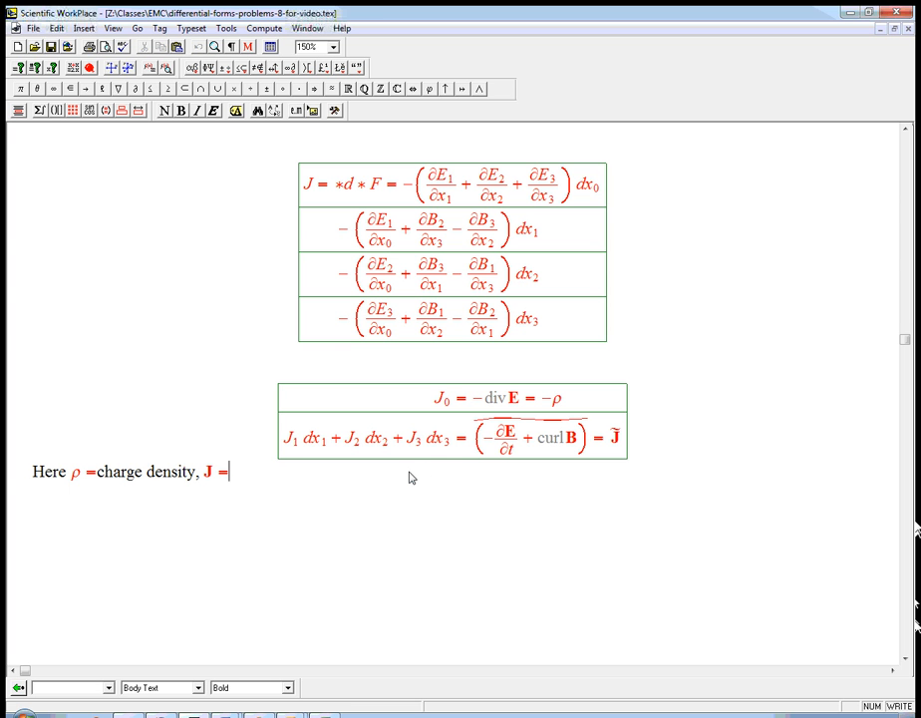
type("current")
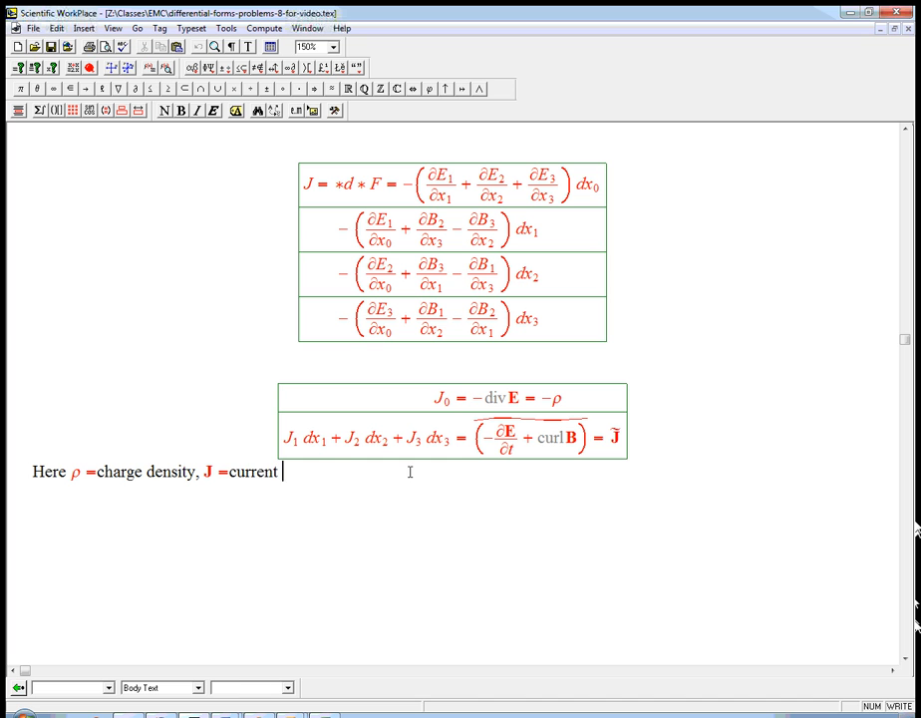
type("density")
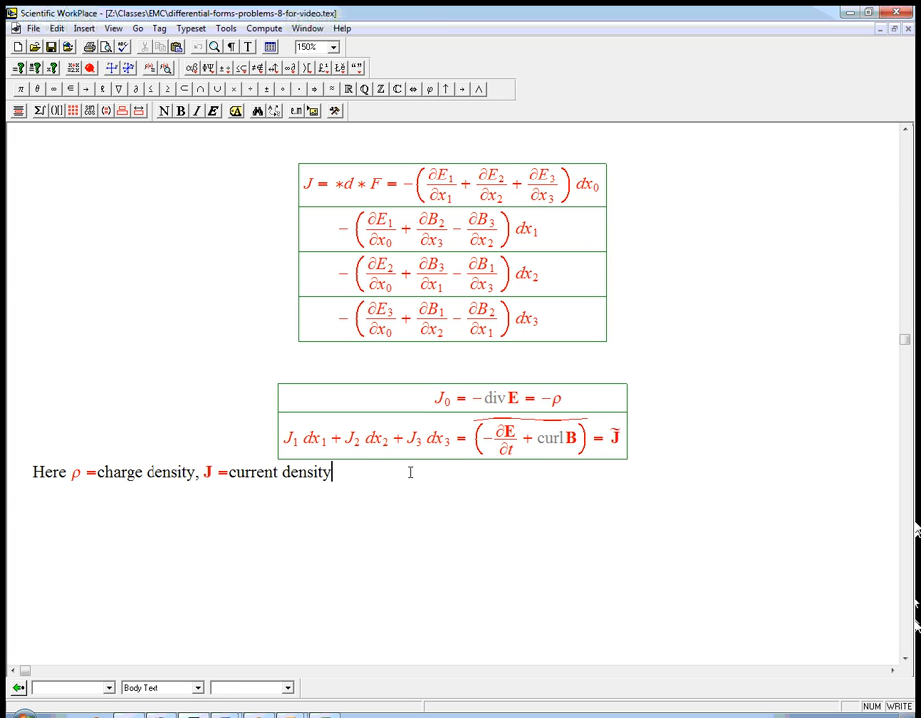
mouse_move(562, 460)
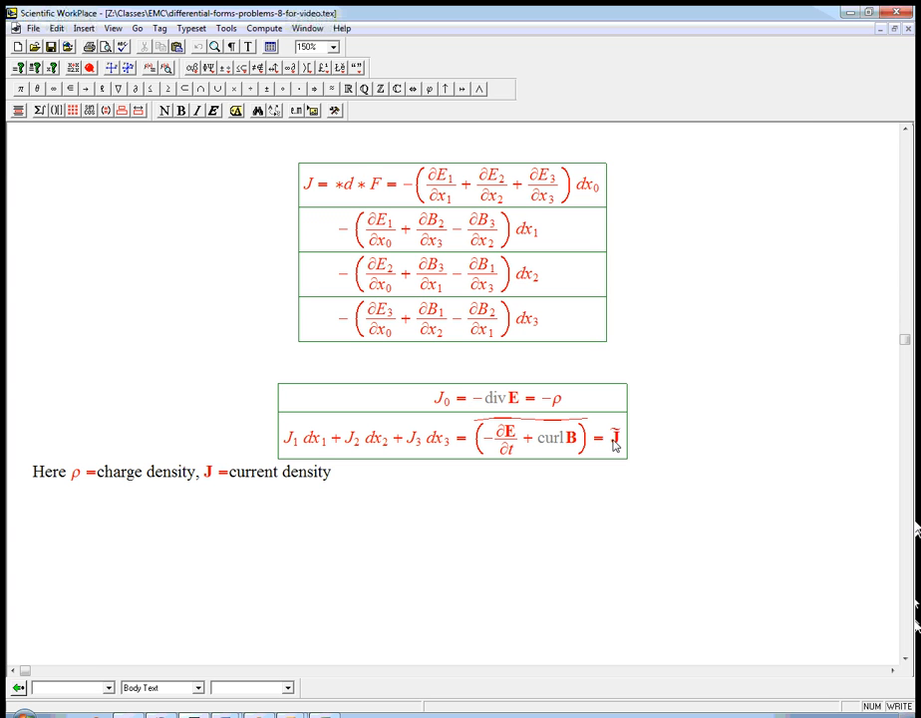
mouse_move(405, 444)
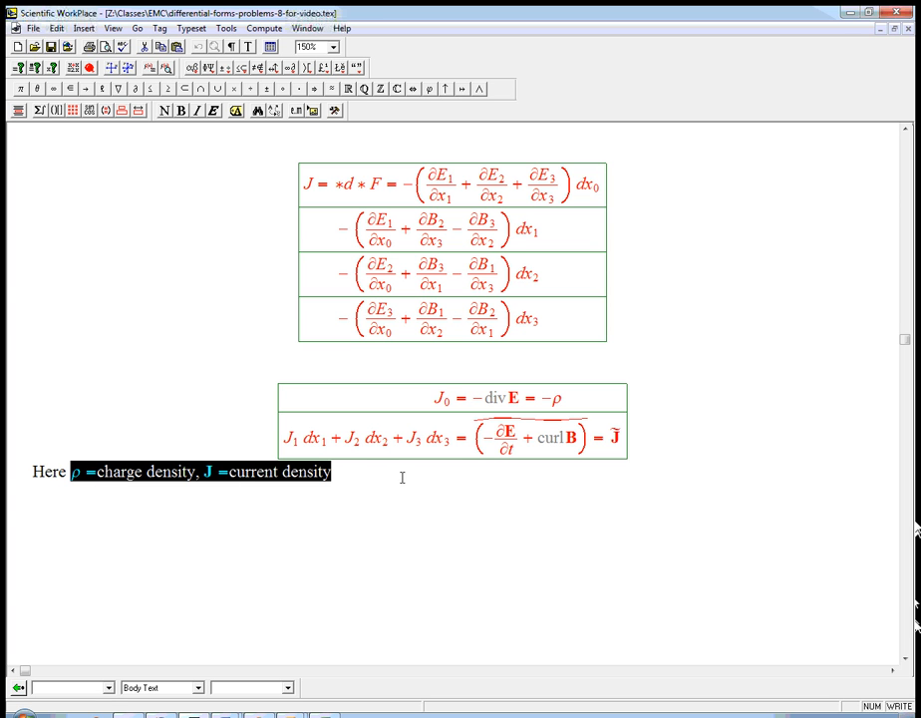
mouse_move(452, 405)
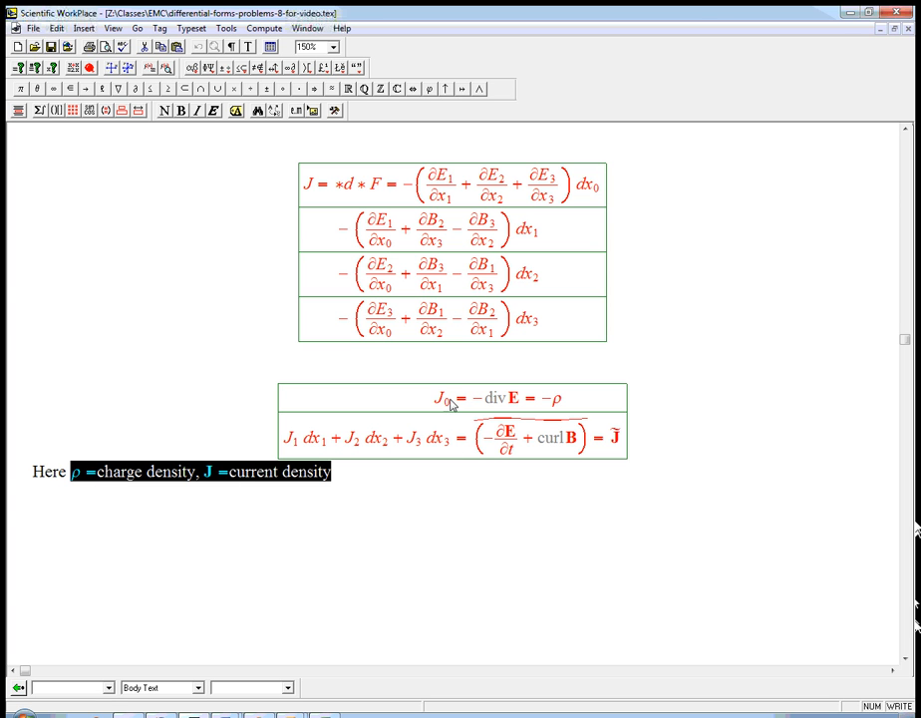
mouse_move(436, 444)
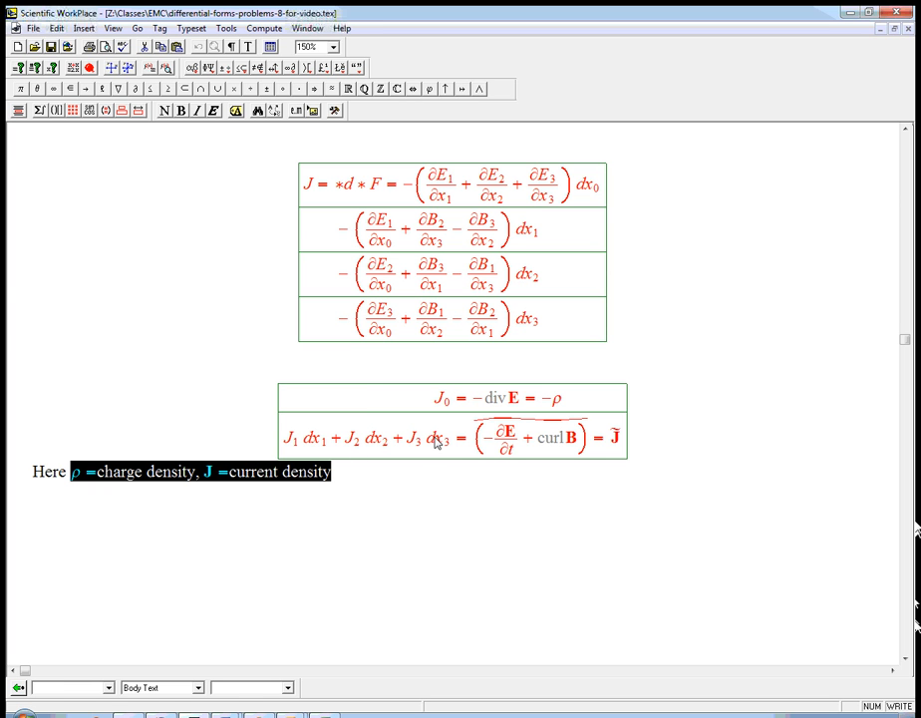
mouse_move(424, 329)
type("∗d")
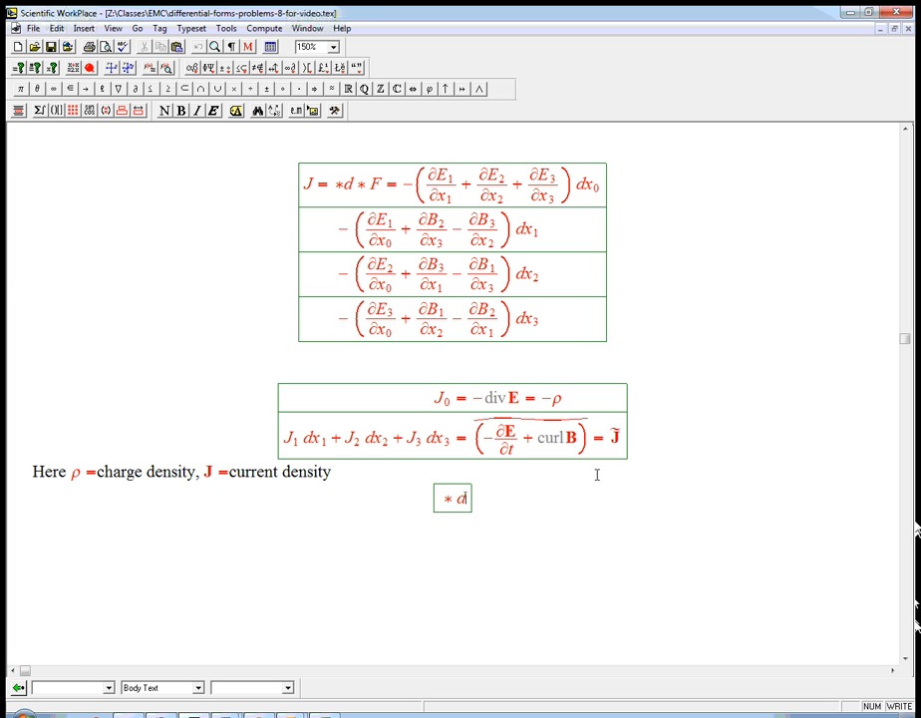
Fill the boxed display with *d*F = J, dF = 0 and exit the math box
type("* F = J")
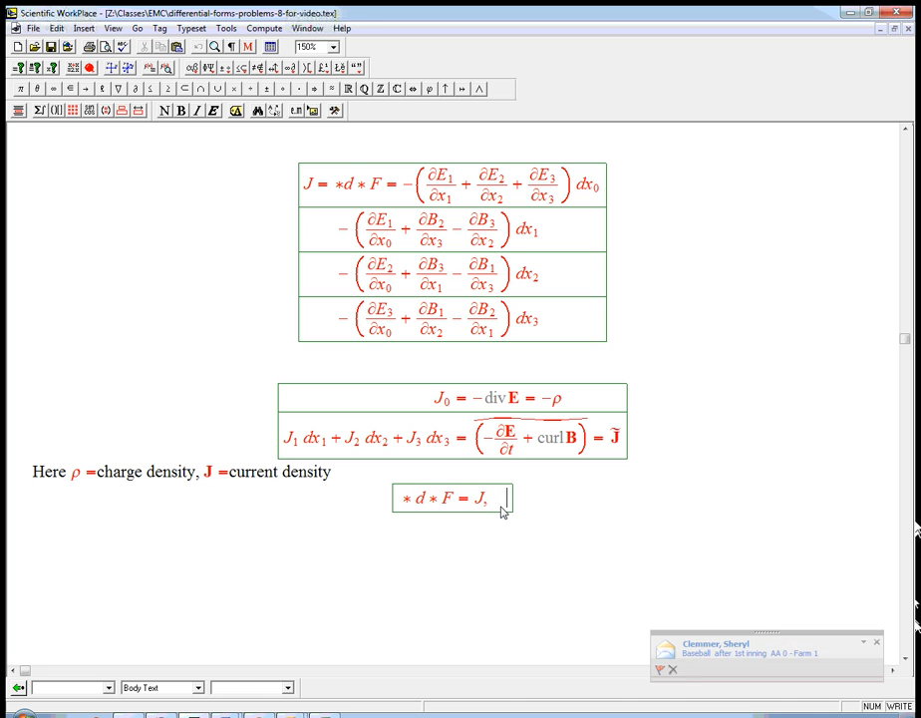
type("dF = 0")
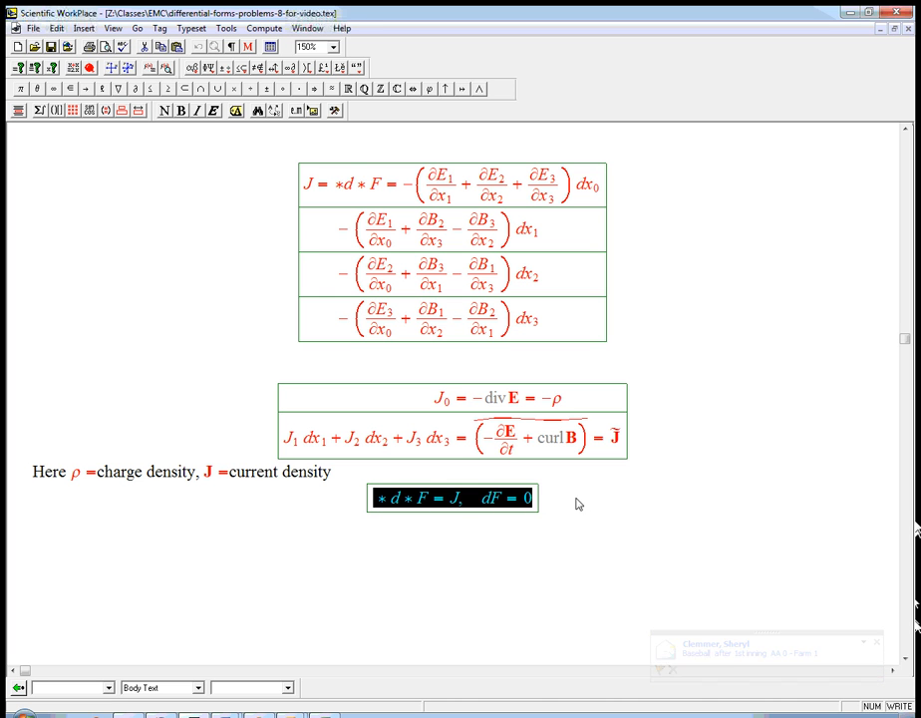
mouse_move(536, 509)
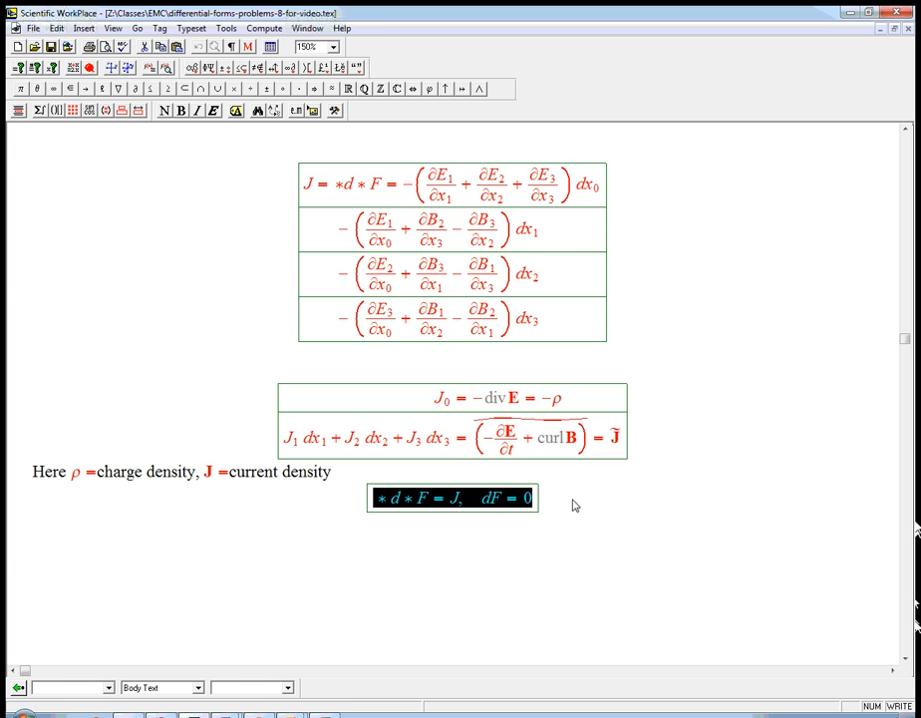
left_click(379, 499)
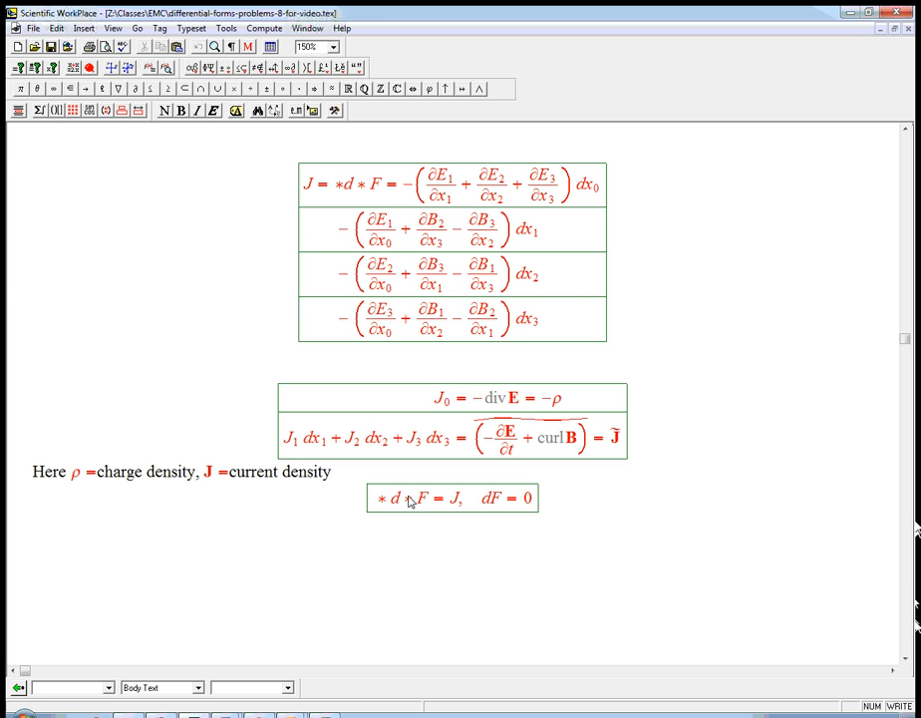
mouse_move(392, 507)
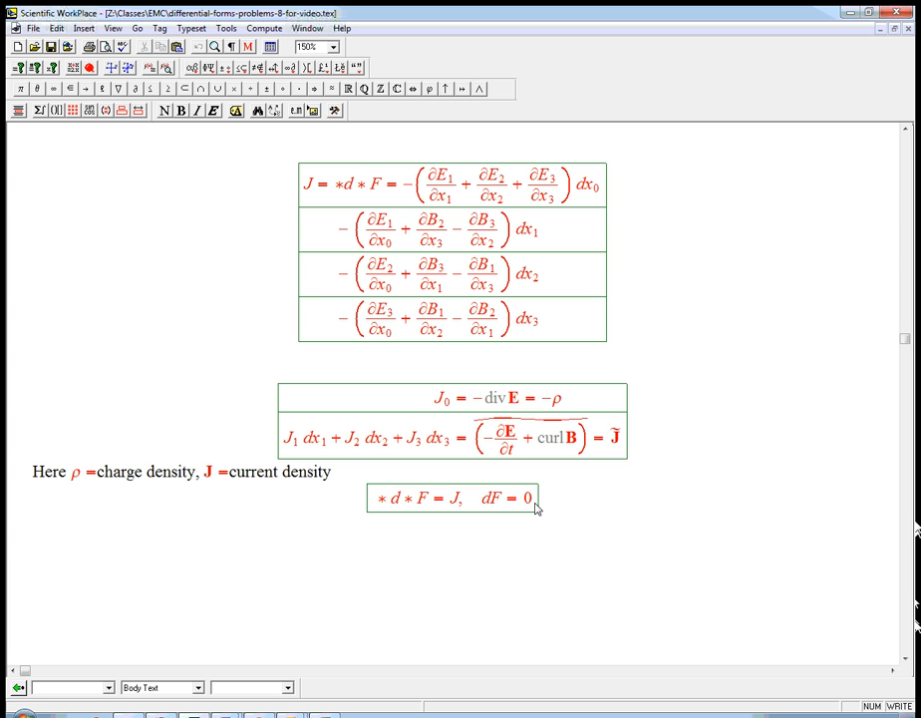
mouse_move(536, 506)
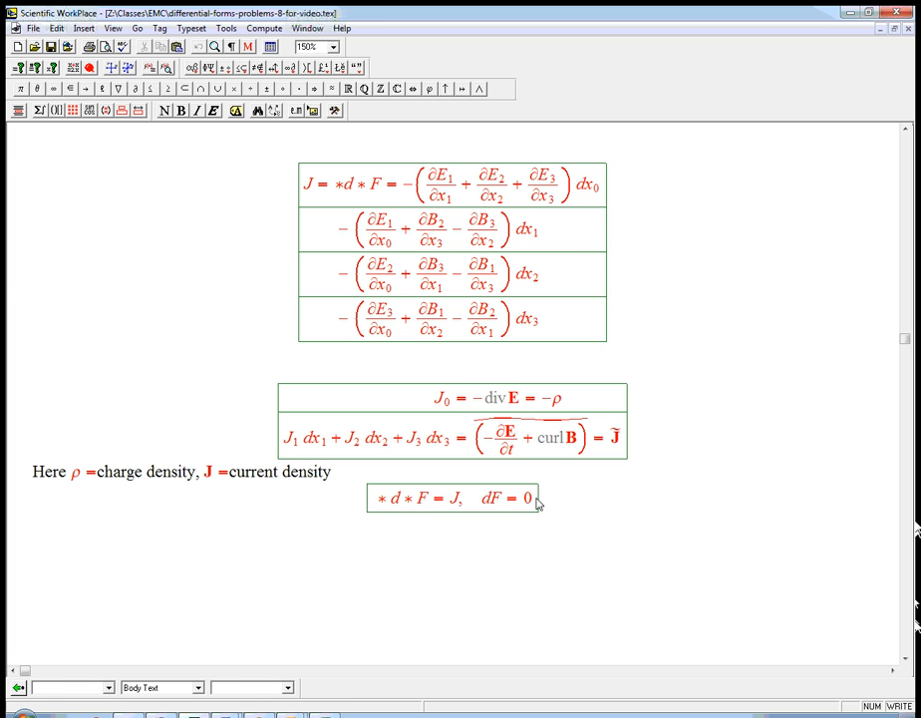
mouse_move(488, 509)
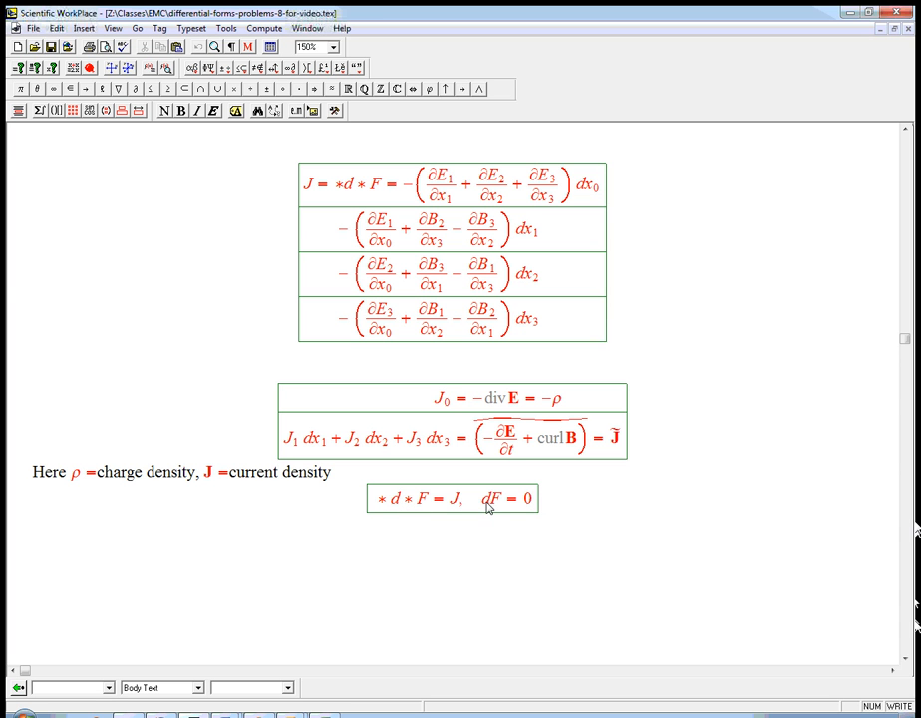
mouse_move(419, 506)
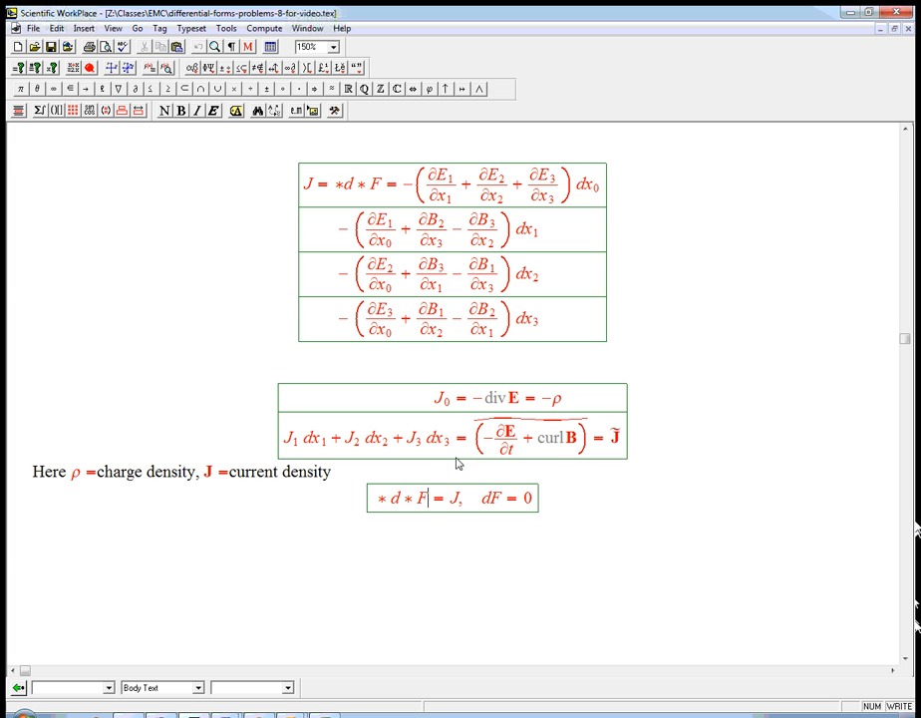
mouse_move(565, 350)
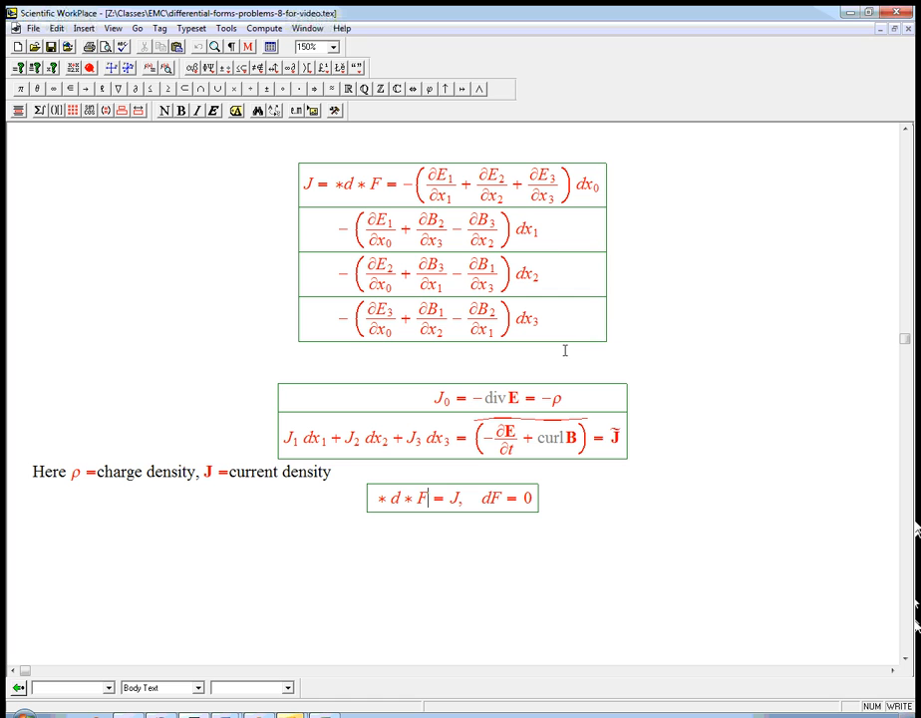
mouse_move(627, 446)
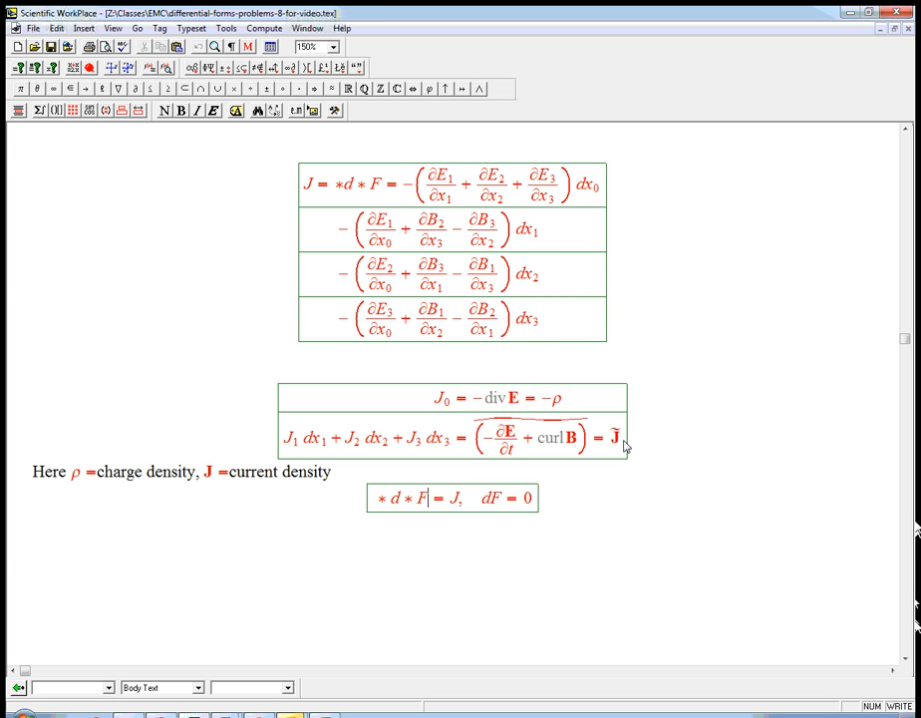
mouse_move(435, 506)
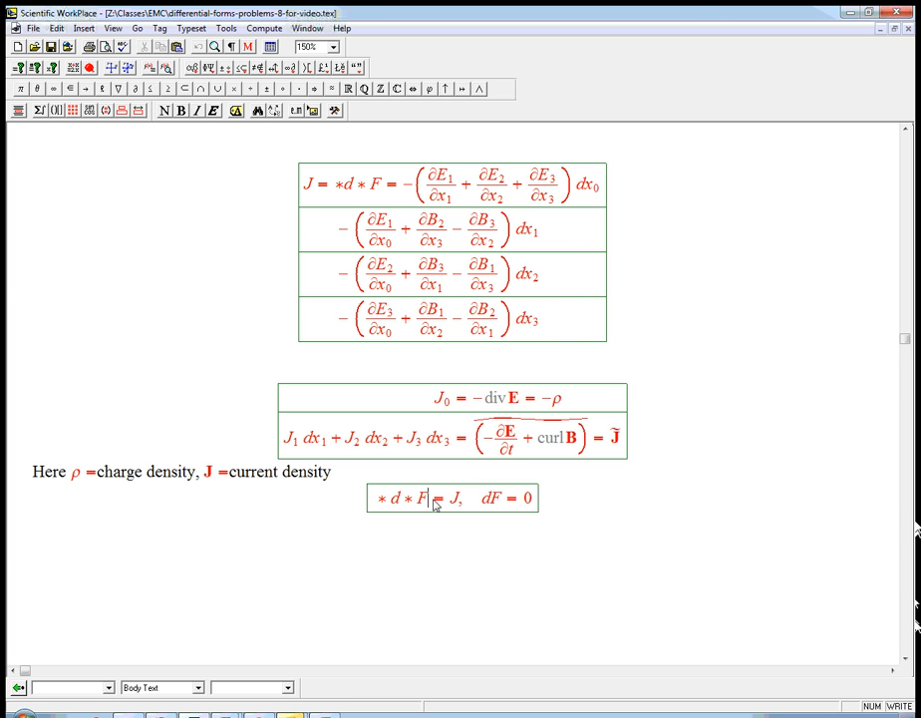
mouse_move(529, 513)
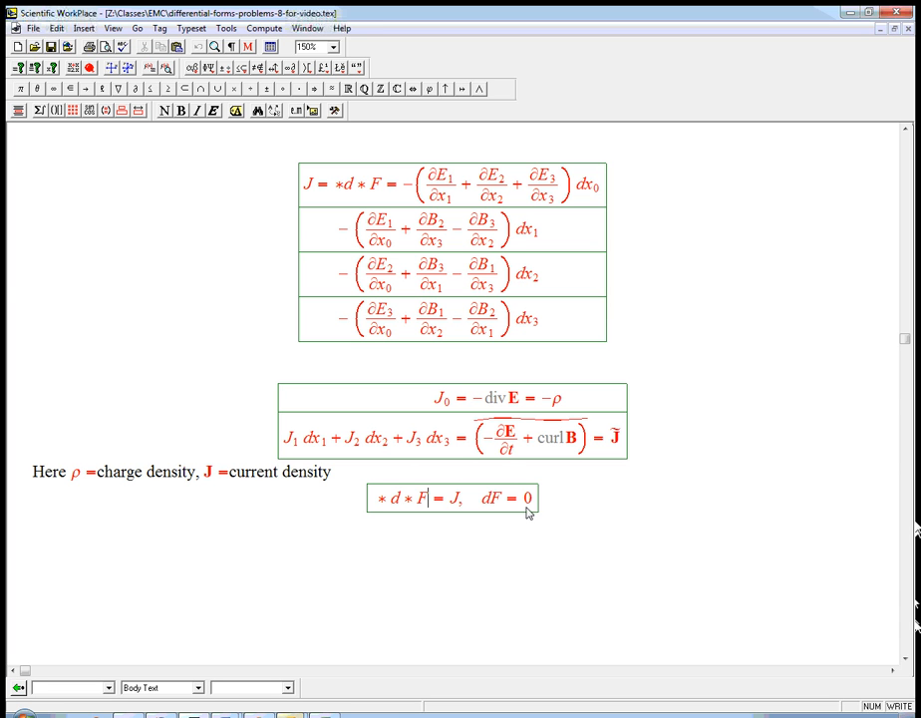
Type 'Spacetime is the place! Minus sign?' on a Body Text line below the boxed equations
type("S")
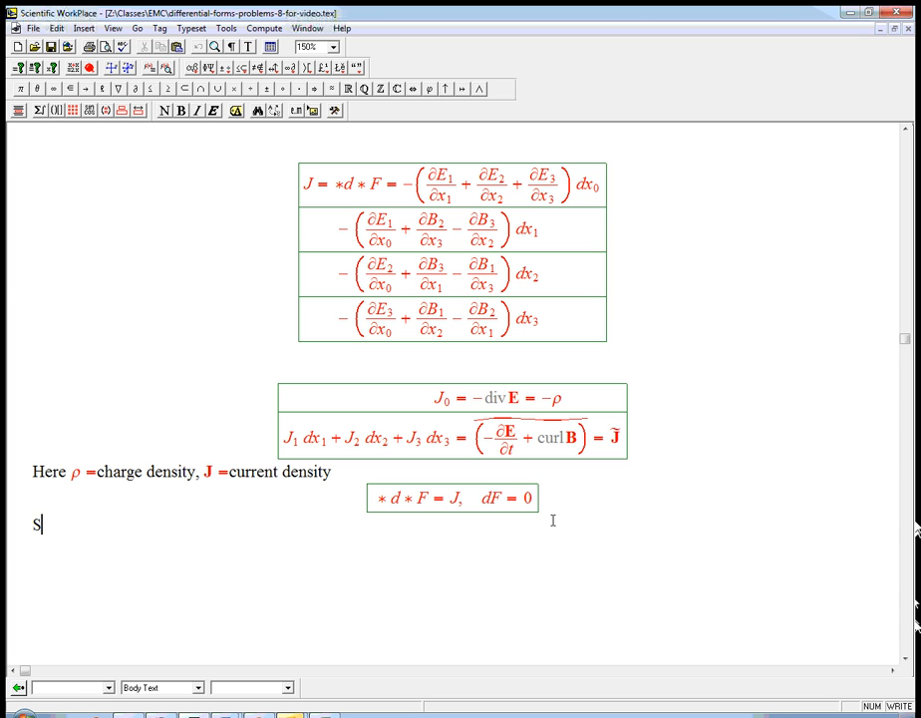
type("pacetime")
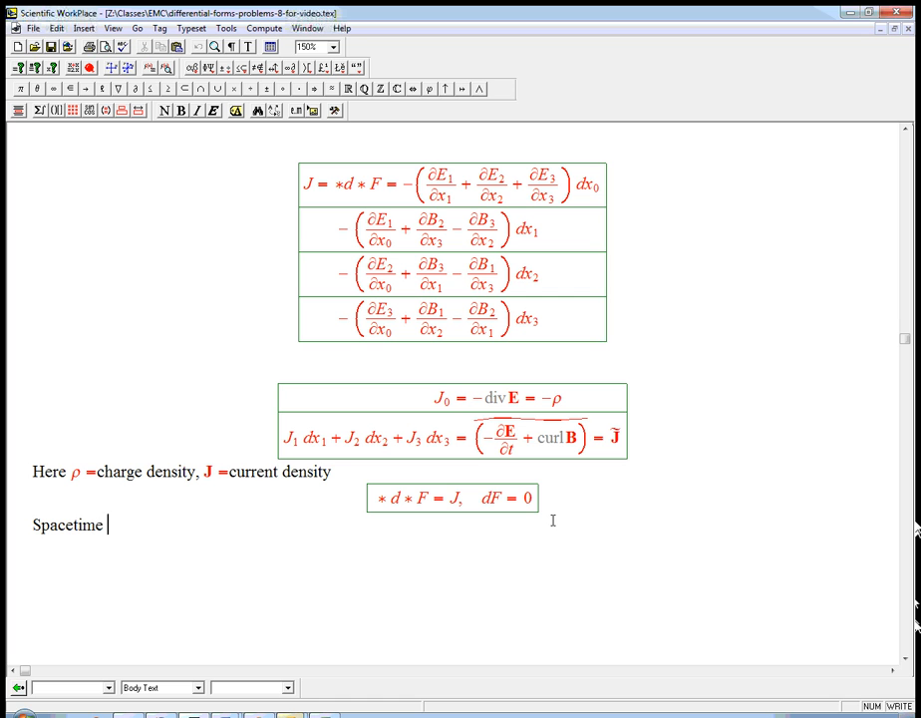
type("i")
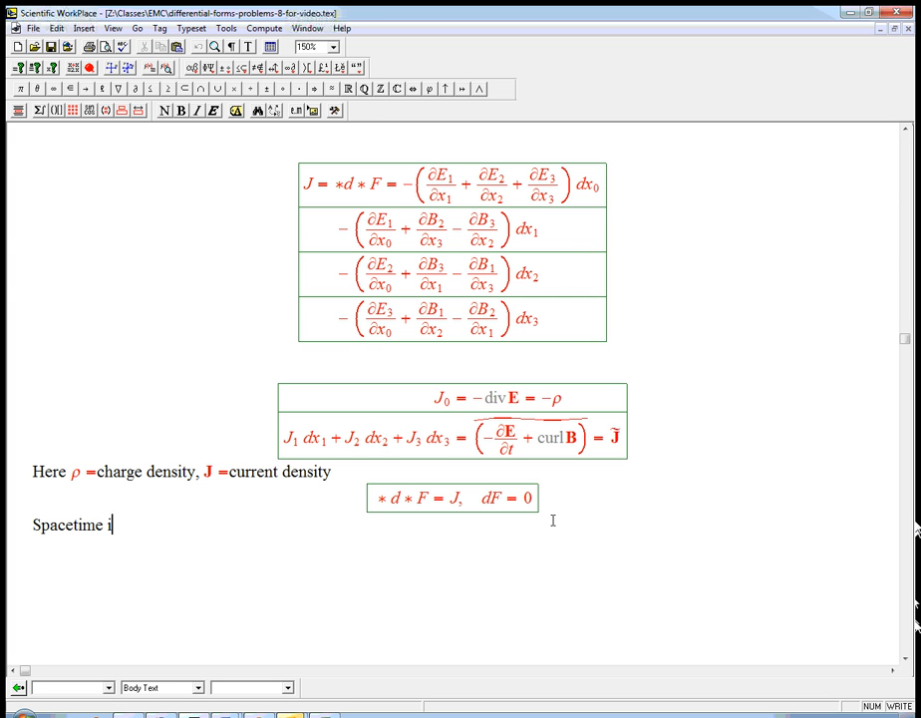
type("s the place")
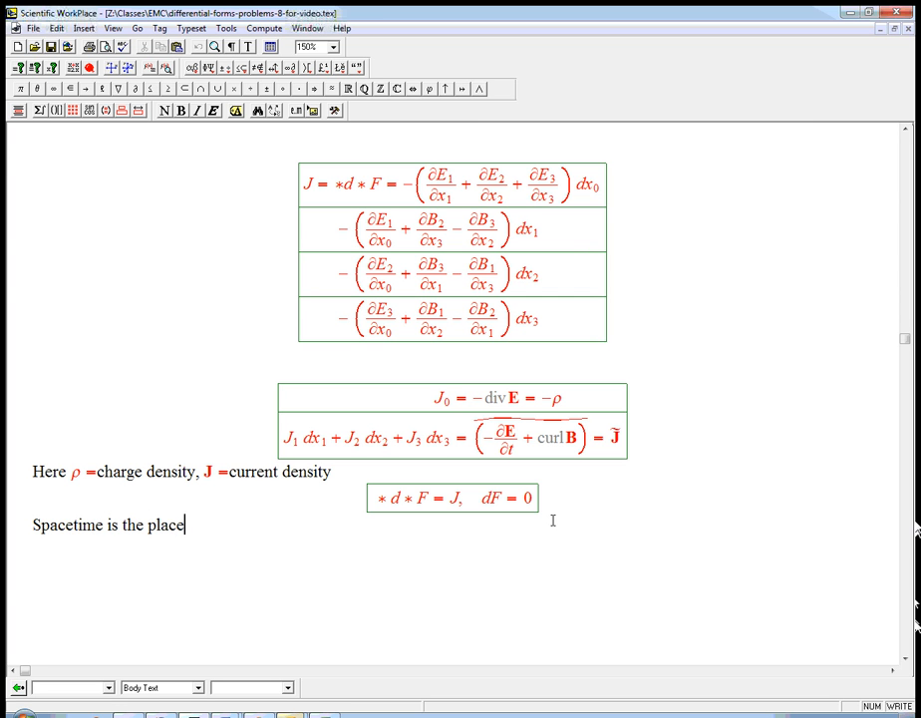
type("!")
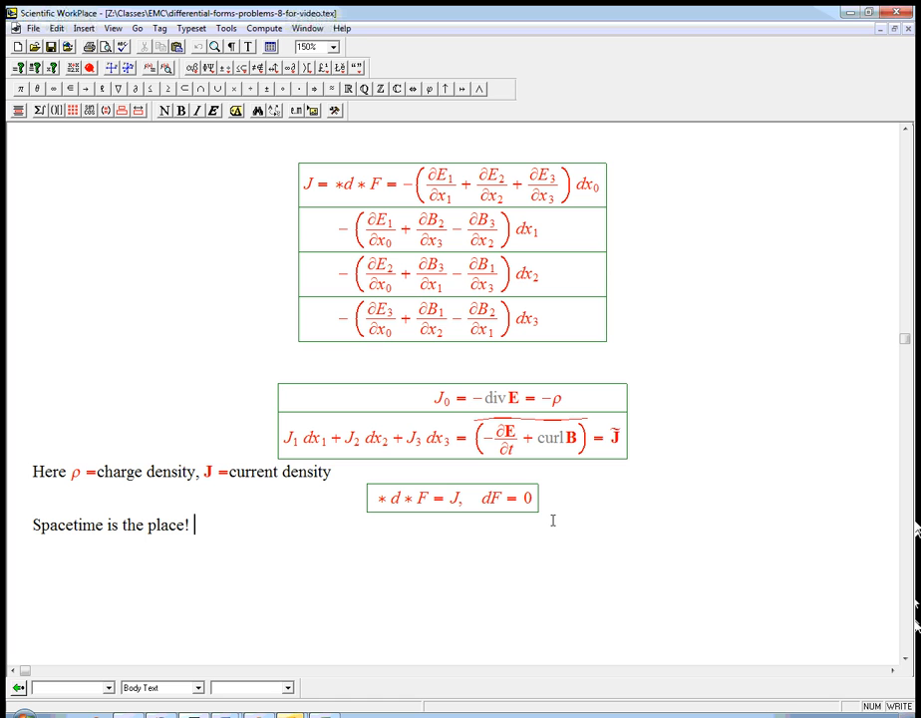
type("Minus sign?")
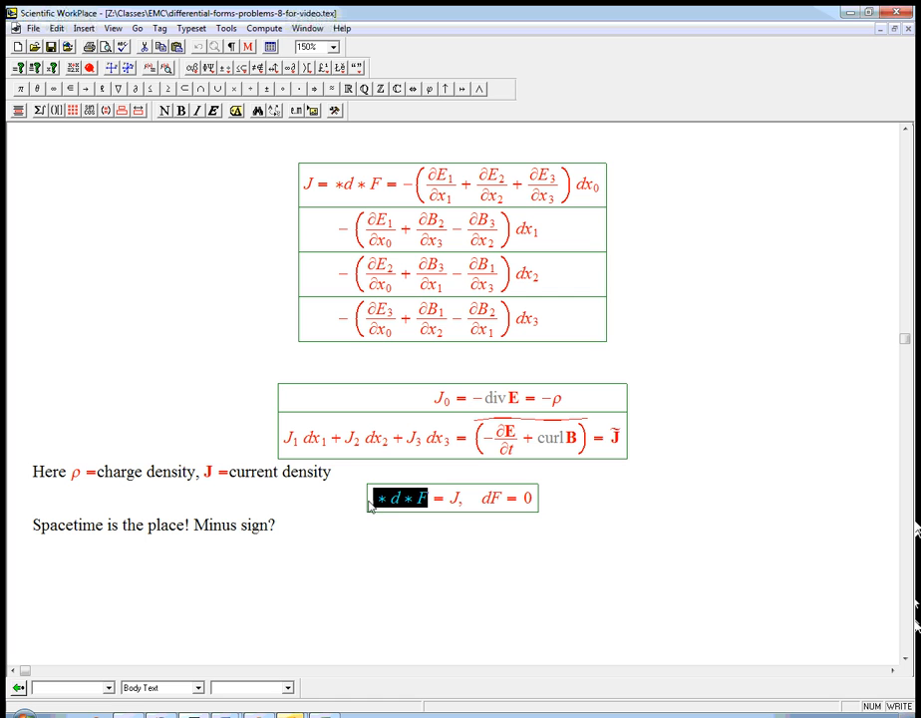
mouse_move(417, 480)
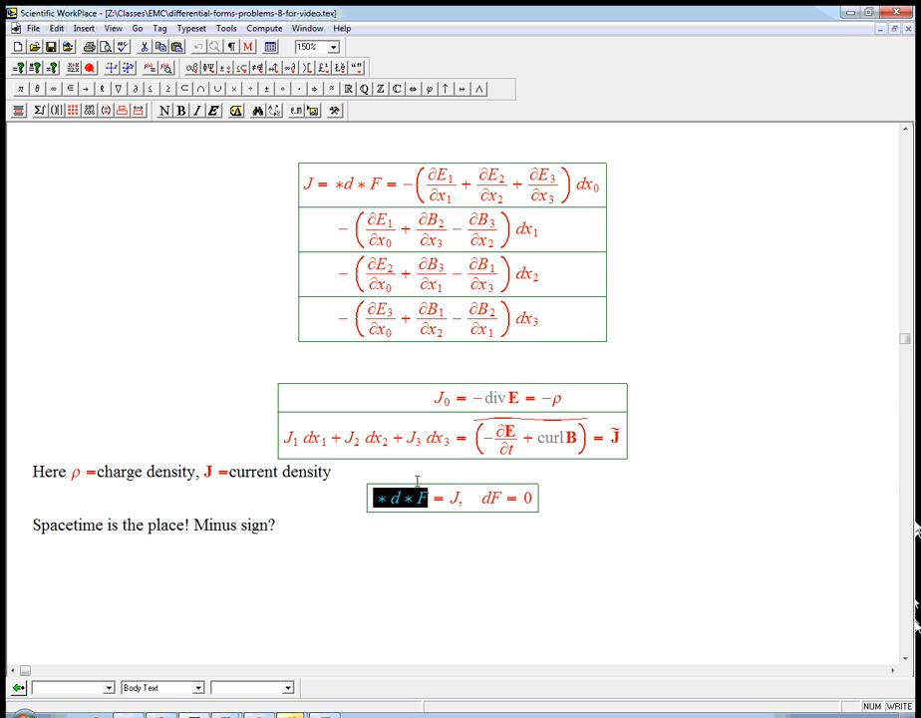
mouse_move(428, 508)
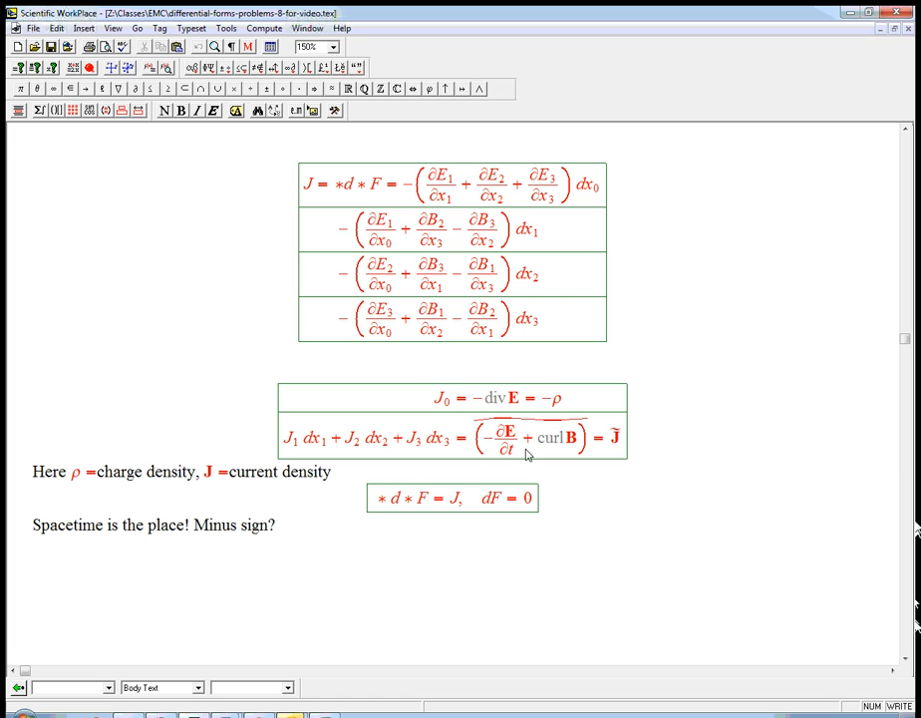
mouse_move(630, 442)
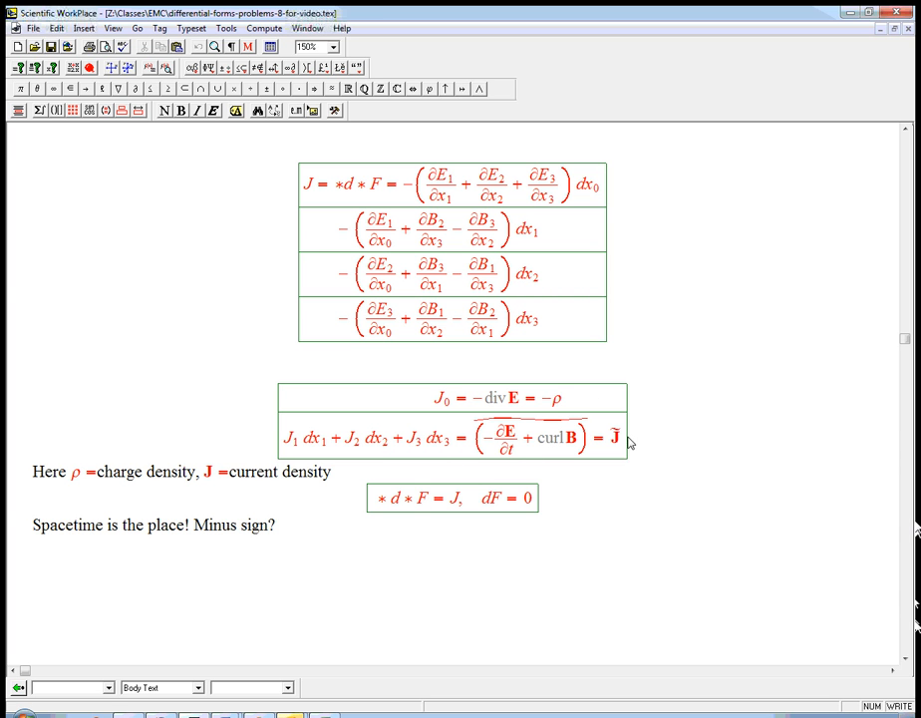
mouse_move(627, 448)
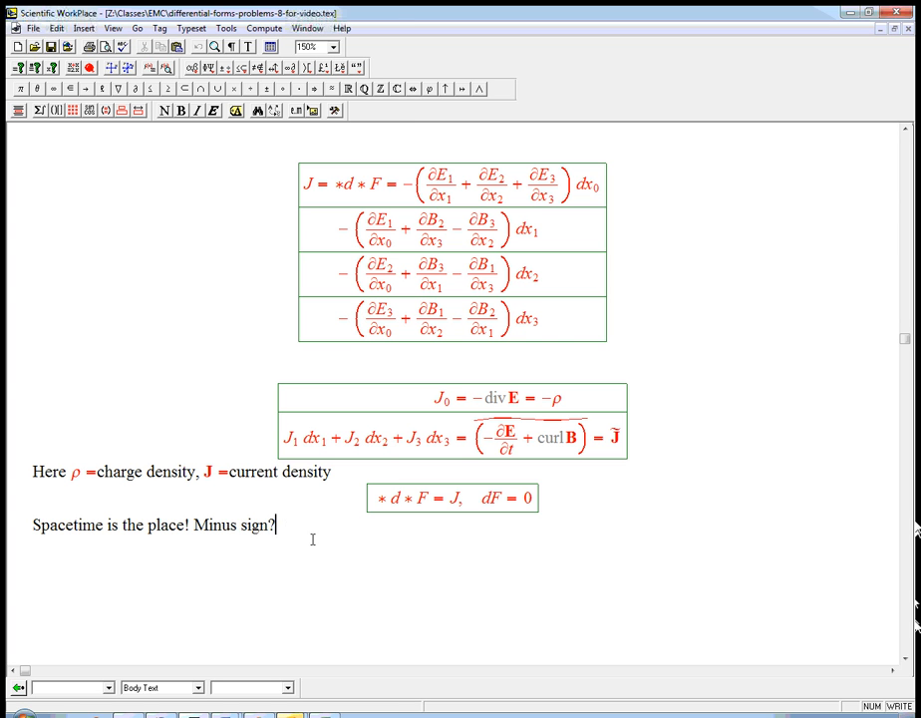
mouse_move(317, 527)
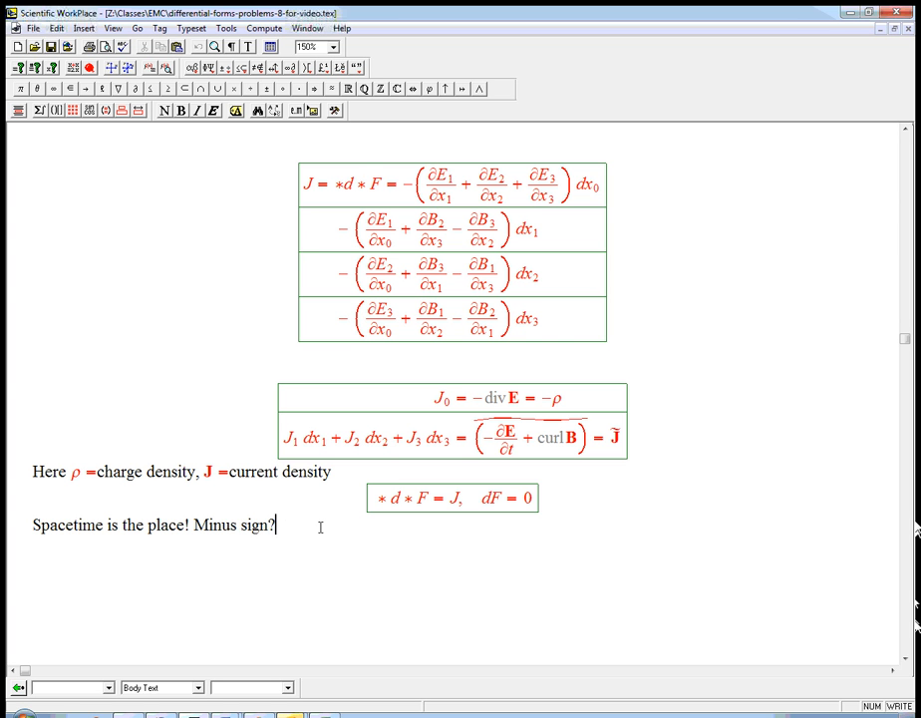